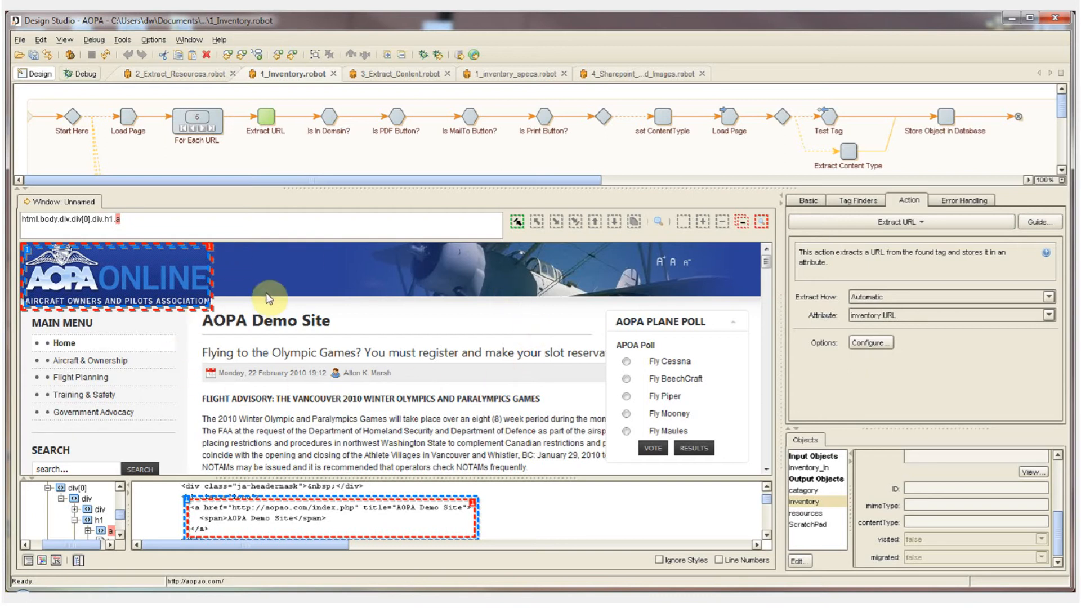
mouse_move(134, 134)
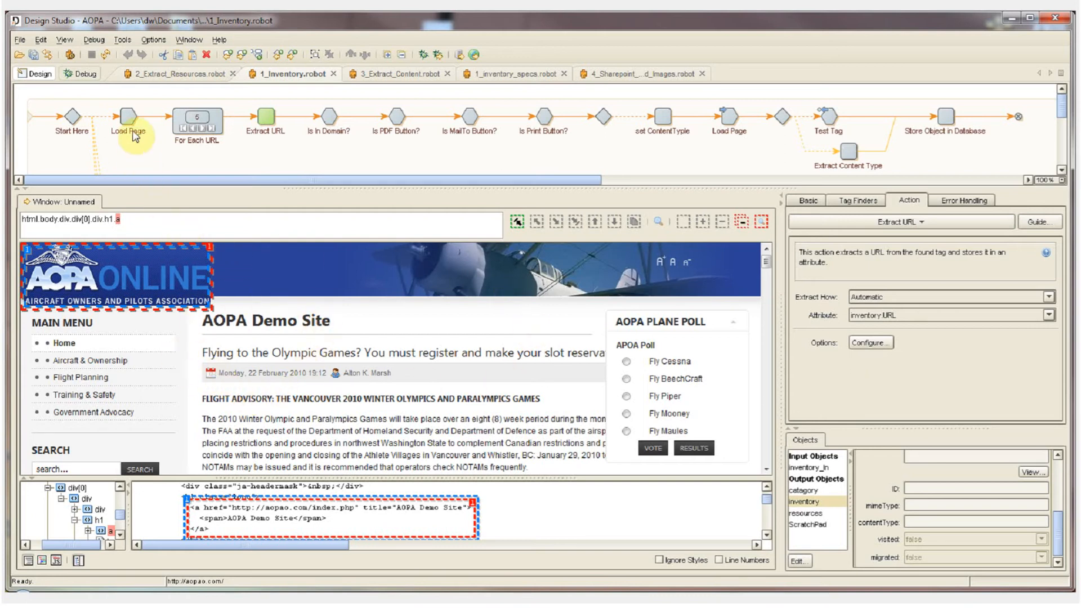
Remove the existing For Each URL loop step from the robot.
click(127, 117)
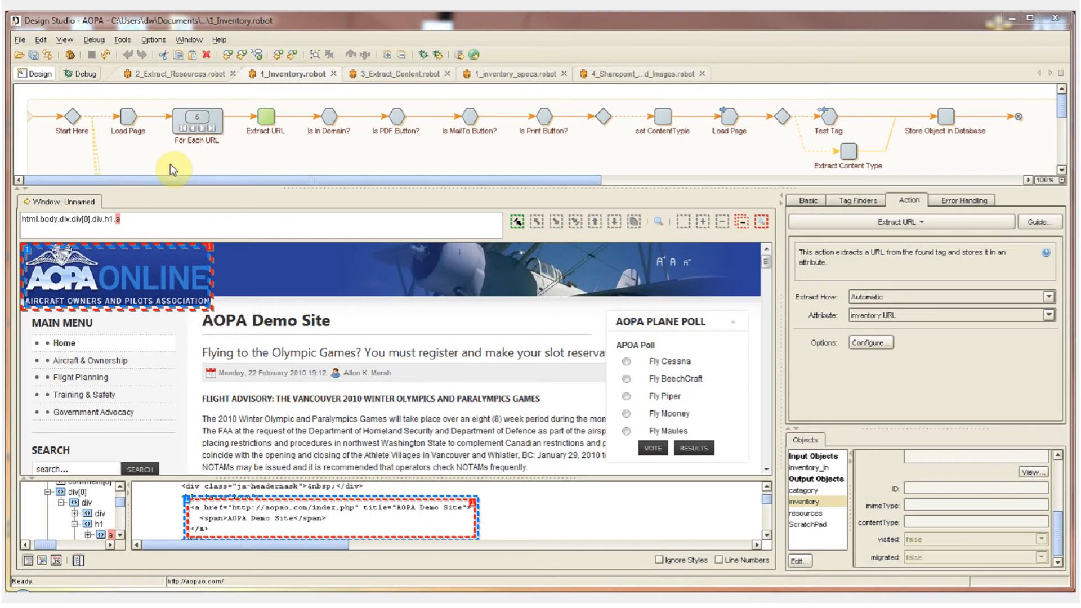
mouse_move(201, 119)
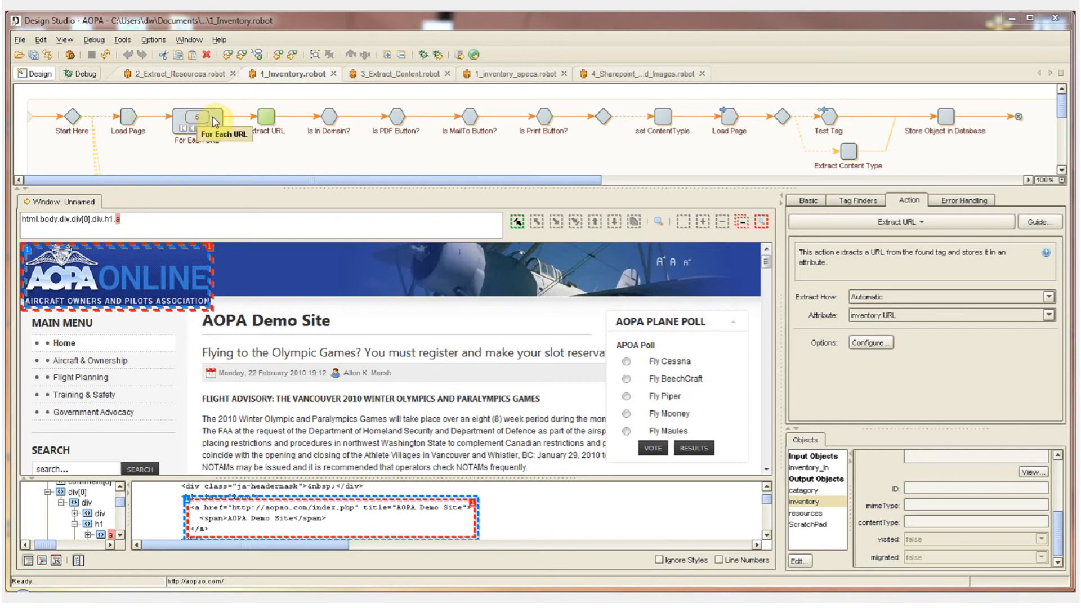
click(194, 117)
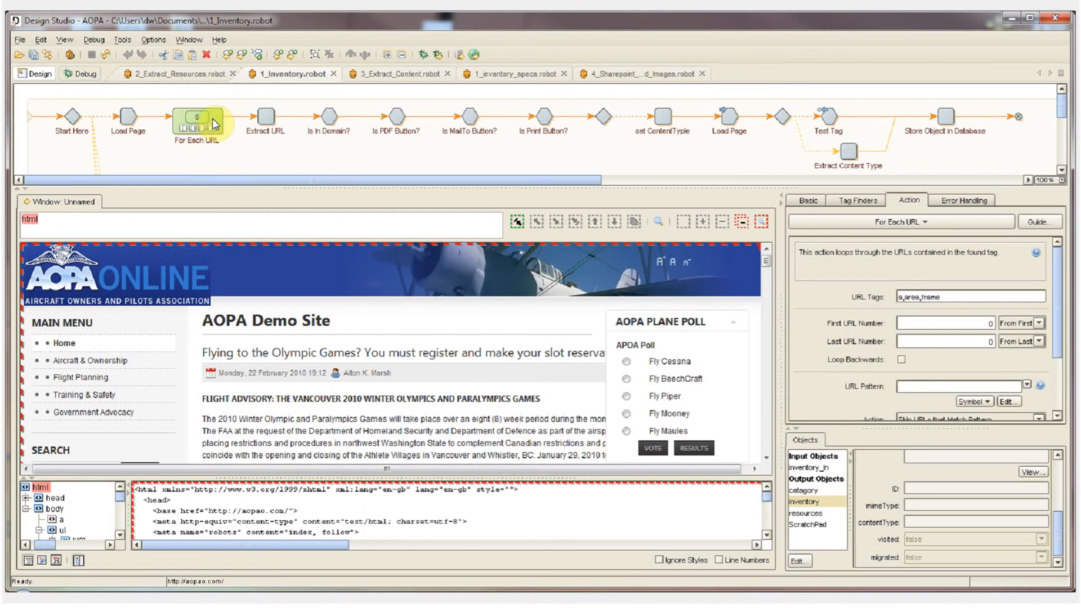
right_click(200, 117)
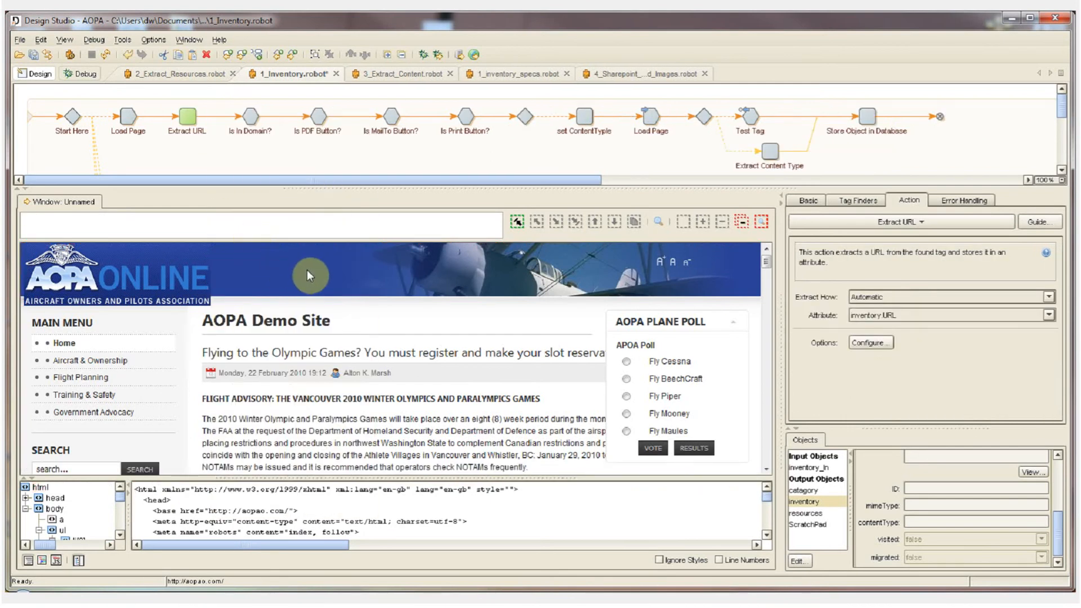
Insert a For Each URL loop on the page's html tag, ahead of Extract URL.
click(405, 257)
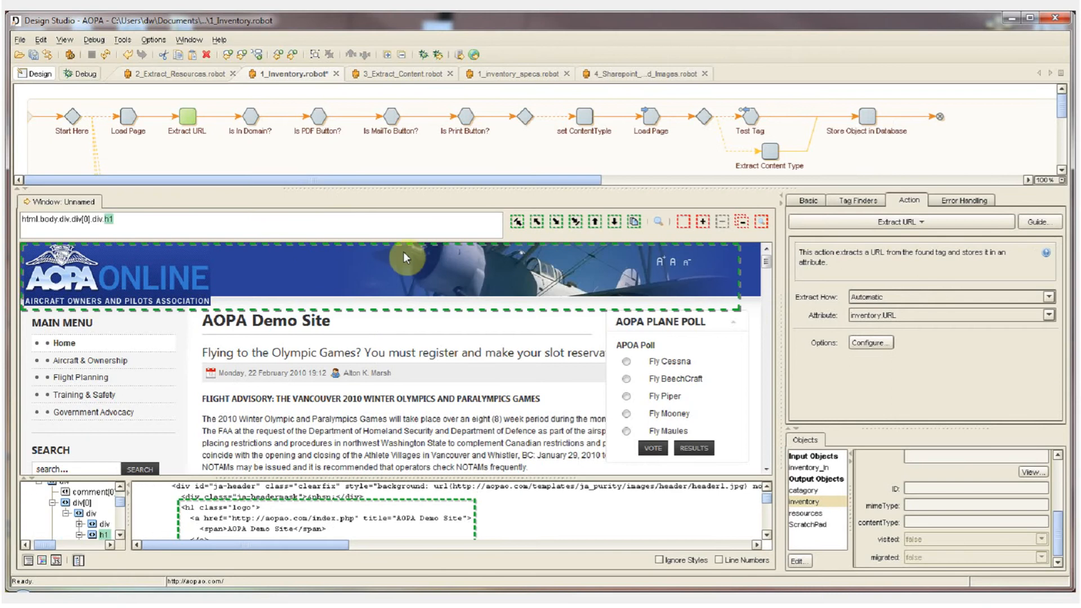
click(513, 221)
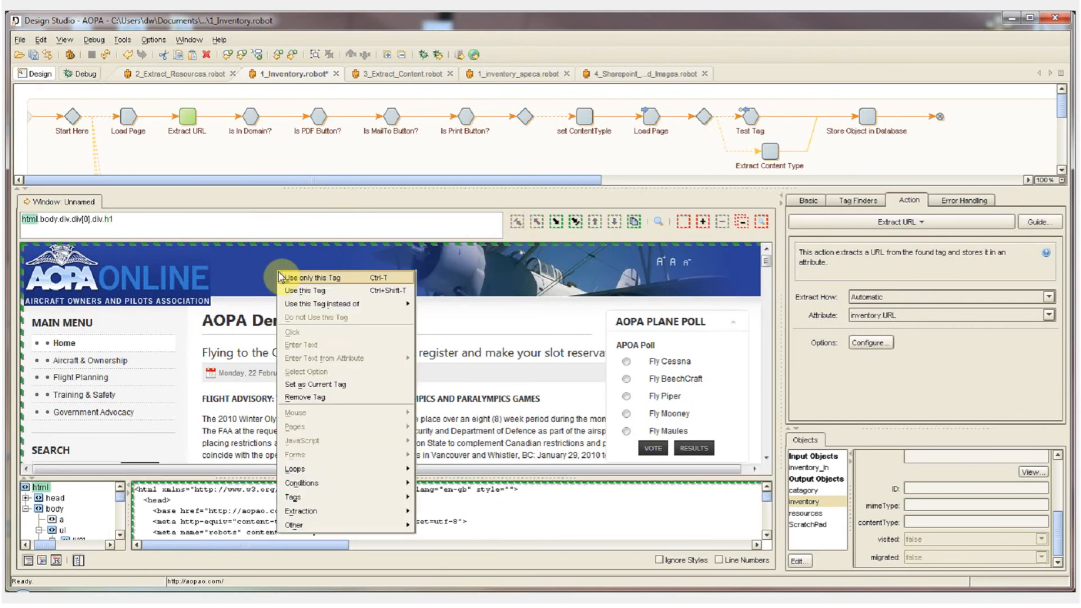
mouse_move(294, 468)
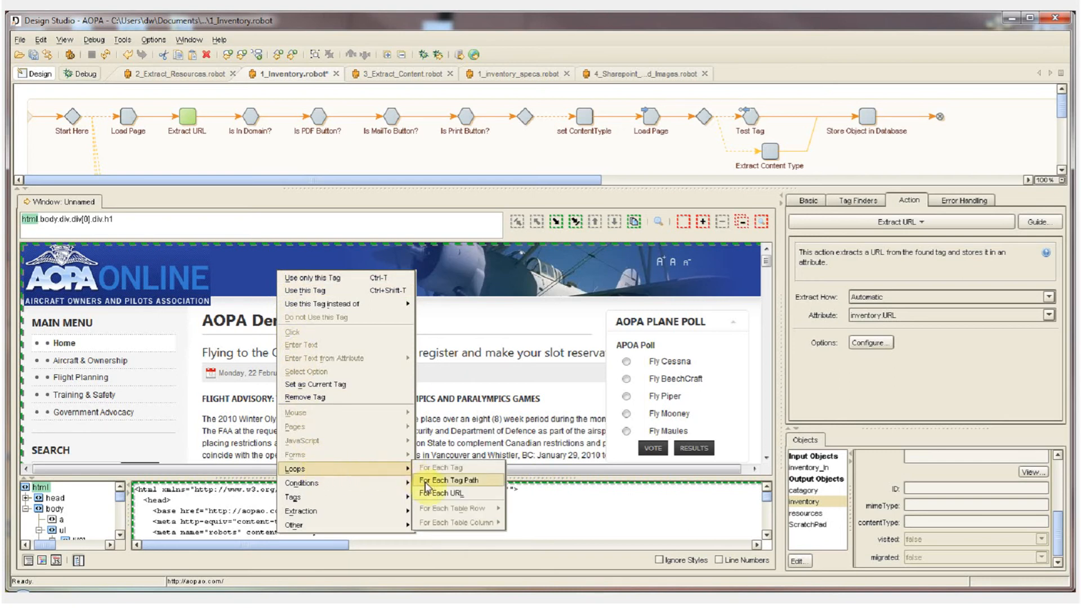
mouse_move(440, 494)
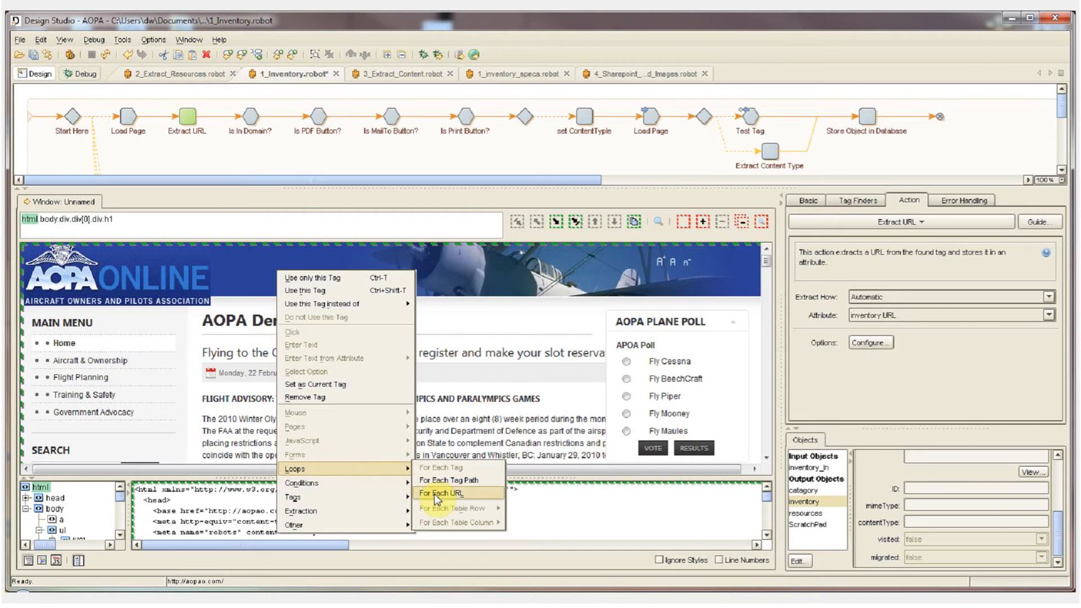
click(441, 494)
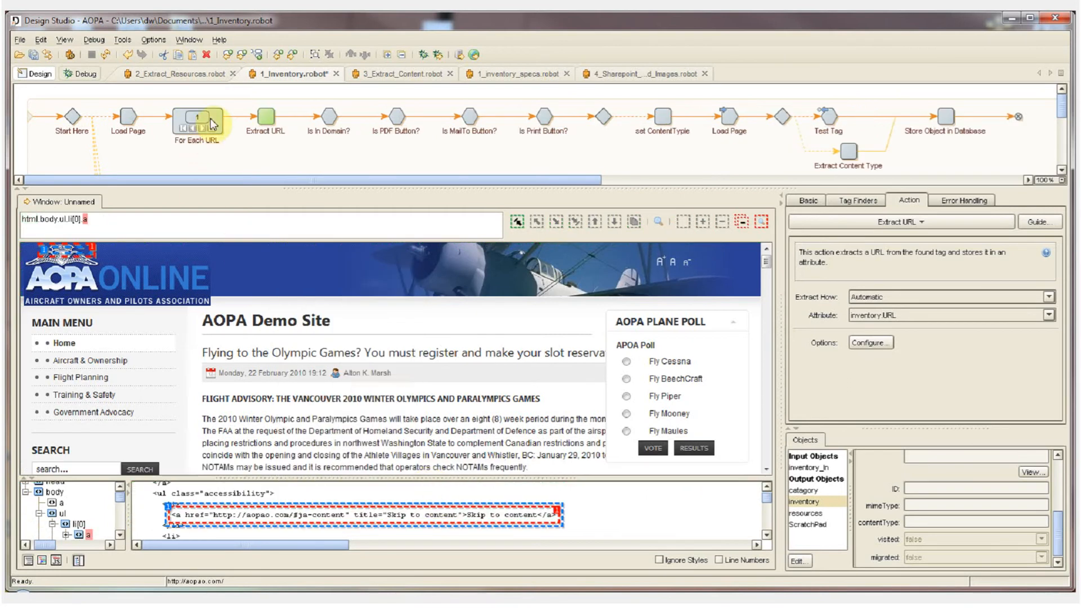
mouse_move(207, 121)
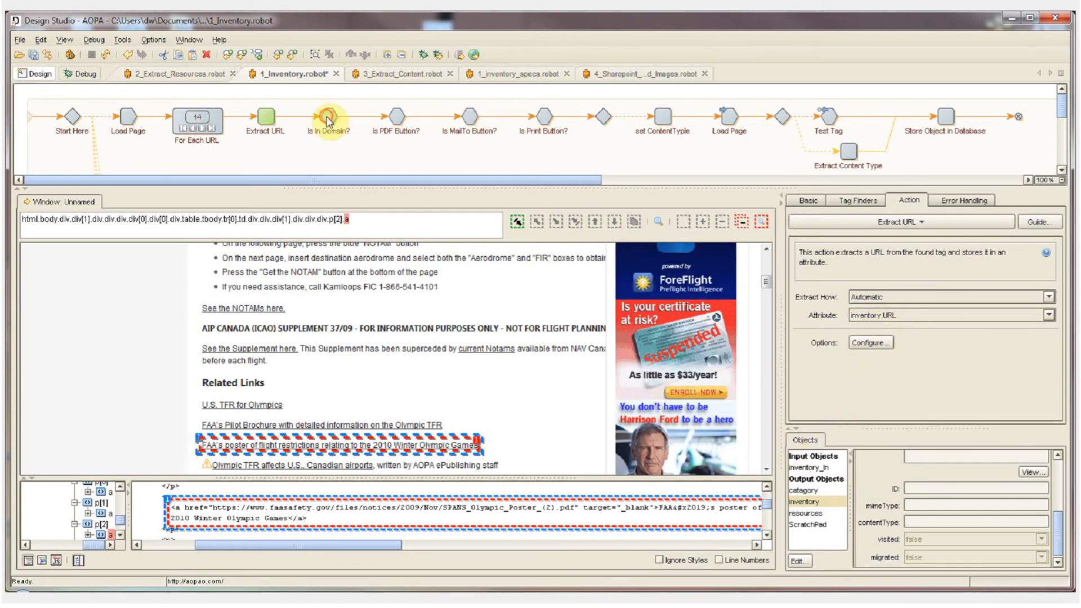
Run the Is In Domain? test, dismiss the execution-stopped error and advance to iteration 15.
click(328, 116)
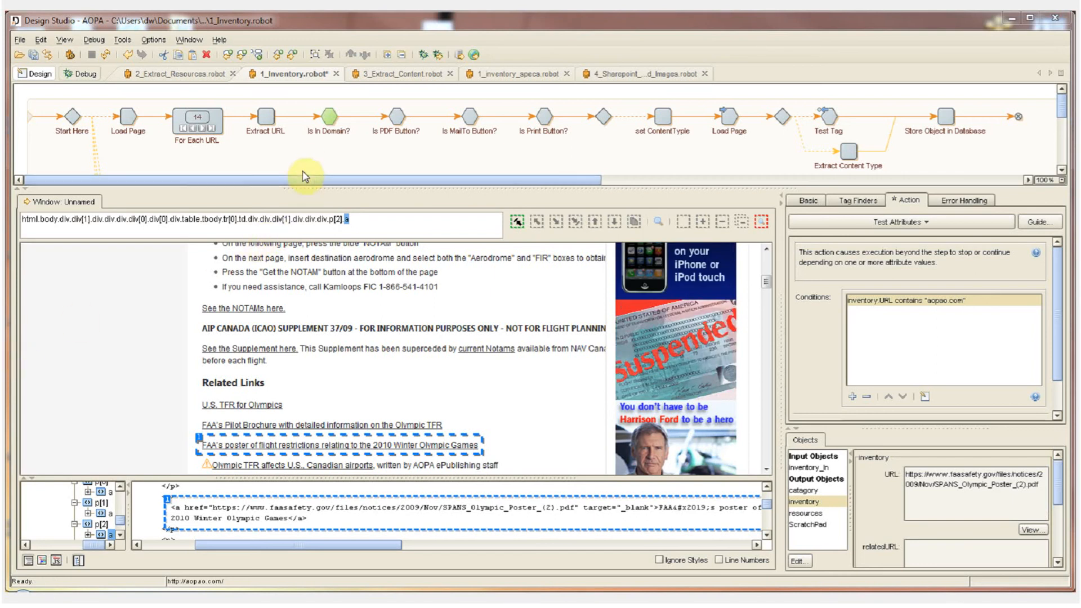
mouse_move(328, 125)
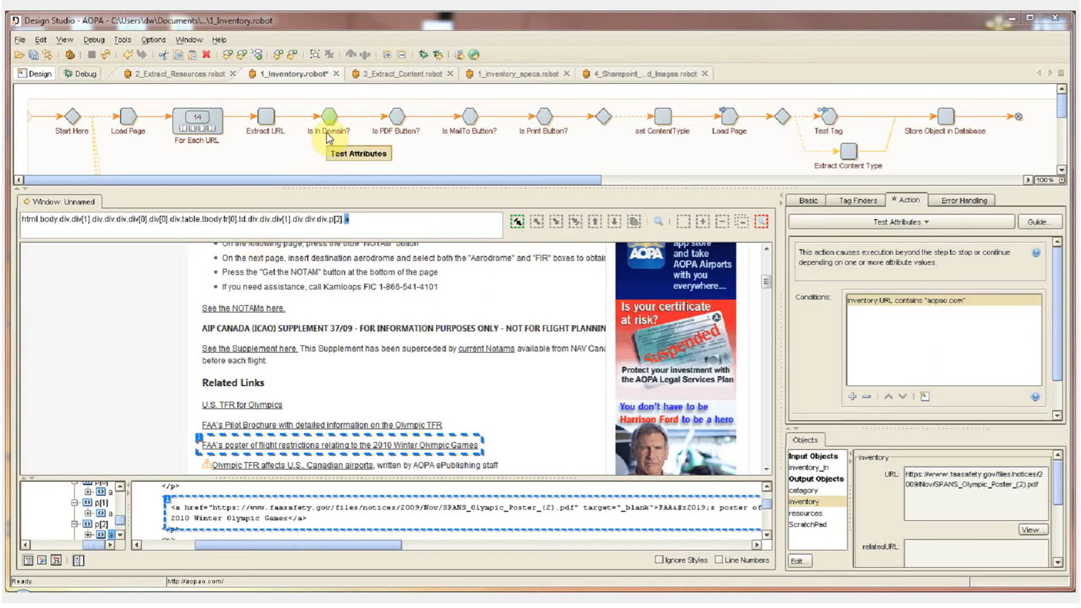
mouse_move(922, 379)
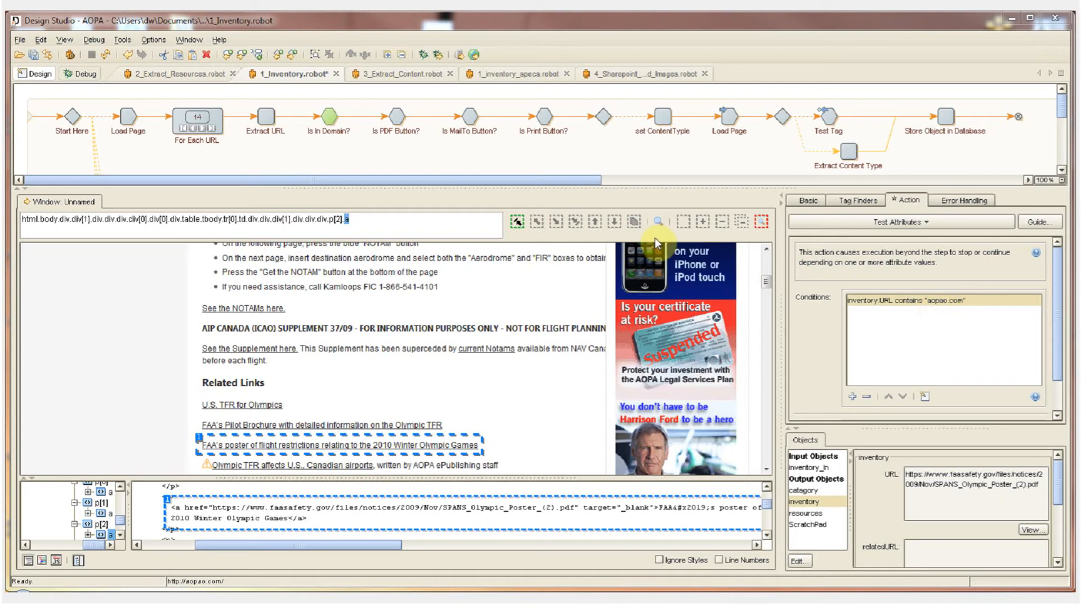
click(395, 118)
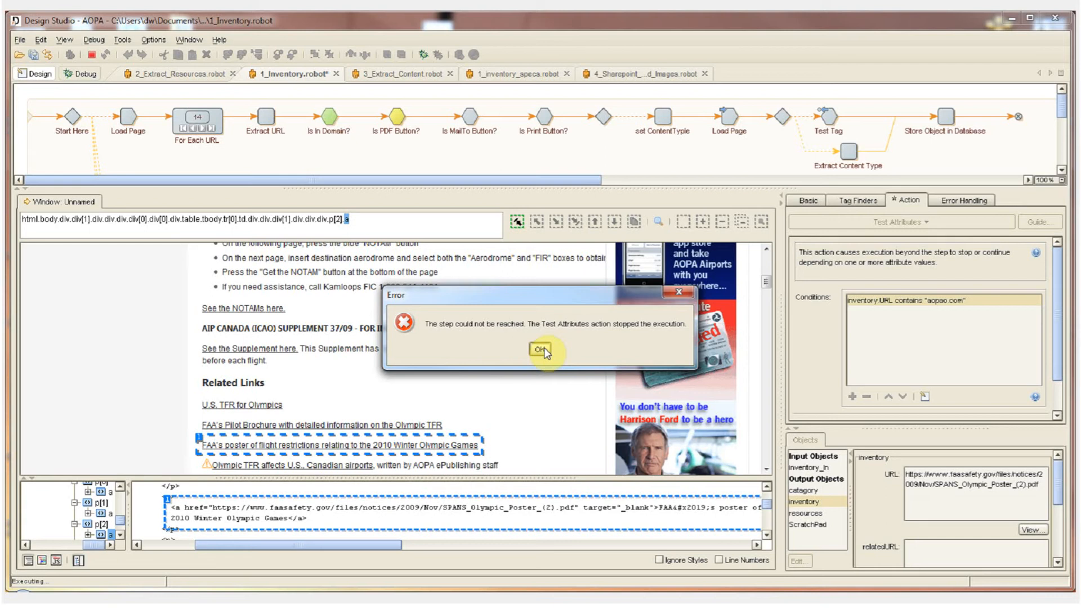
click(540, 351)
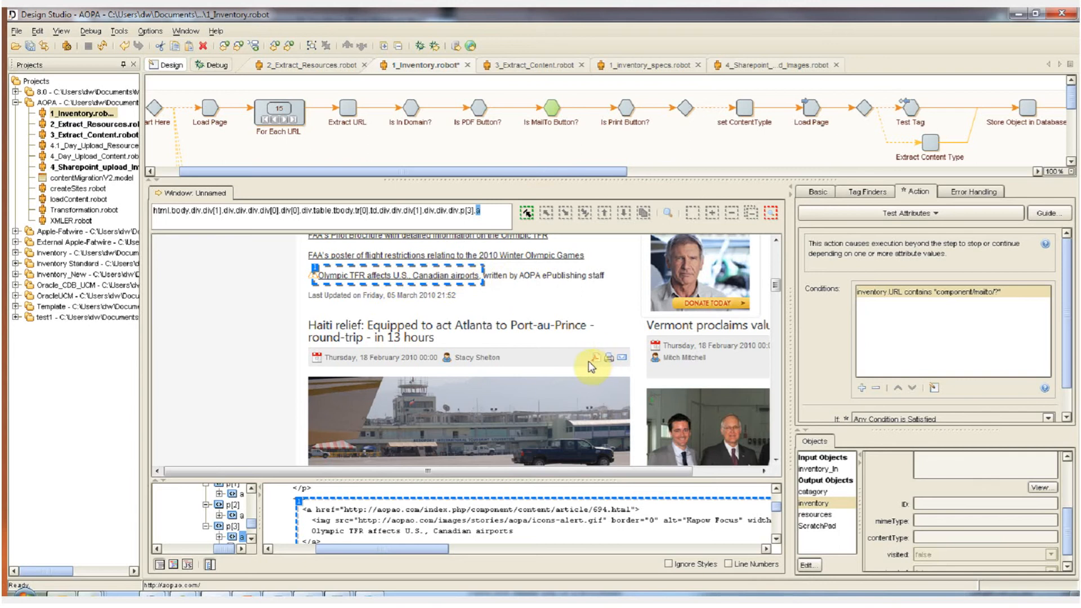
mouse_move(619, 364)
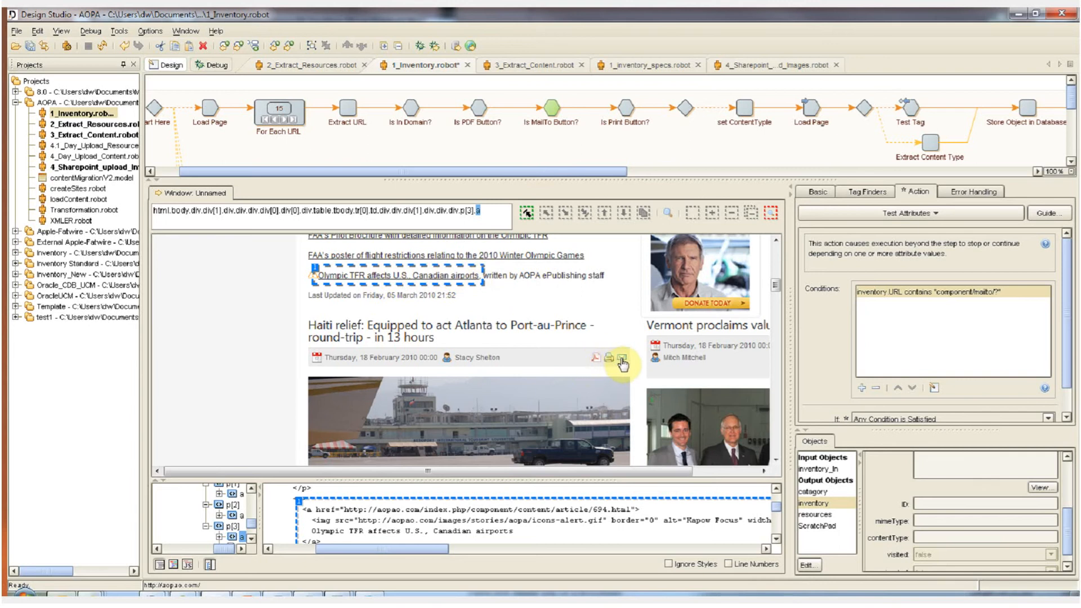
mouse_move(483, 262)
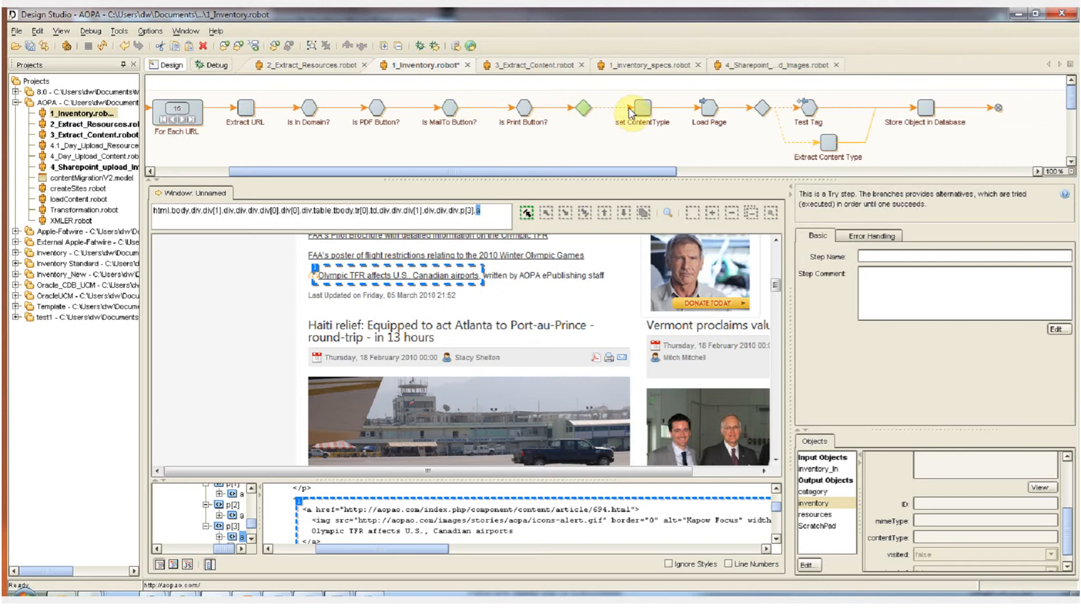
Assign the PAGE content type and run on to Test Tag, loading the Olympic TFR article.
click(643, 108)
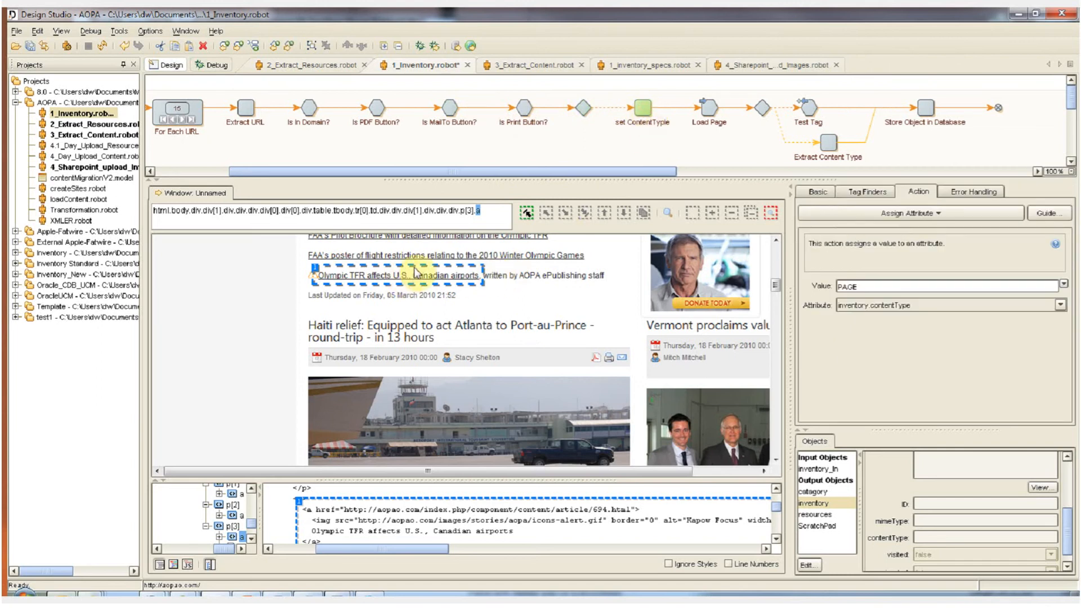
mouse_move(709, 110)
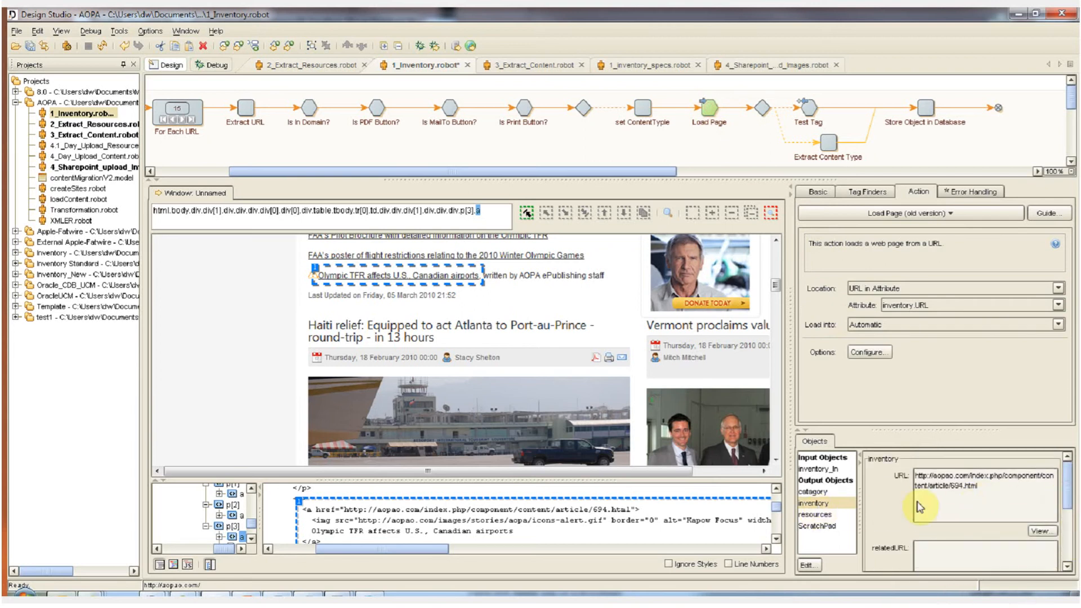
mouse_move(757, 110)
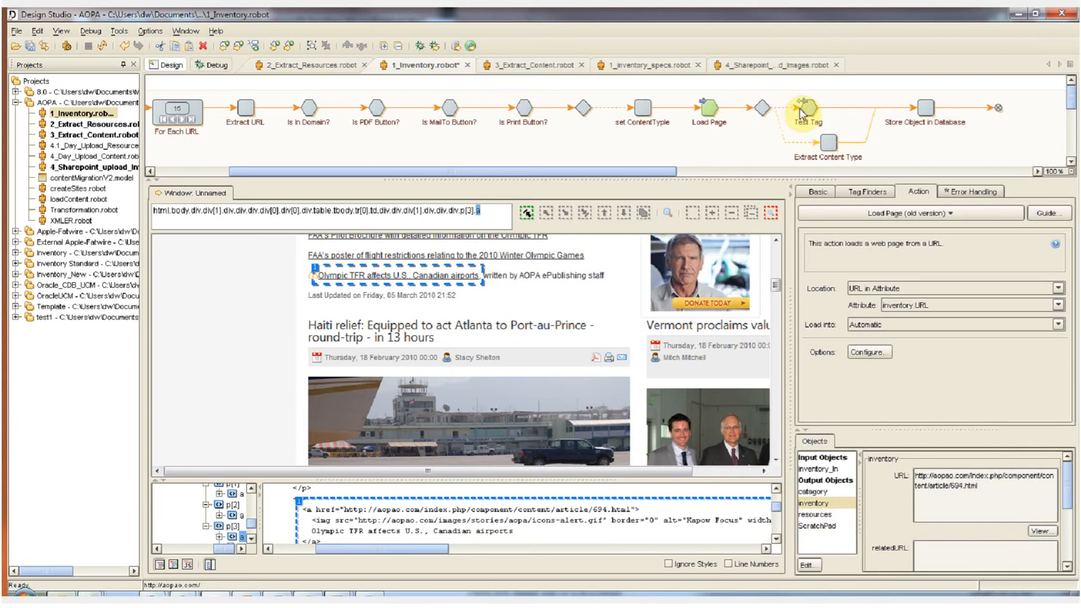
click(805, 108)
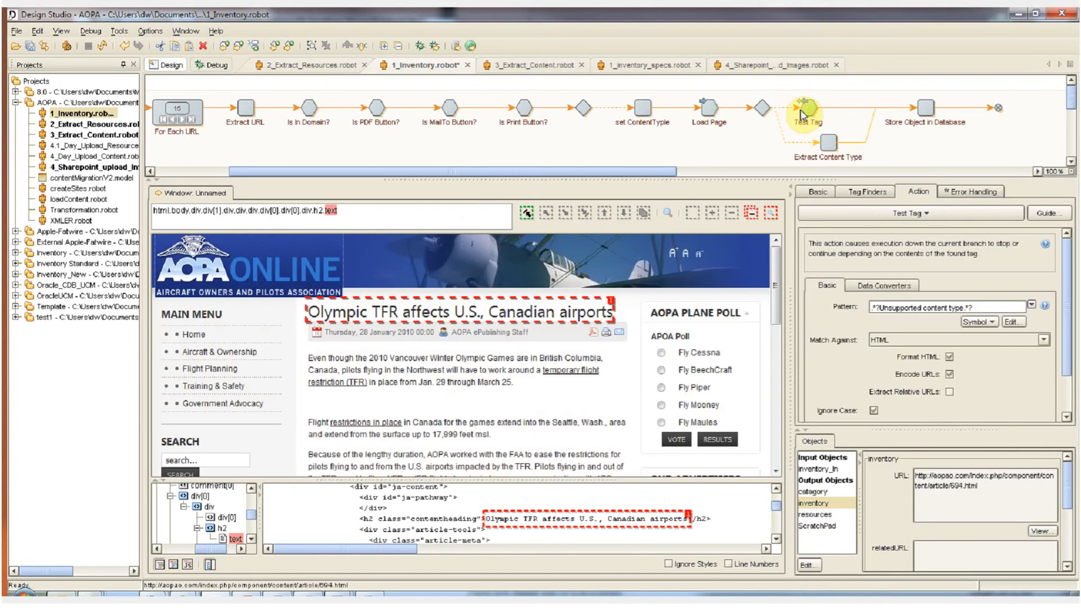
mouse_move(744, 140)
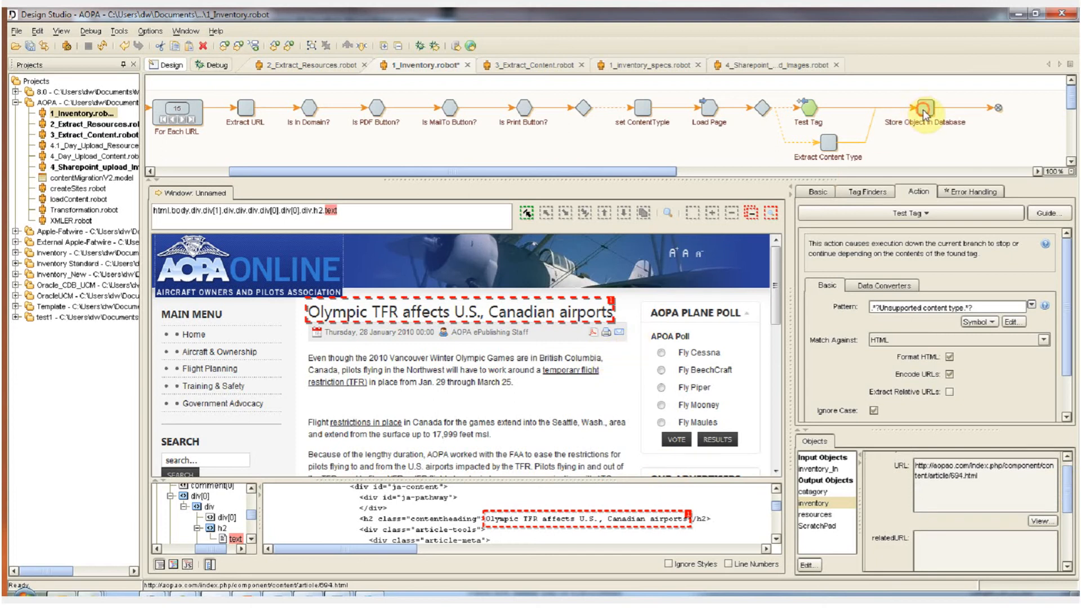
Execute Store Object in Database, saving the inventory record to the sharepointtm database.
click(923, 109)
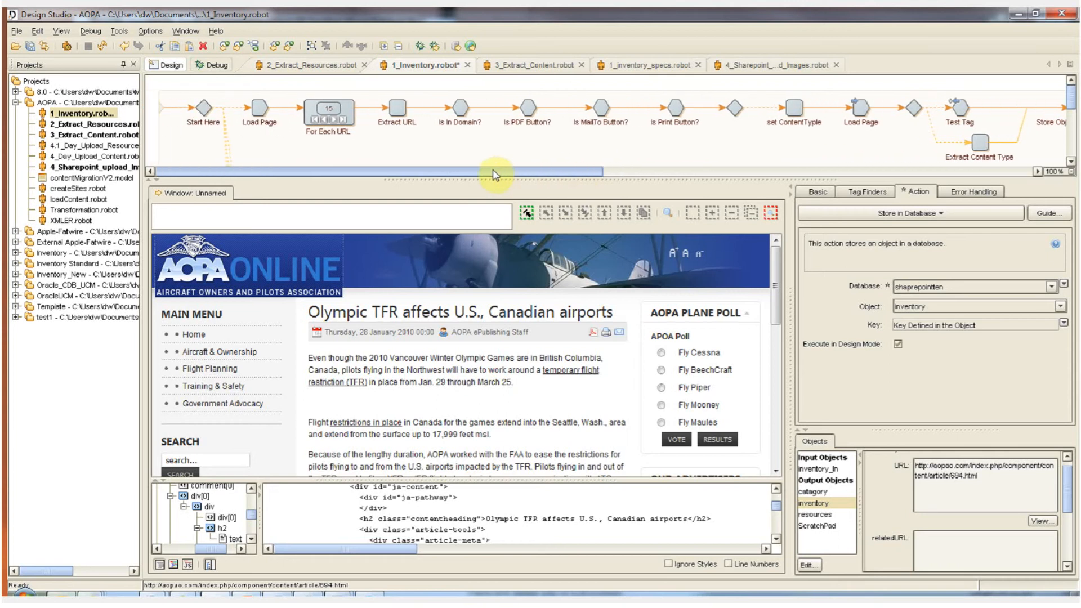
mouse_move(311, 149)
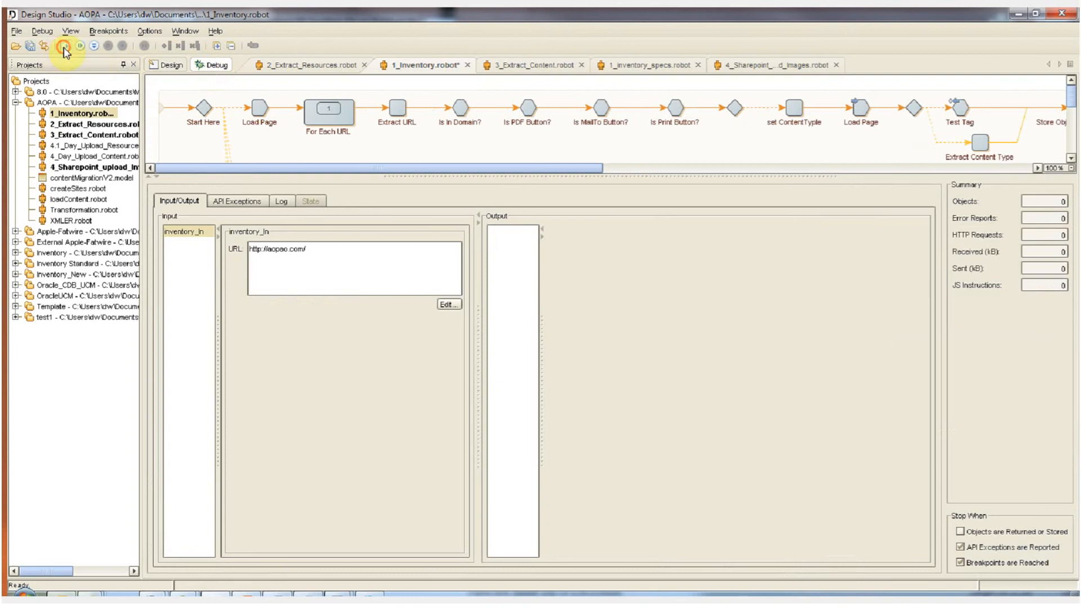
Debug-run the whole inventory robot, outputting 12 inventory objects.
click(65, 45)
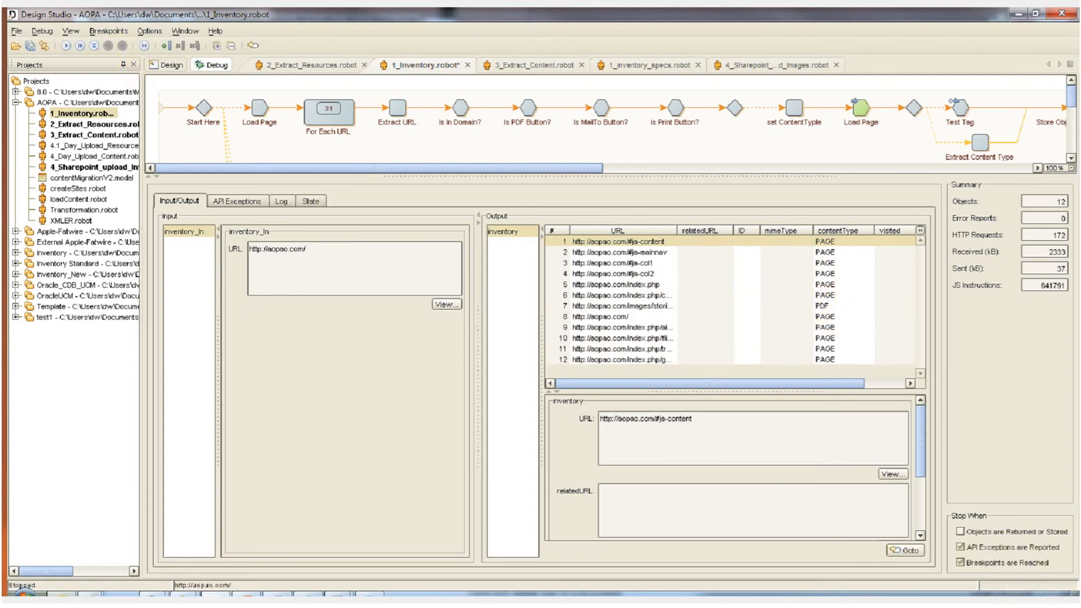
click(308, 65)
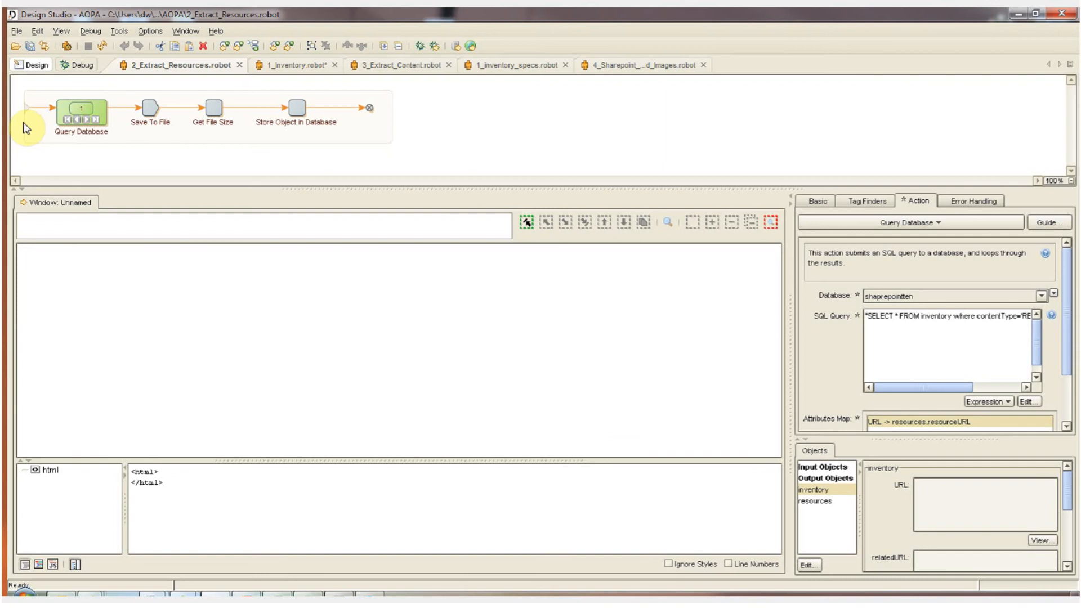
mouse_move(33, 124)
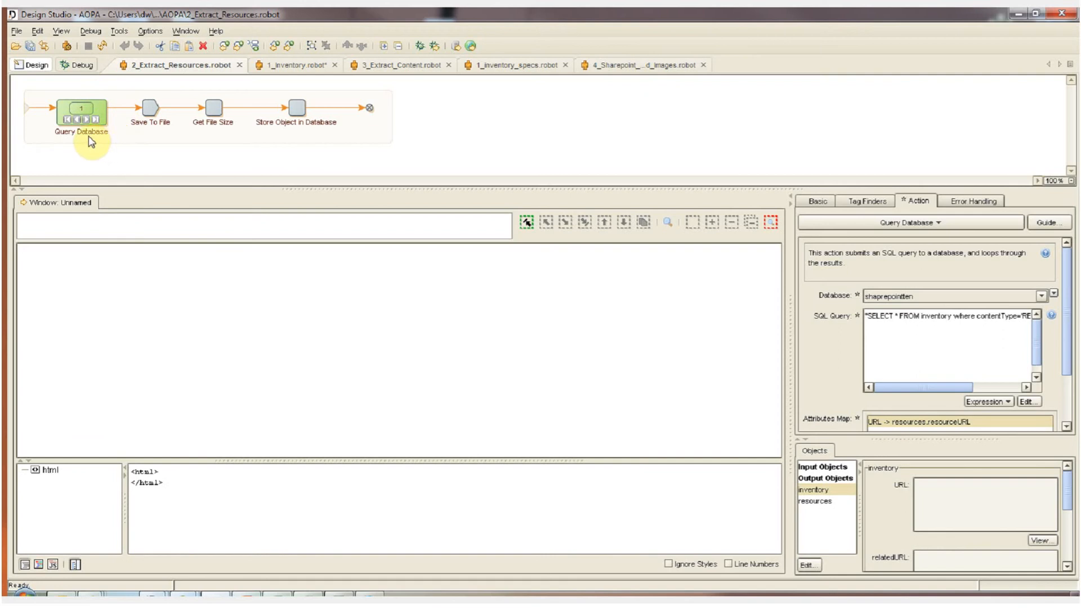
mouse_move(97, 134)
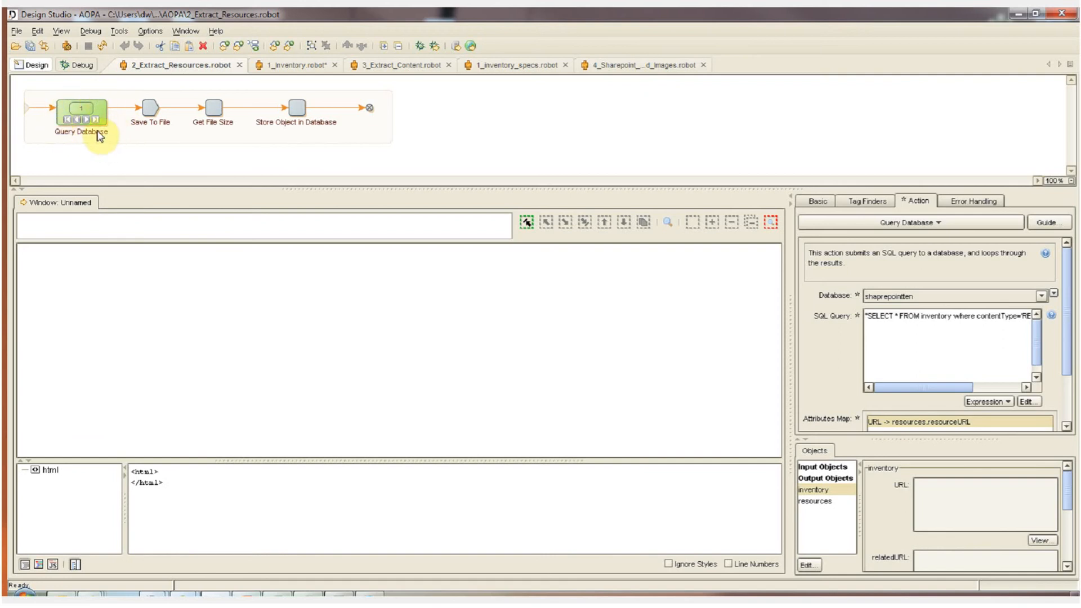
mouse_move(97, 133)
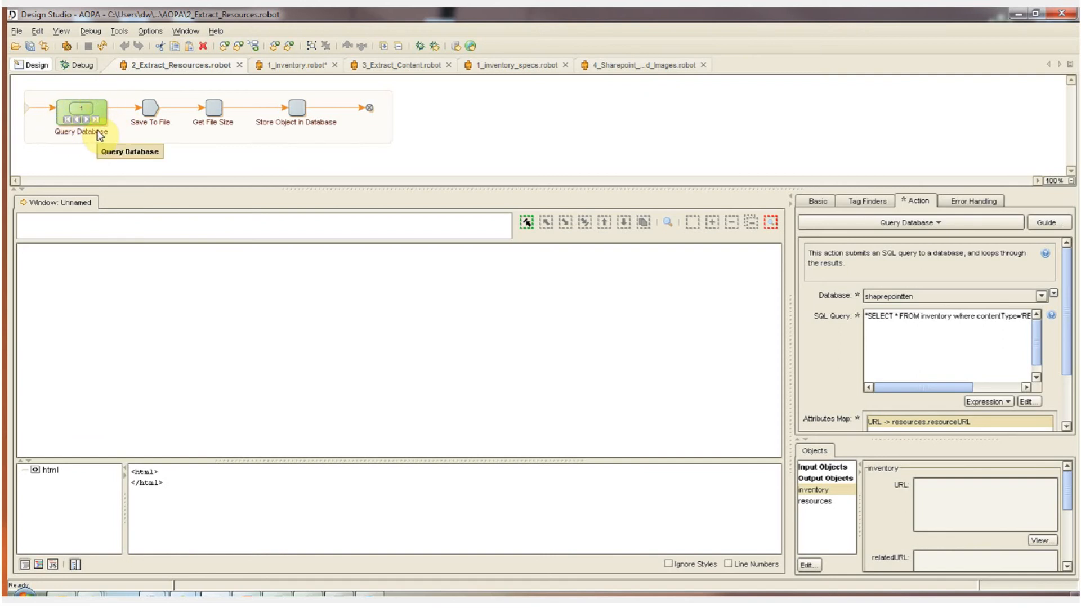
mouse_move(142, 132)
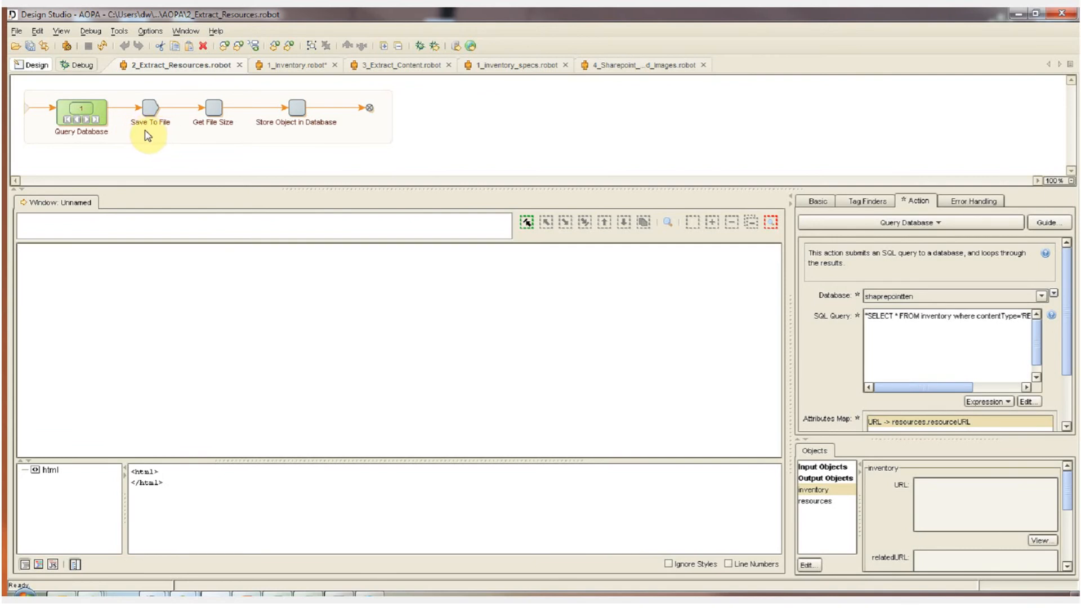
mouse_move(152, 134)
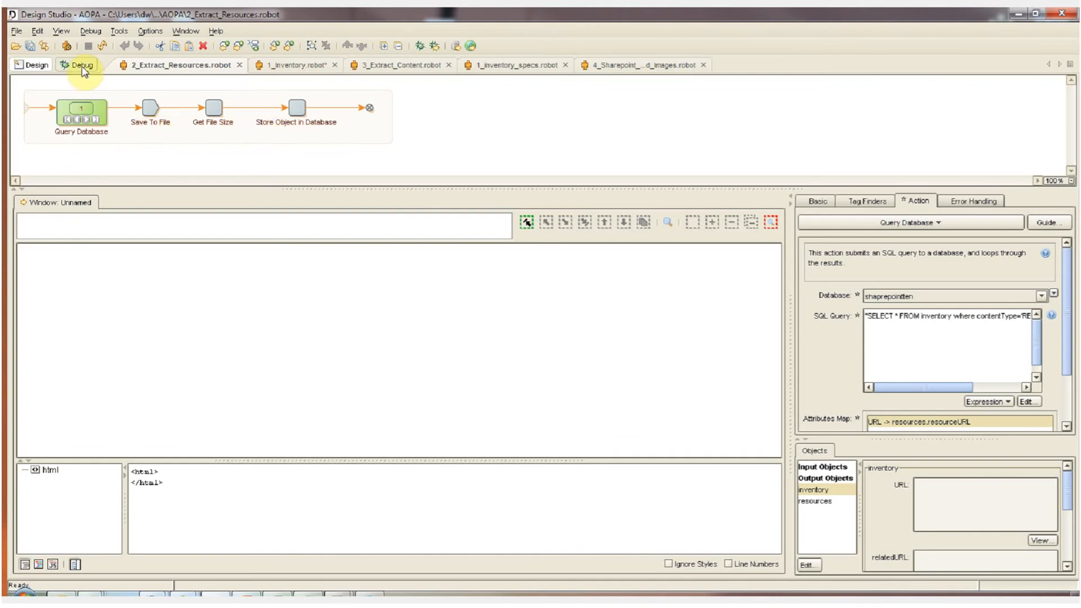
Debug-run 2_Extract_Resources to output 32 resources, then move to 3_Extract_Content.
click(65, 47)
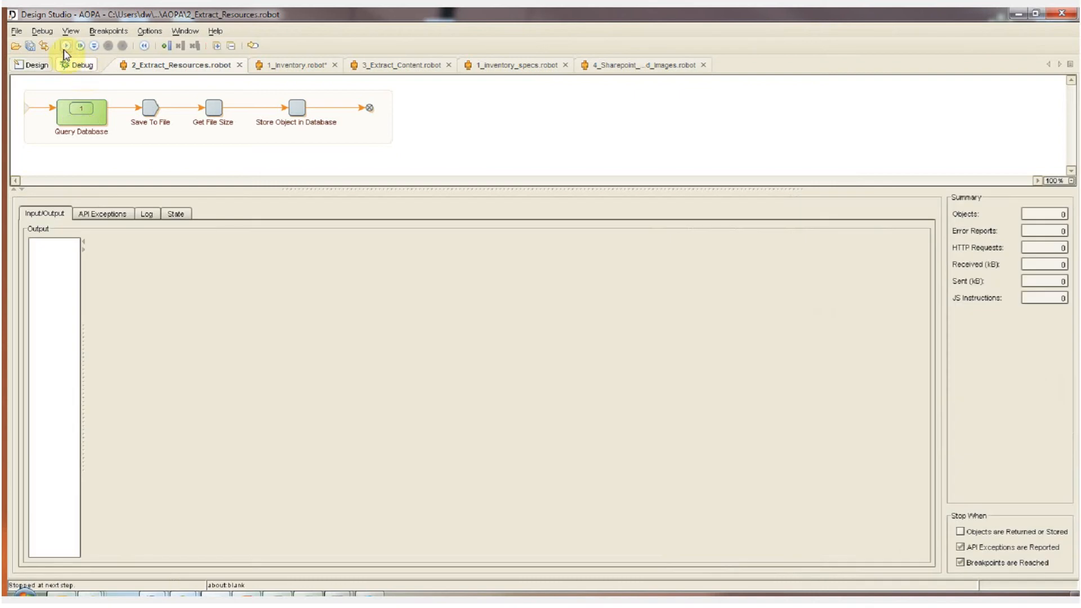
click(65, 46)
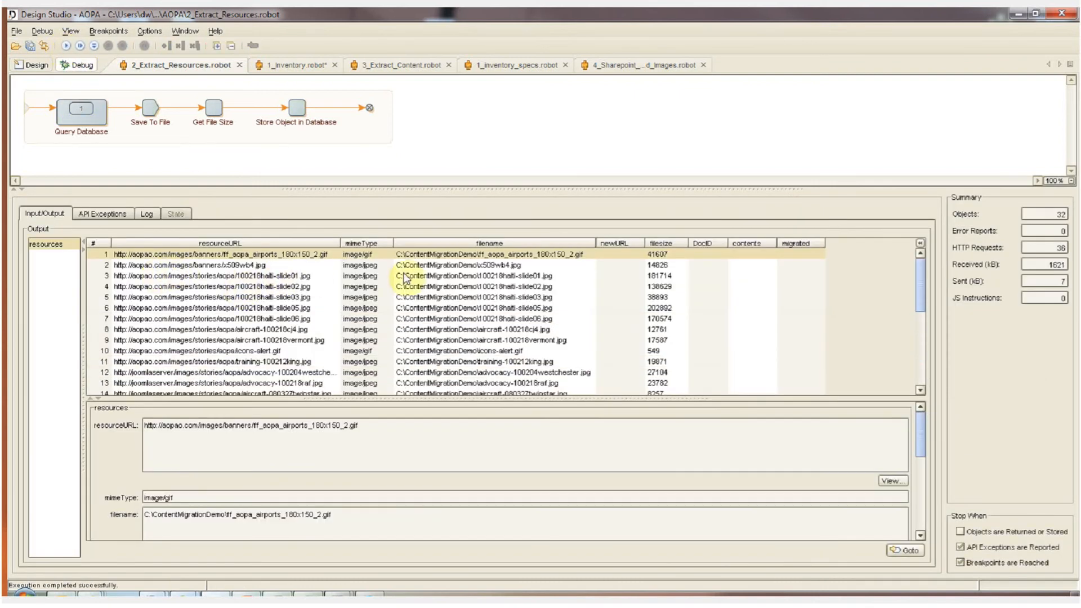
mouse_move(909, 286)
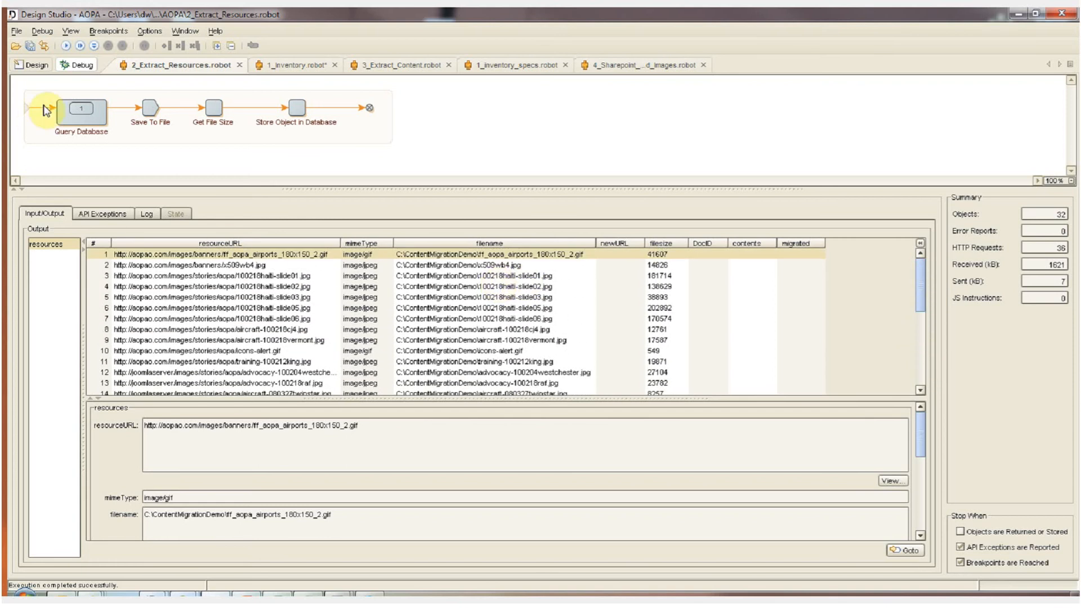
click(393, 65)
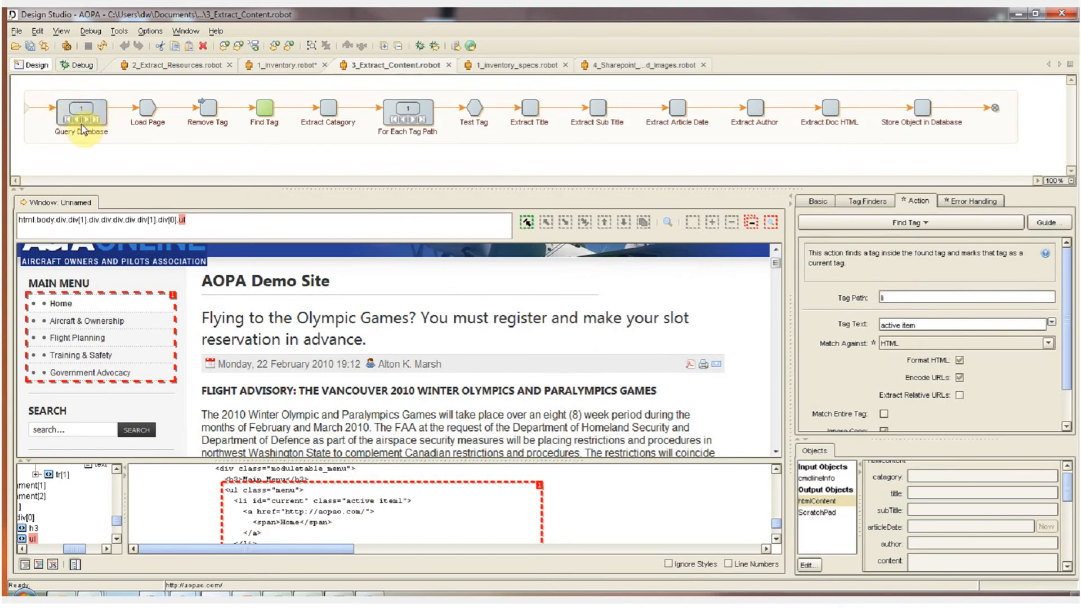
mouse_move(76, 113)
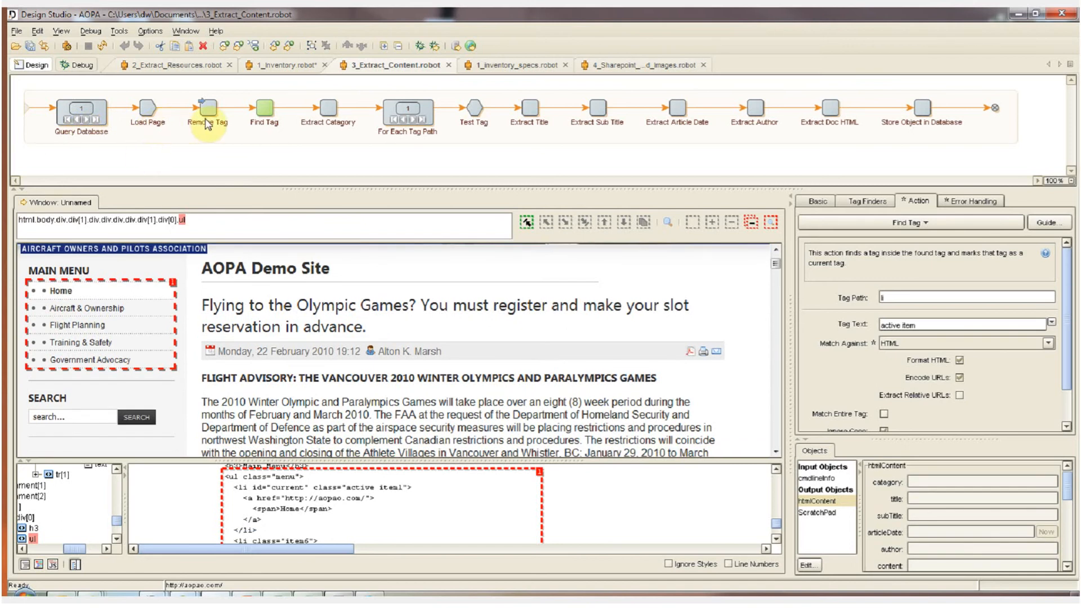
mouse_move(24, 365)
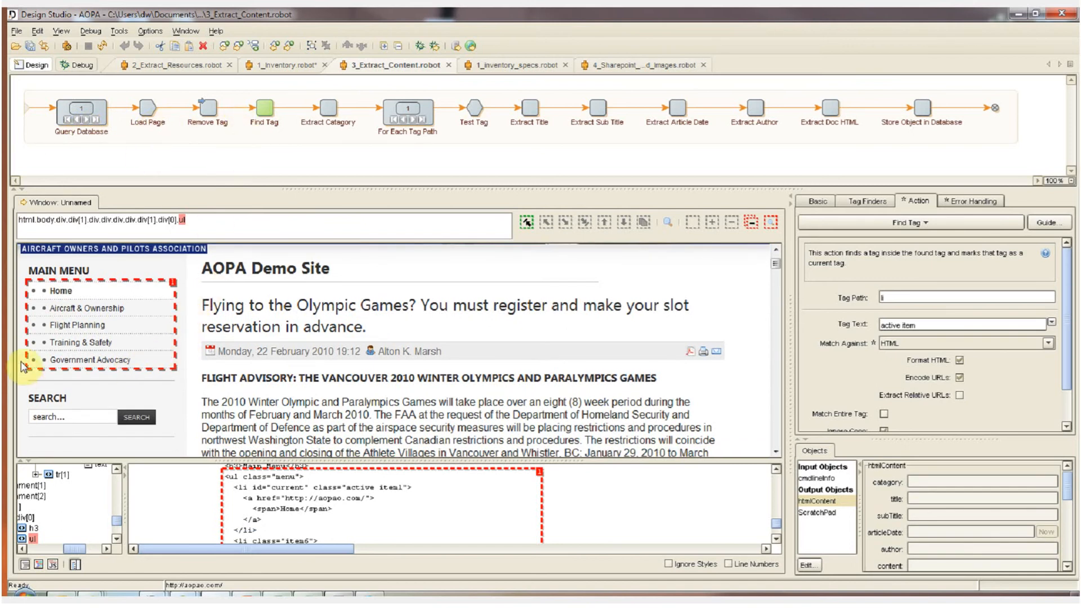
mouse_move(139, 293)
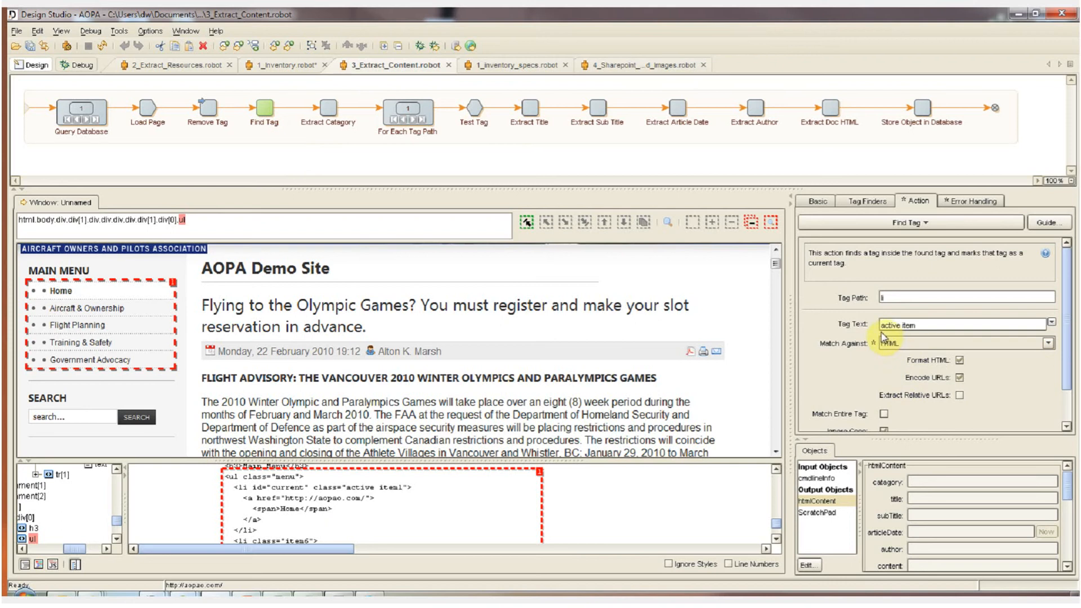
mouse_move(431, 487)
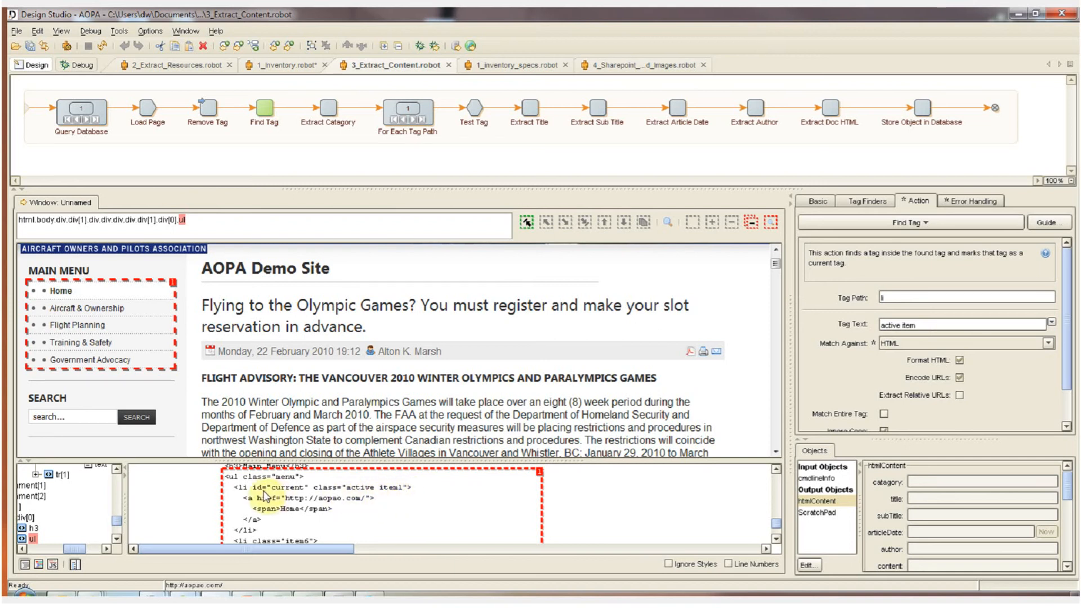
mouse_move(316, 495)
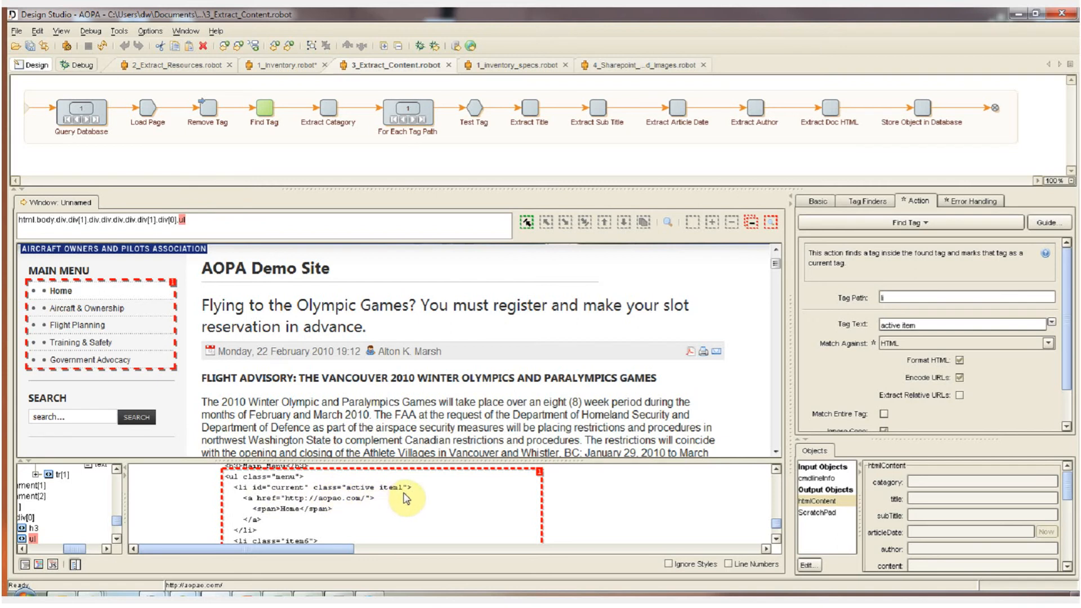
Execute 3_Extract_Content up to Extract Category, picking up the Home menu item.
click(330, 108)
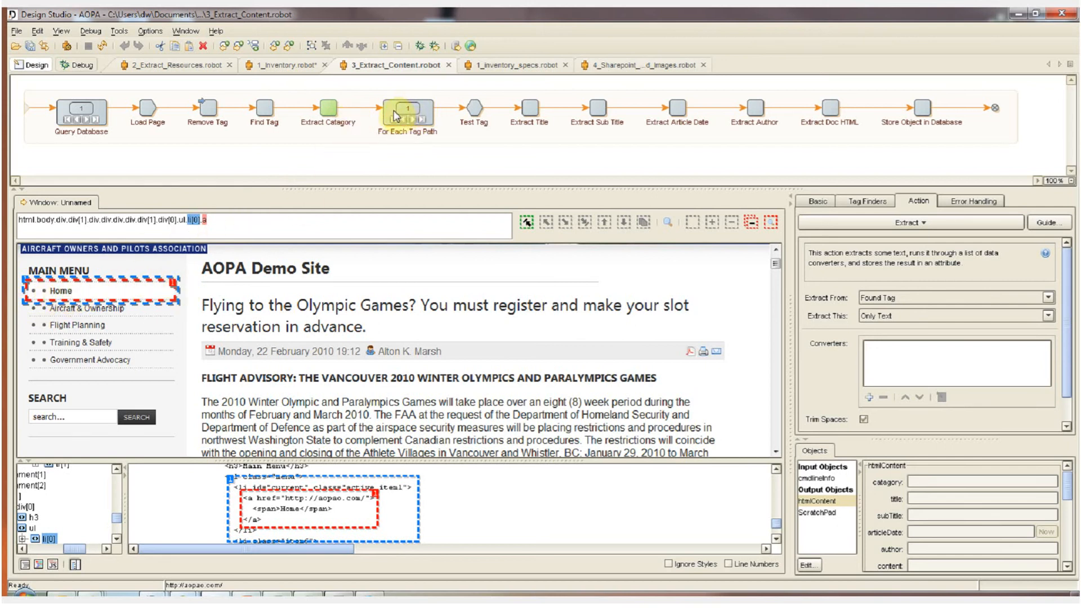
Execute the tag loop through title, sub title and article date extraction, reaching Extract Author.
click(408, 110)
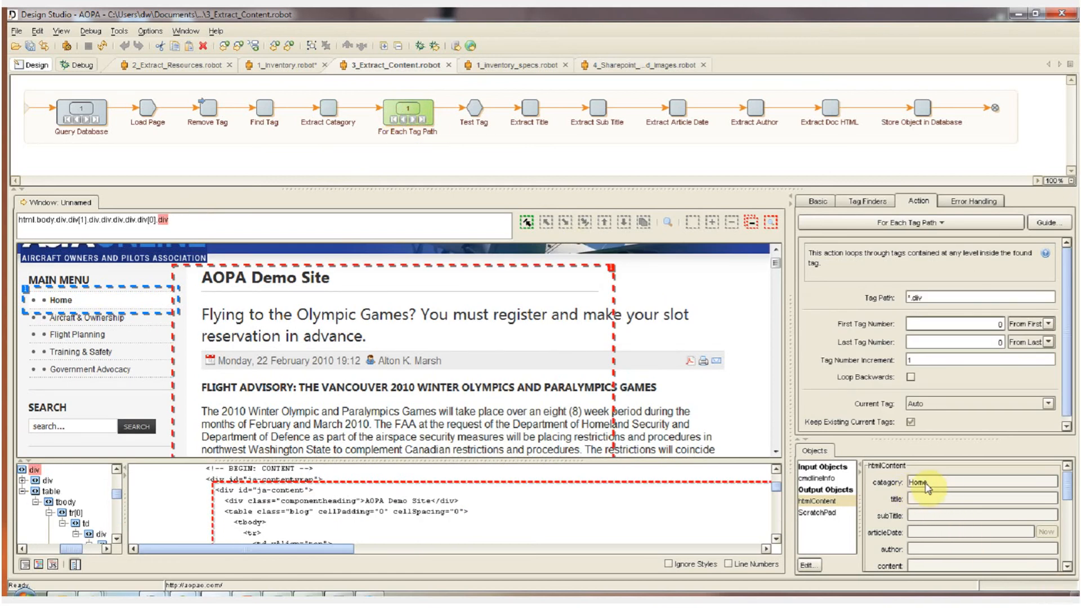
click(407, 112)
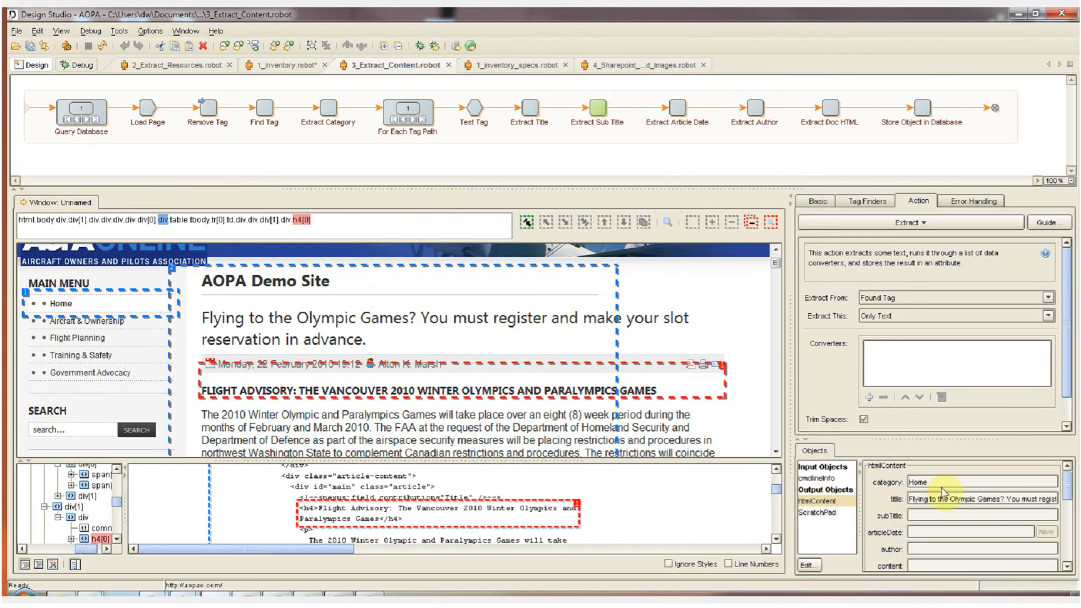
mouse_move(609, 191)
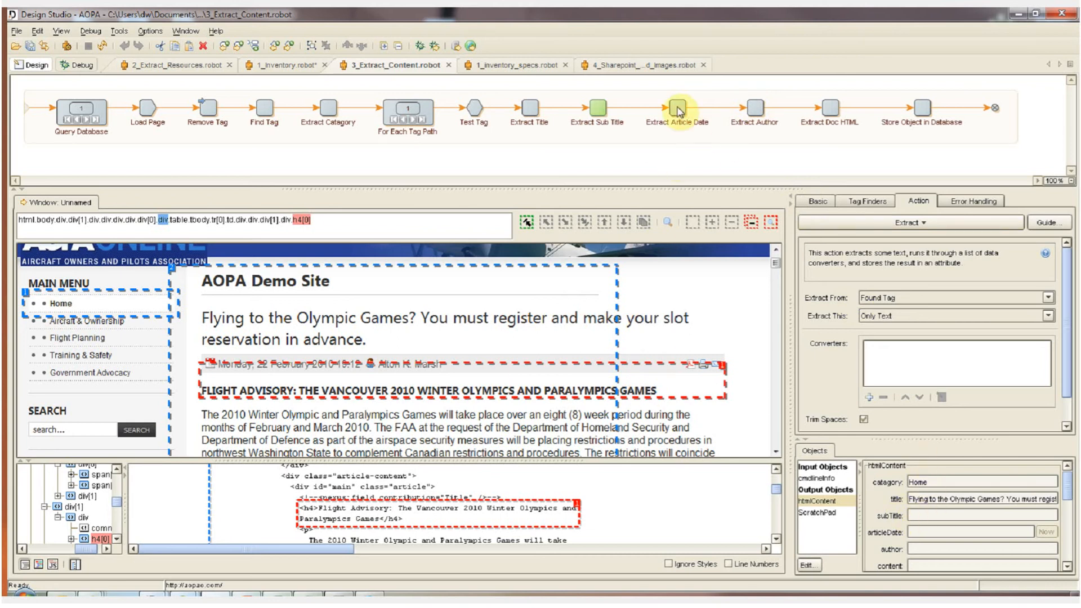
click(672, 109)
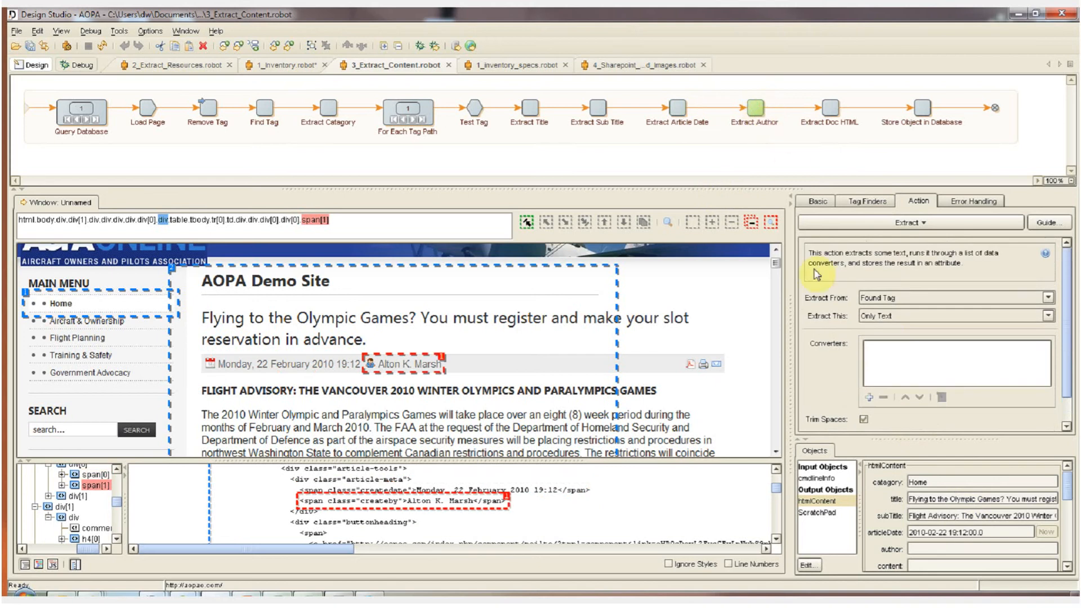
mouse_move(1003, 549)
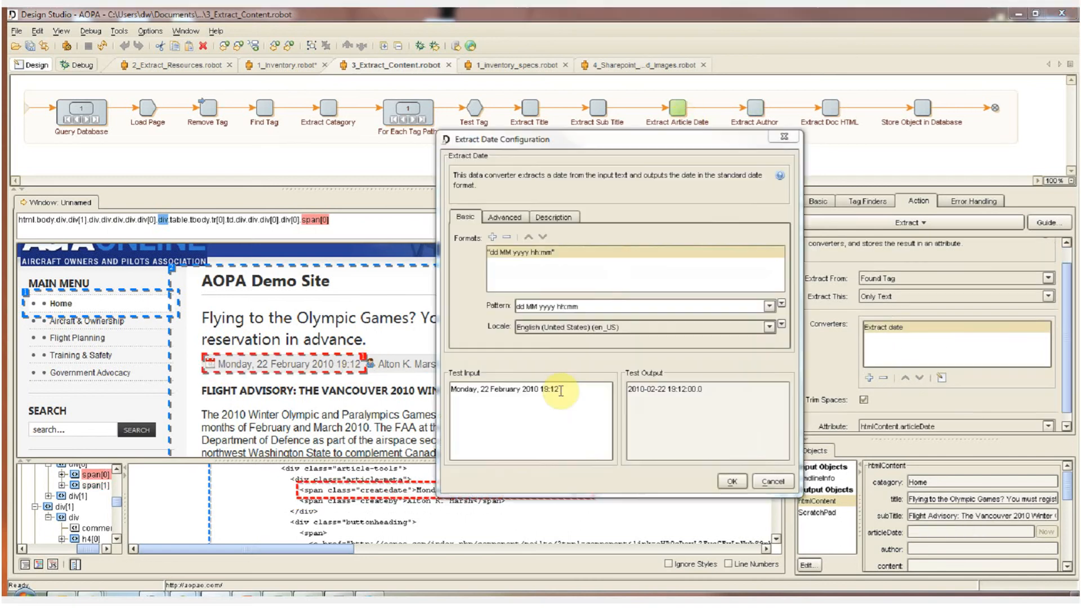
mouse_move(558, 272)
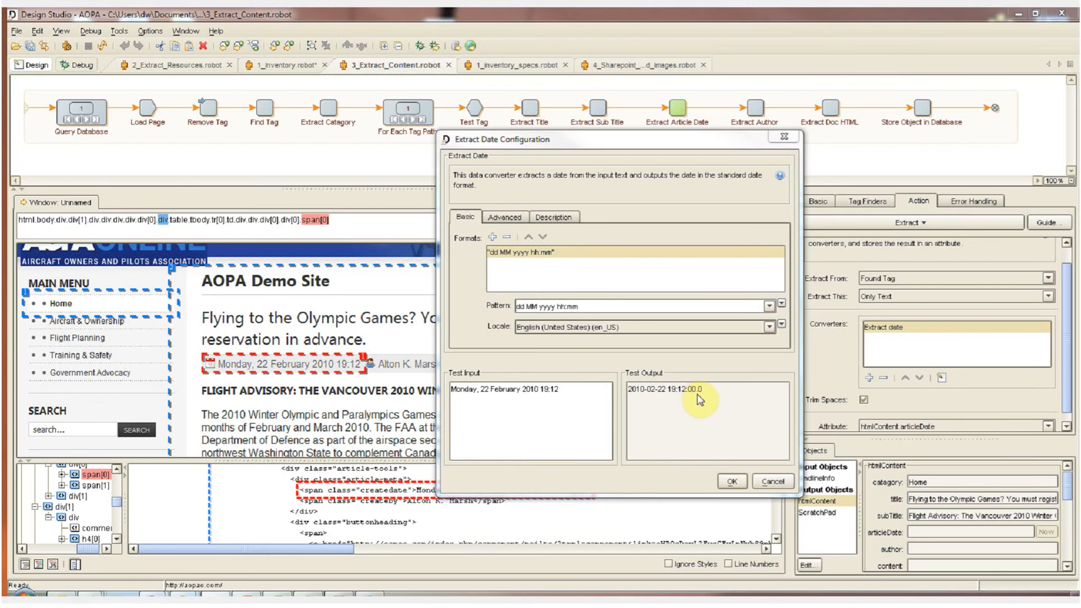
click(731, 481)
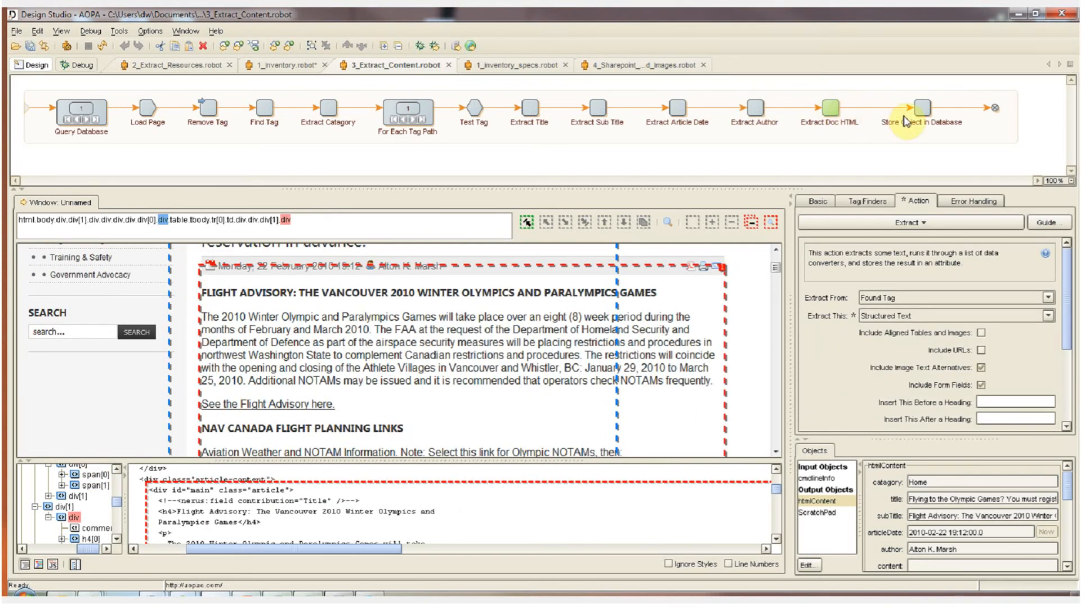
Execute up to Store Object in Database with article content and URL filled.
click(921, 108)
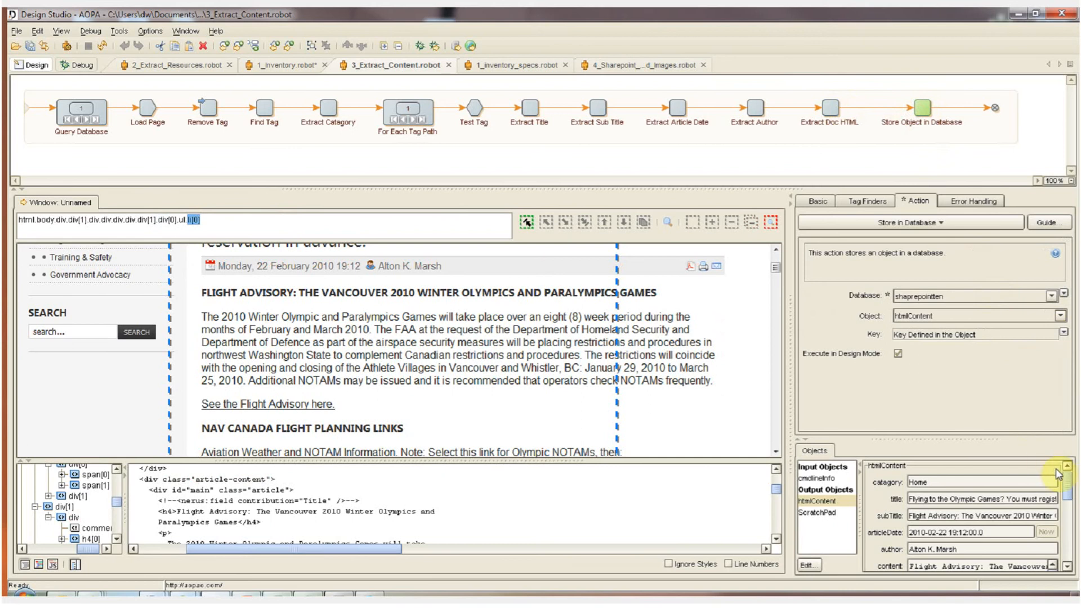
scroll(down, 3)
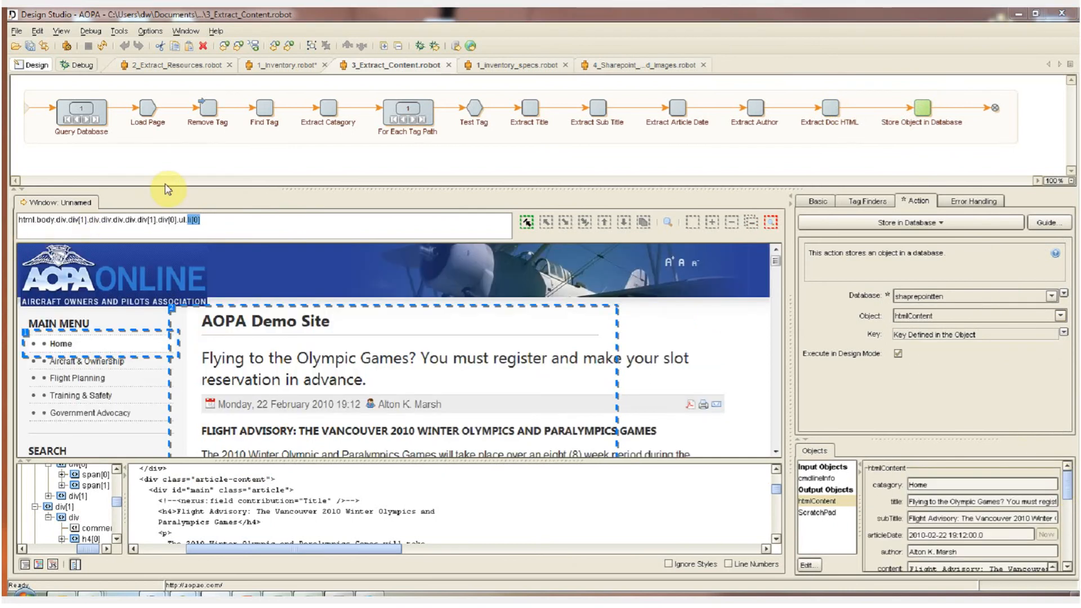
mouse_move(193, 190)
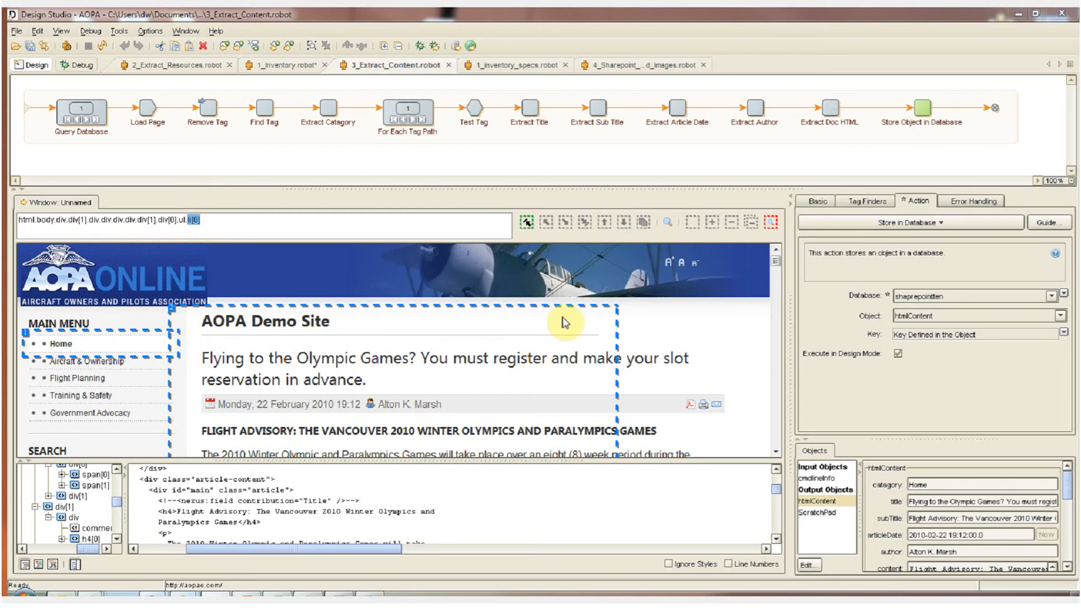
mouse_move(606, 328)
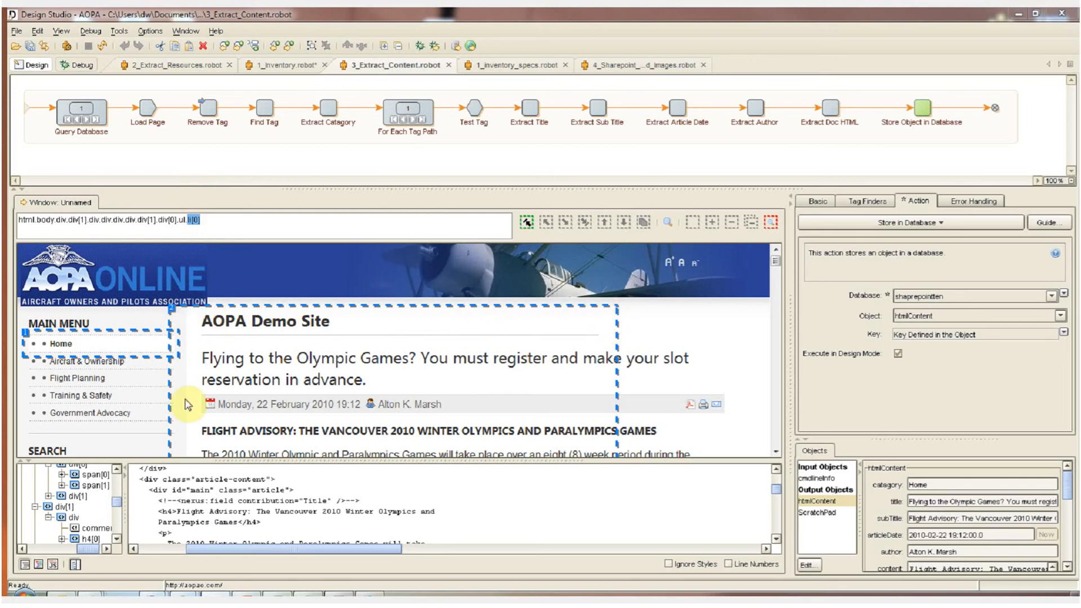
mouse_move(616, 420)
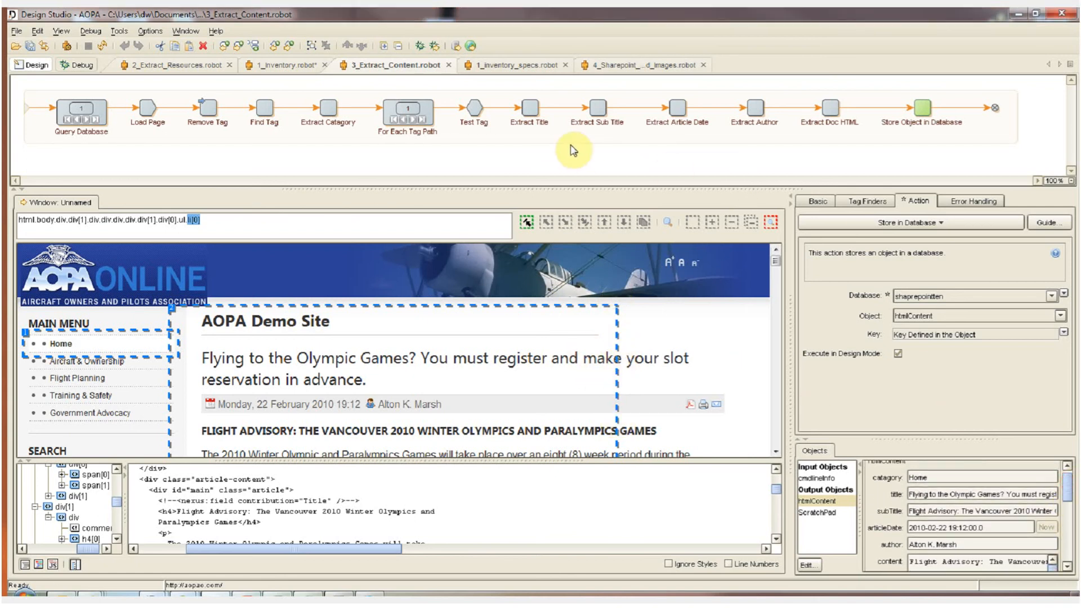
mouse_move(855, 441)
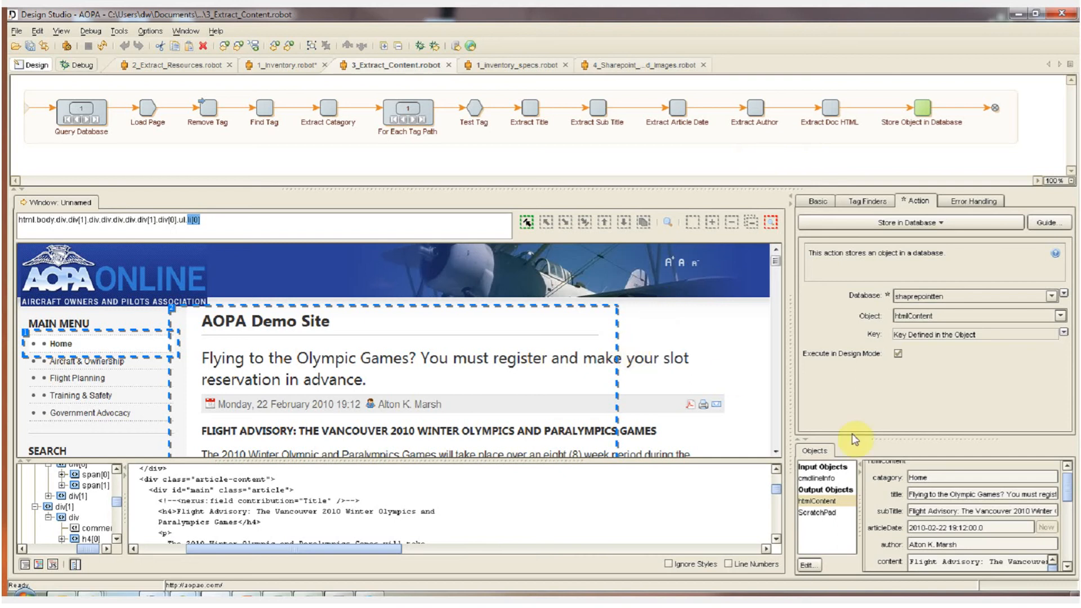
scroll(down, 3)
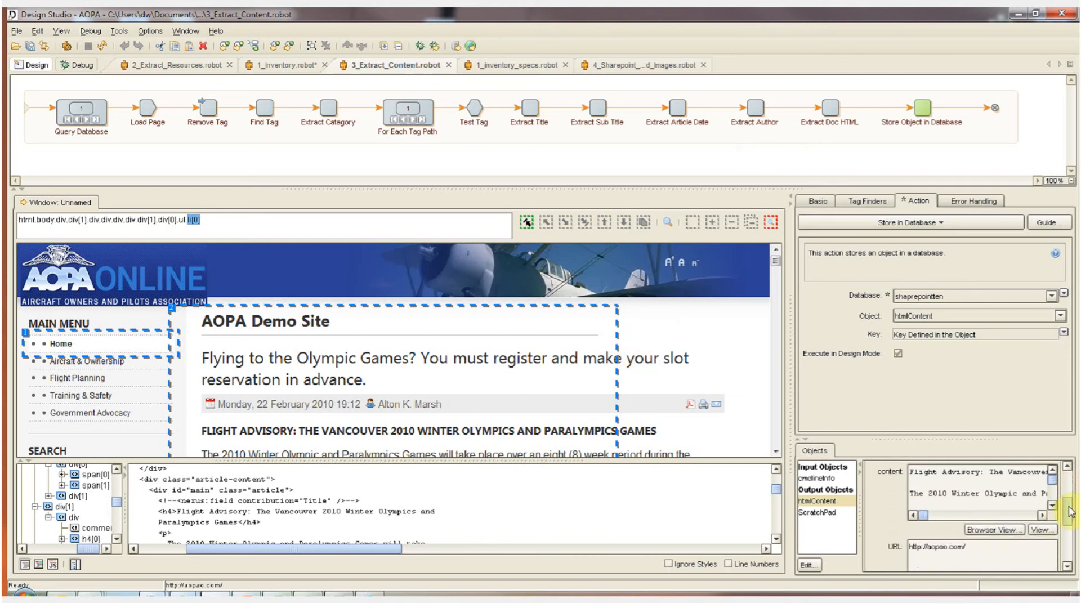
click(923, 109)
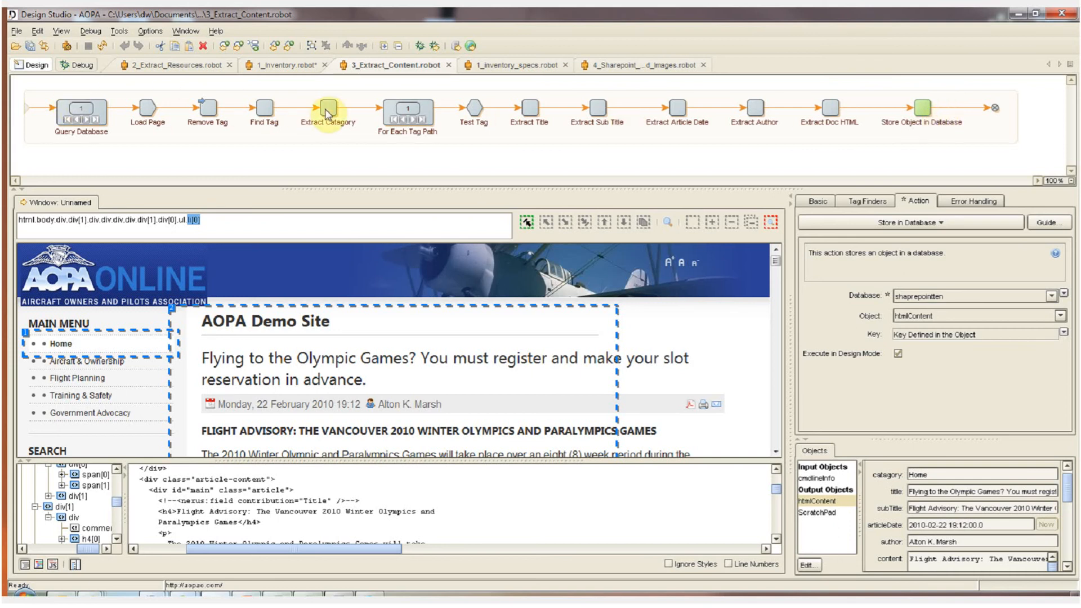
mouse_move(711, 102)
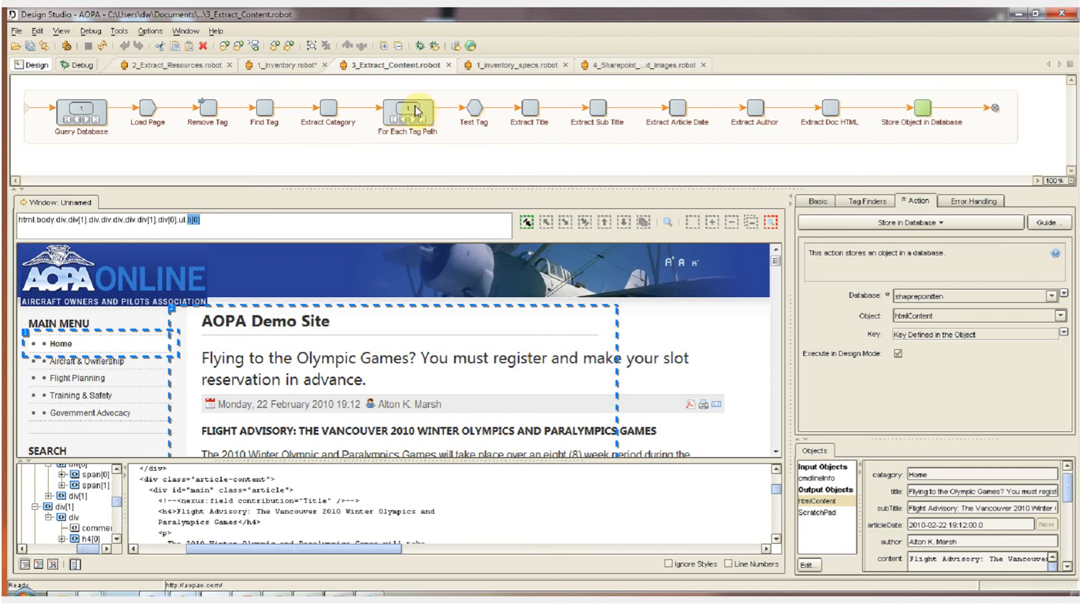
mouse_move(110, 109)
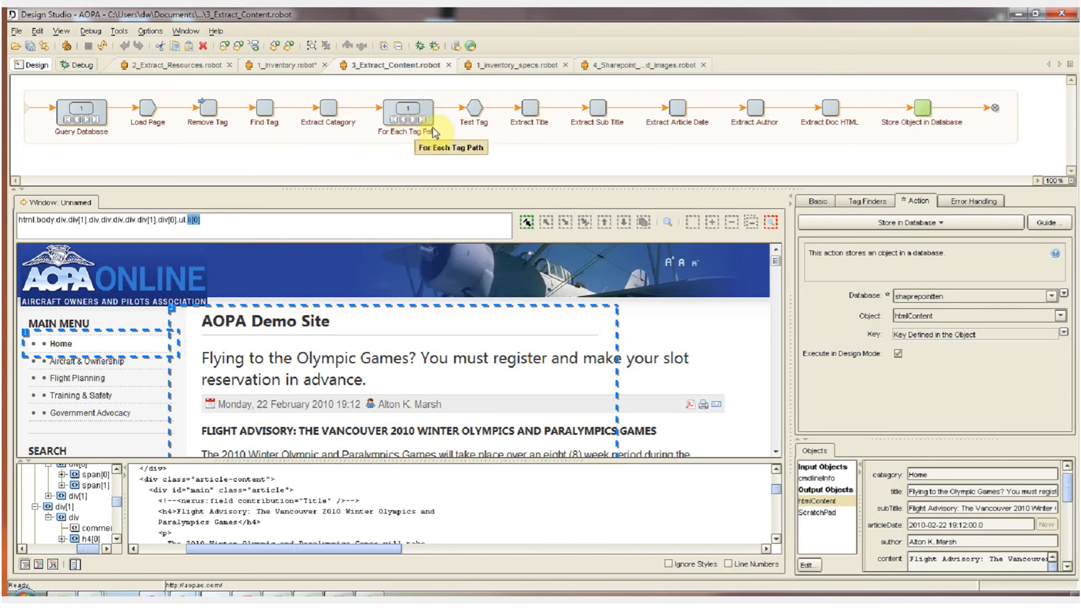
Switch the 3_Extract_Content robot to its debugging view.
click(78, 65)
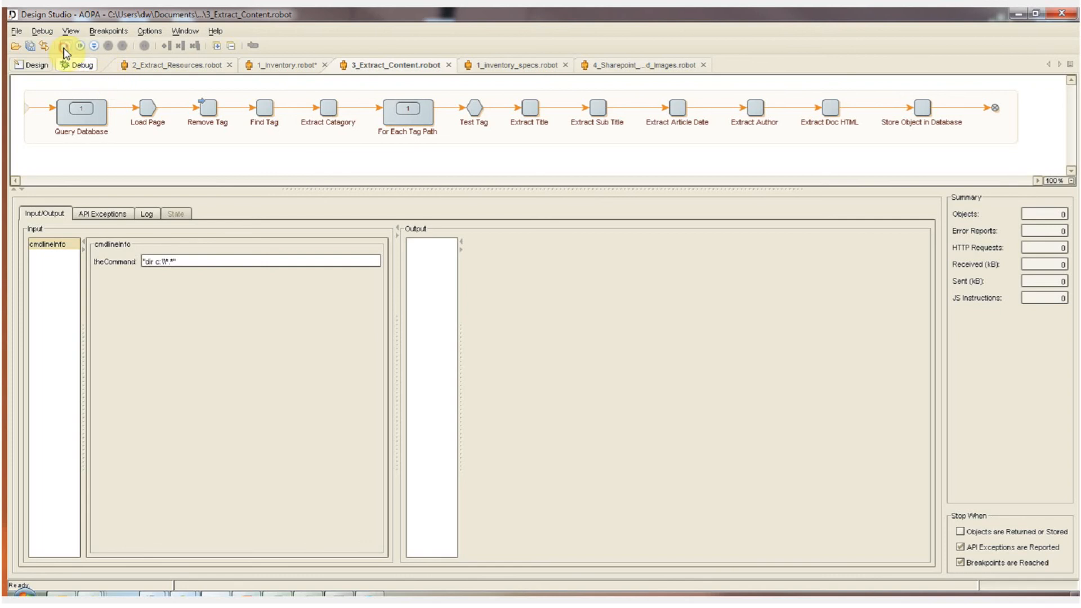
Run 3_Extract_Content in Debug until it stops with the Extract Sub Title API exception.
click(63, 46)
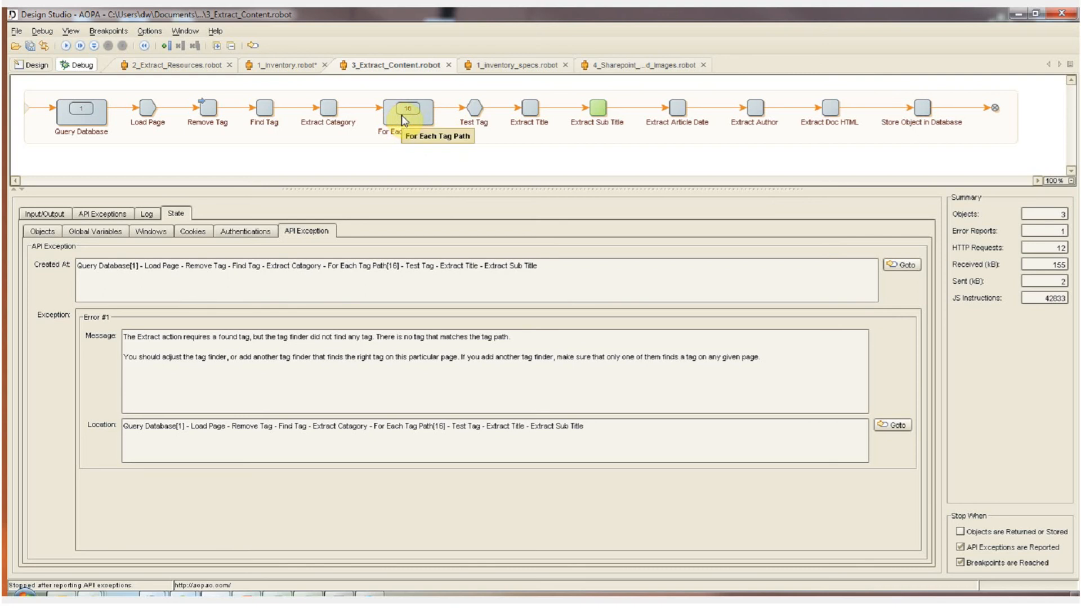
mouse_move(594, 111)
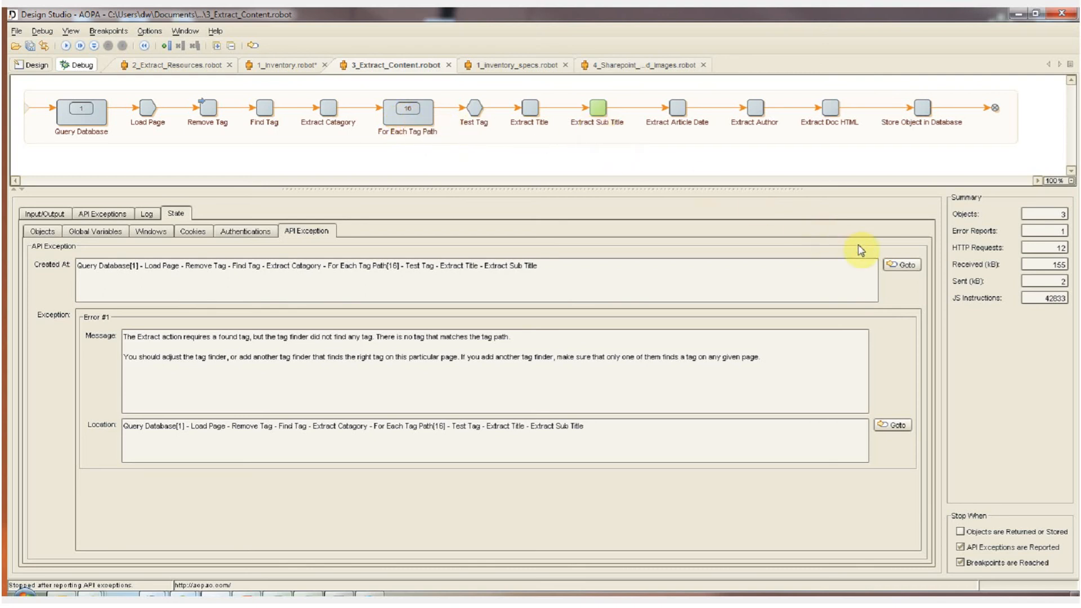
mouse_move(904, 265)
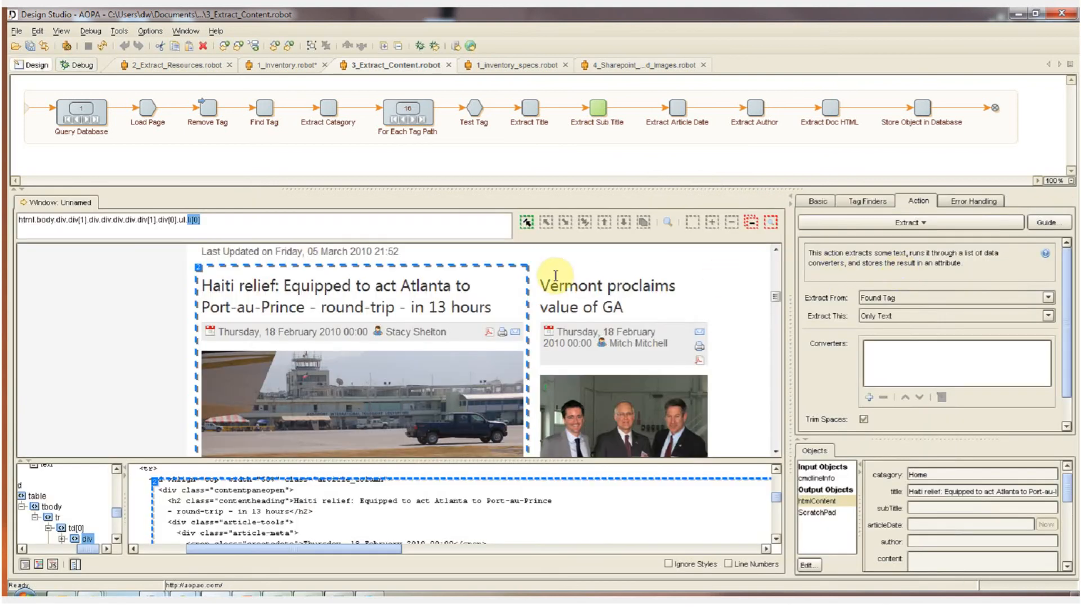
mouse_move(523, 302)
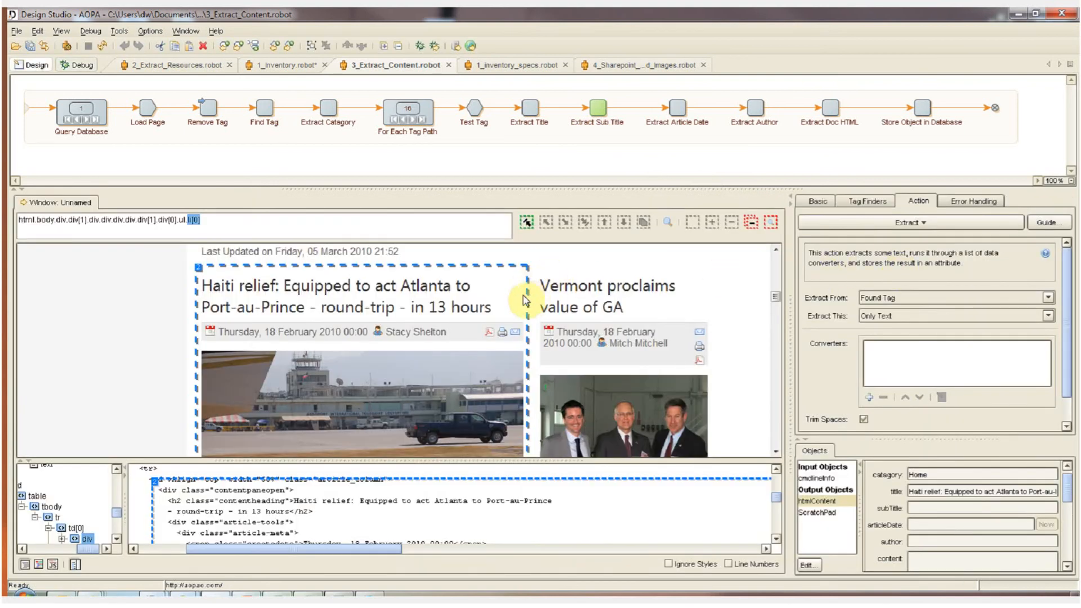
mouse_move(241, 325)
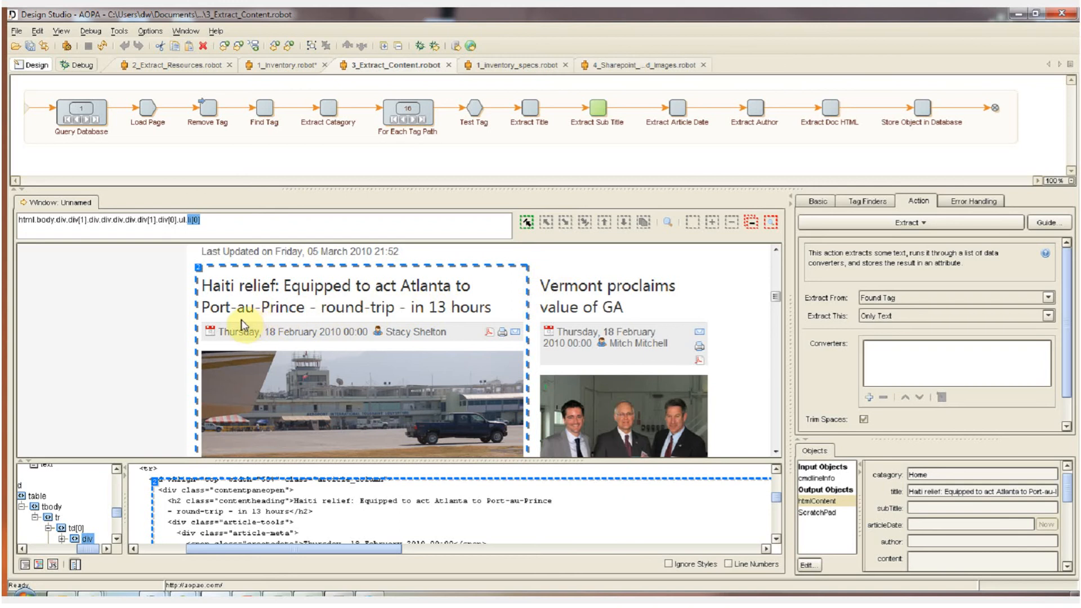
mouse_move(340, 328)
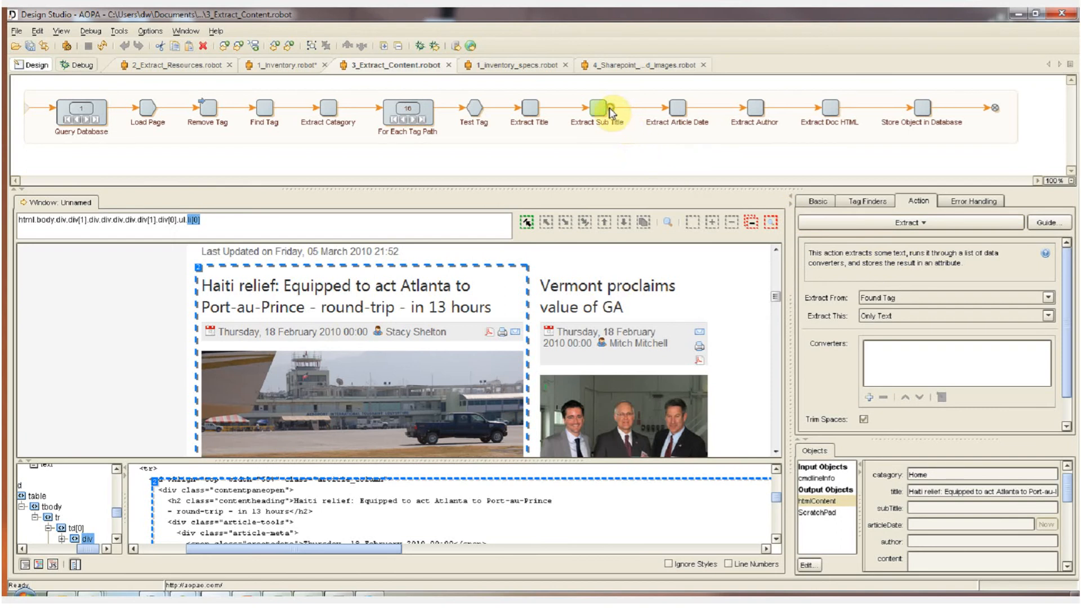
mouse_move(257, 54)
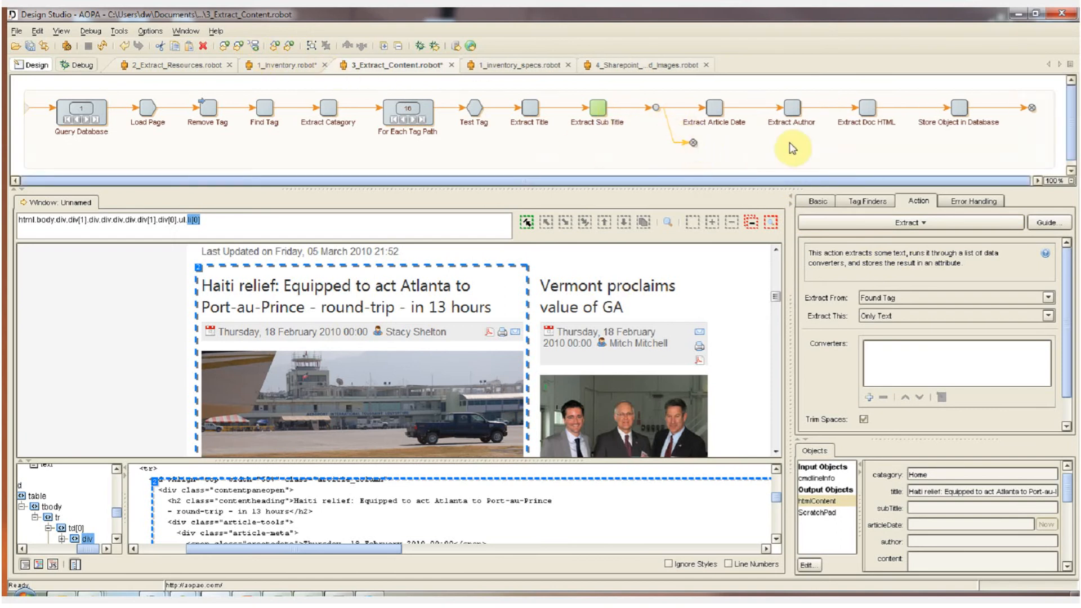
mouse_move(813, 152)
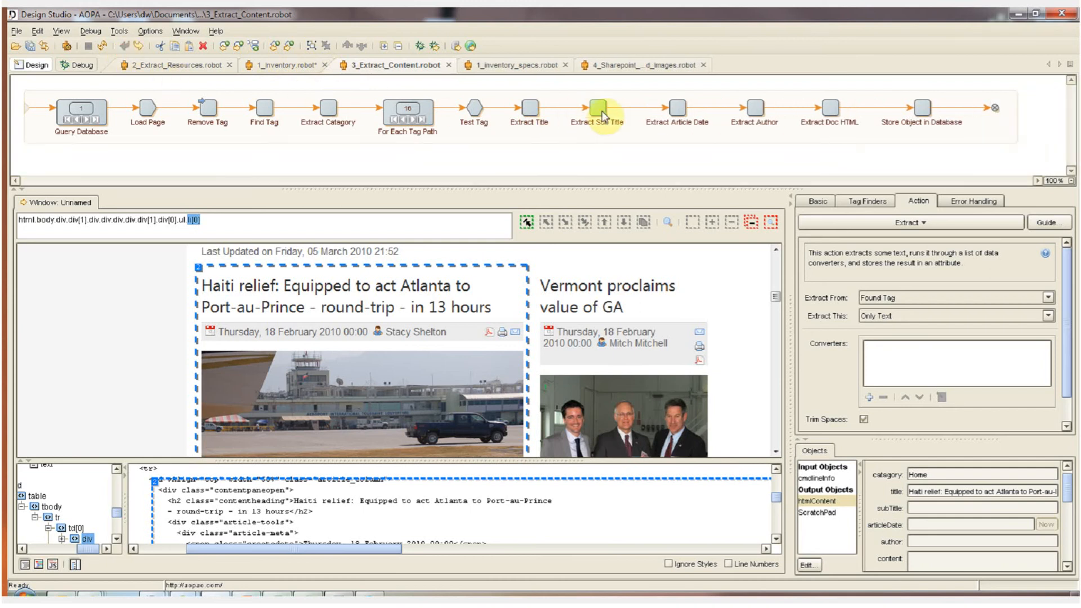
Set Extract Sub Title's error handling Then action to Ignore and Continue.
click(972, 200)
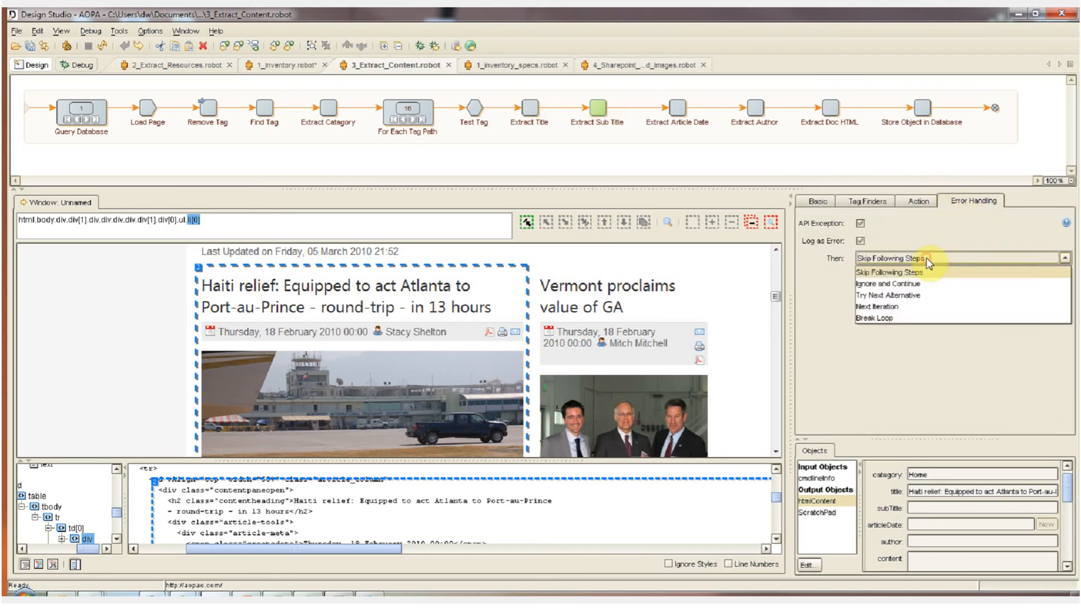
click(892, 284)
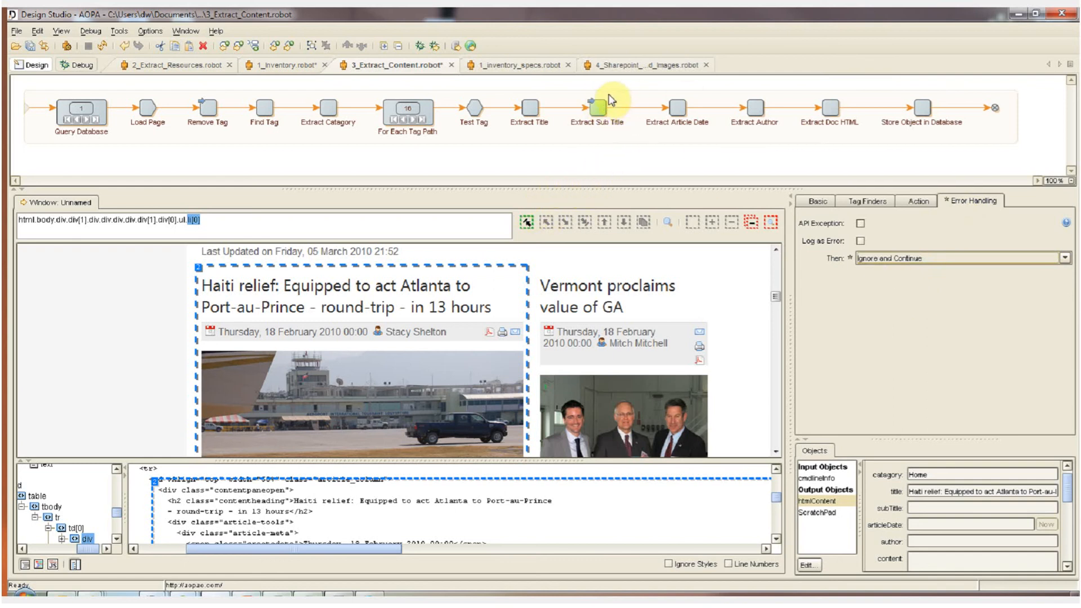
Rerun the corrected robot in Debug to collect the extracted articles.
click(77, 65)
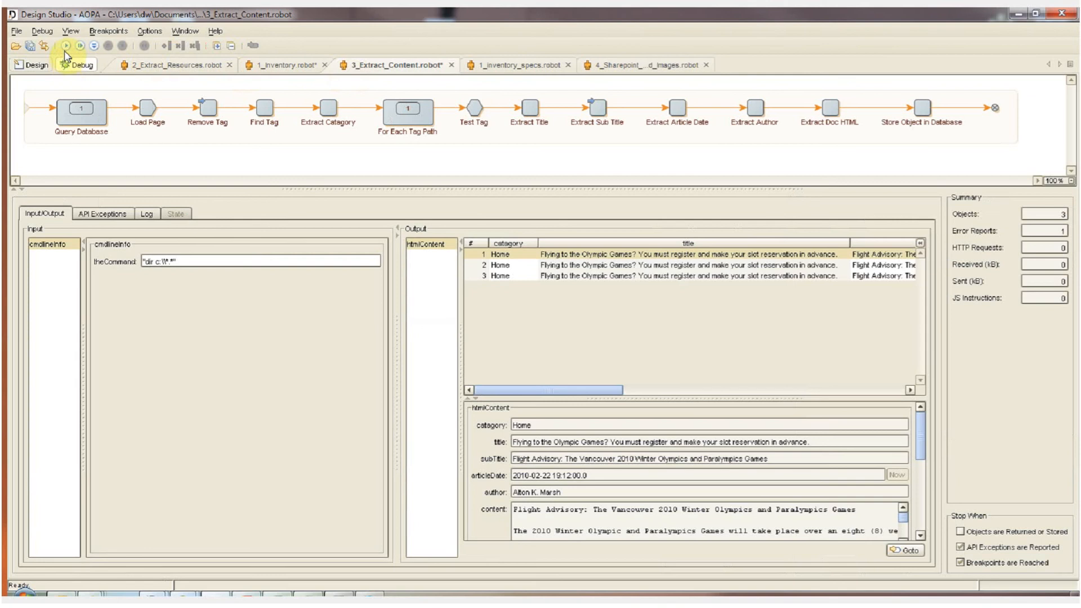
click(66, 46)
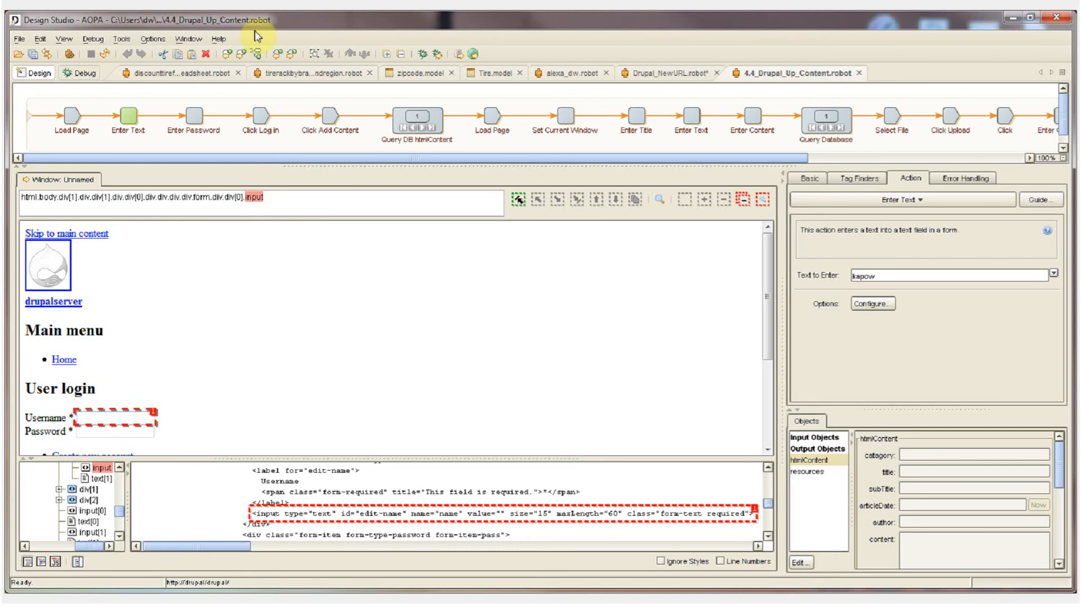
Step through Enter Password and Click Login to the Query DB htmlContent step.
click(195, 117)
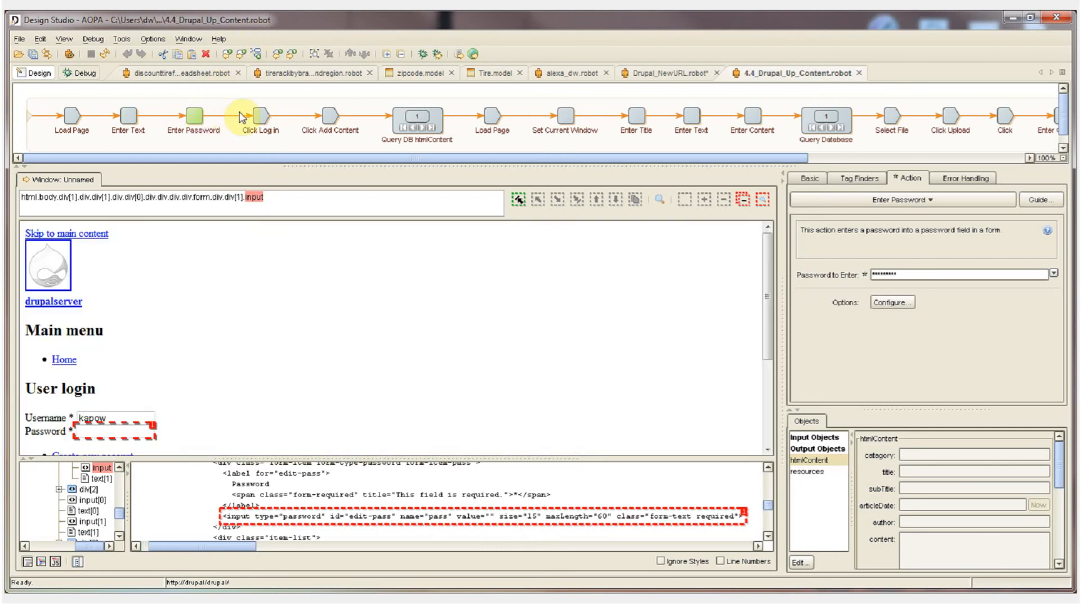
click(260, 120)
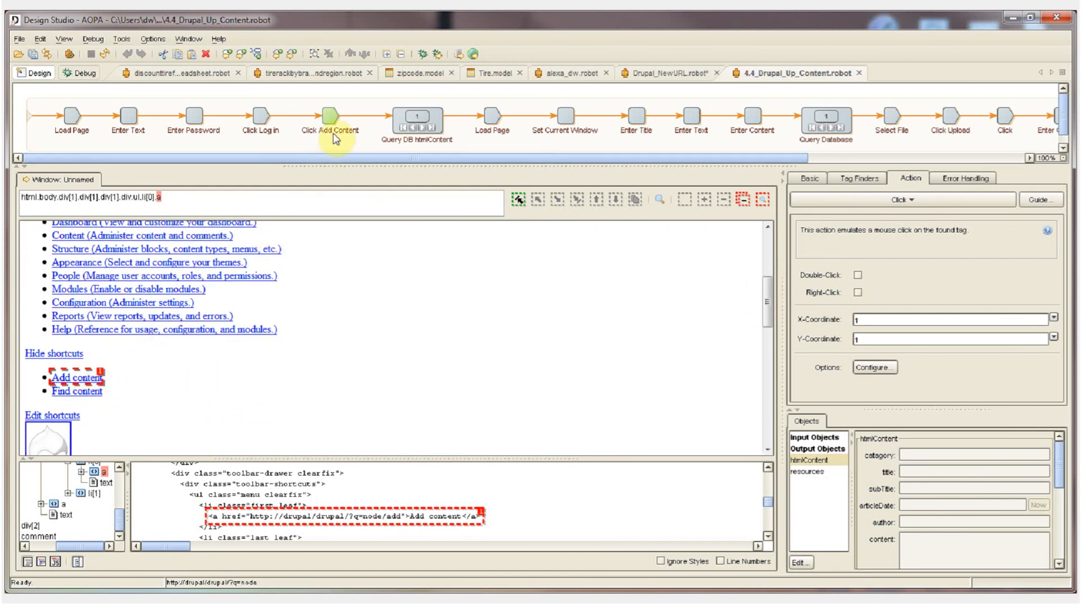
click(418, 122)
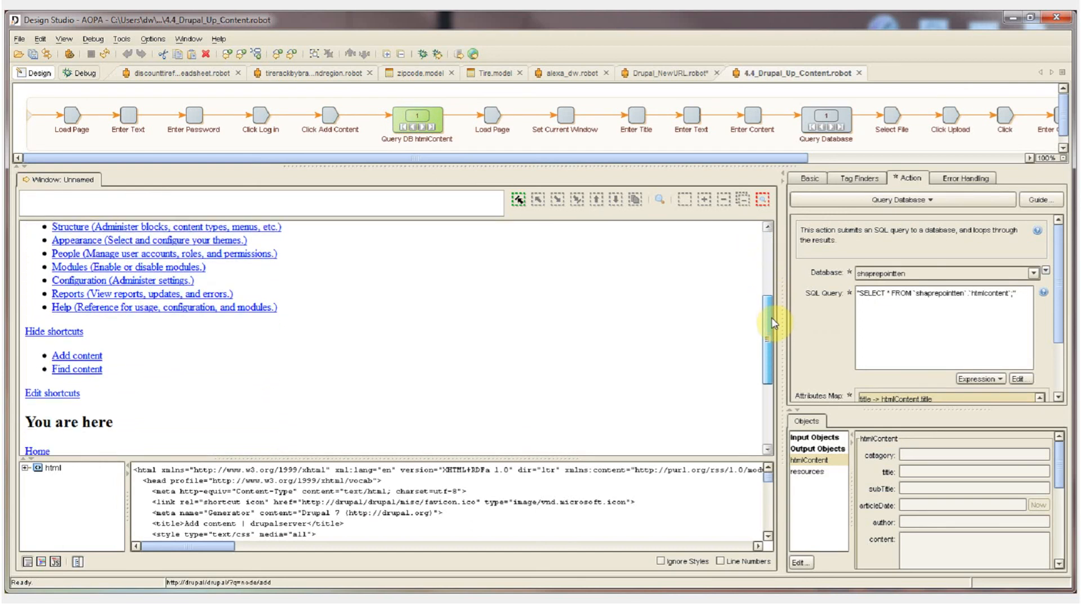
scroll(down, 3)
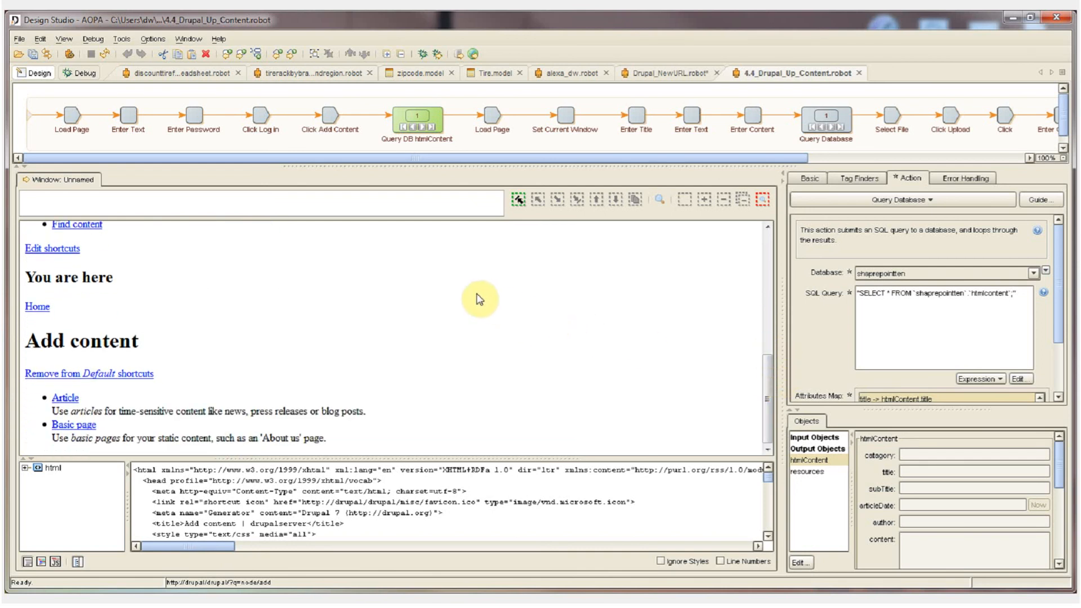
mouse_move(494, 118)
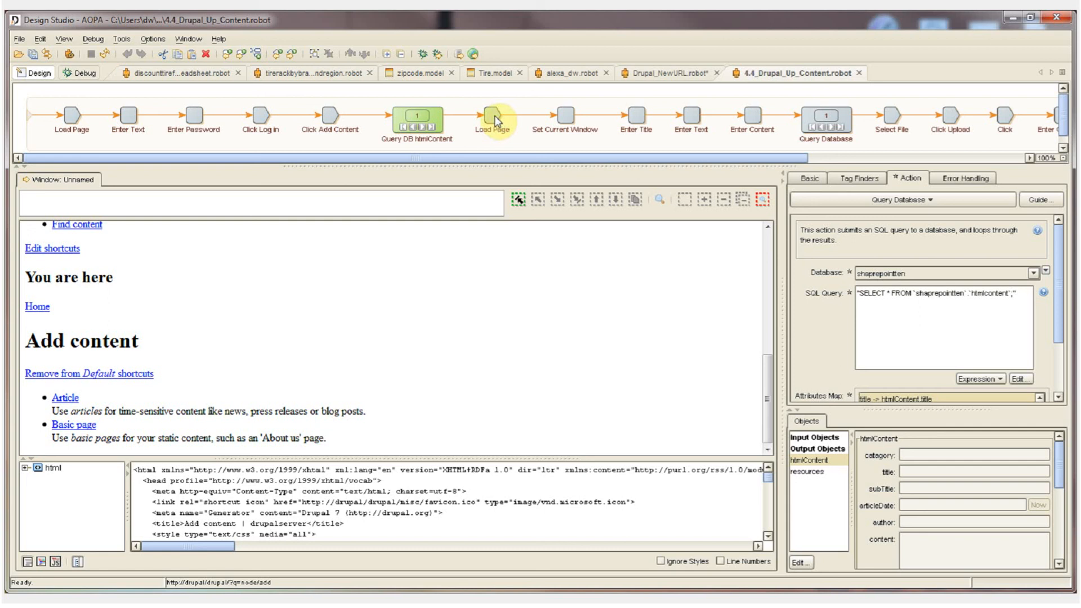
mouse_move(496, 121)
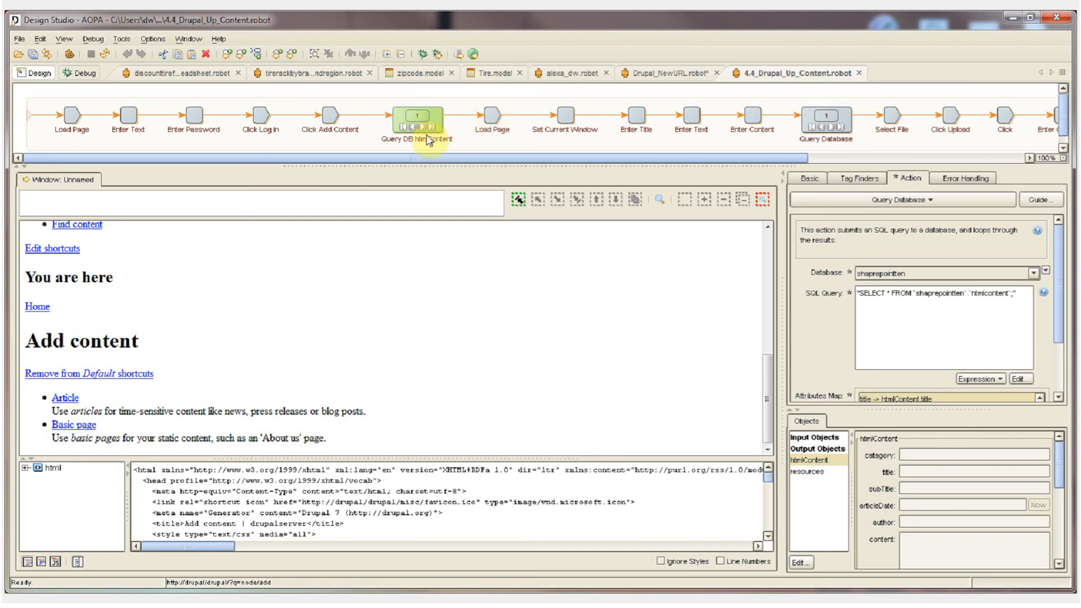
mouse_move(595, 207)
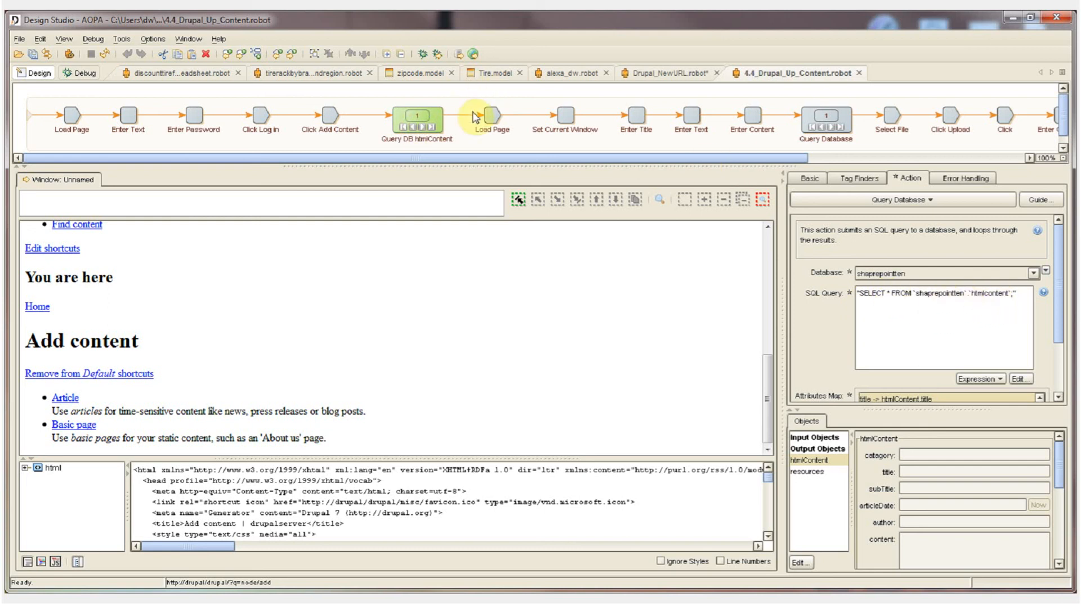
Execute Load Page and Set Current Window, reaching Enter Title on Drupal's Create Article page.
click(492, 117)
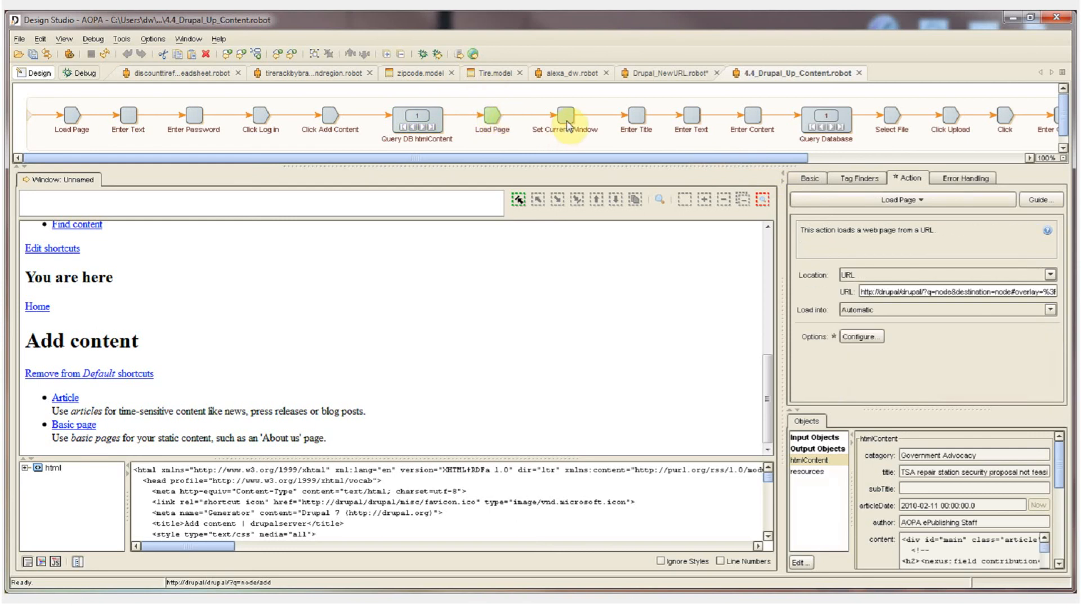
click(564, 117)
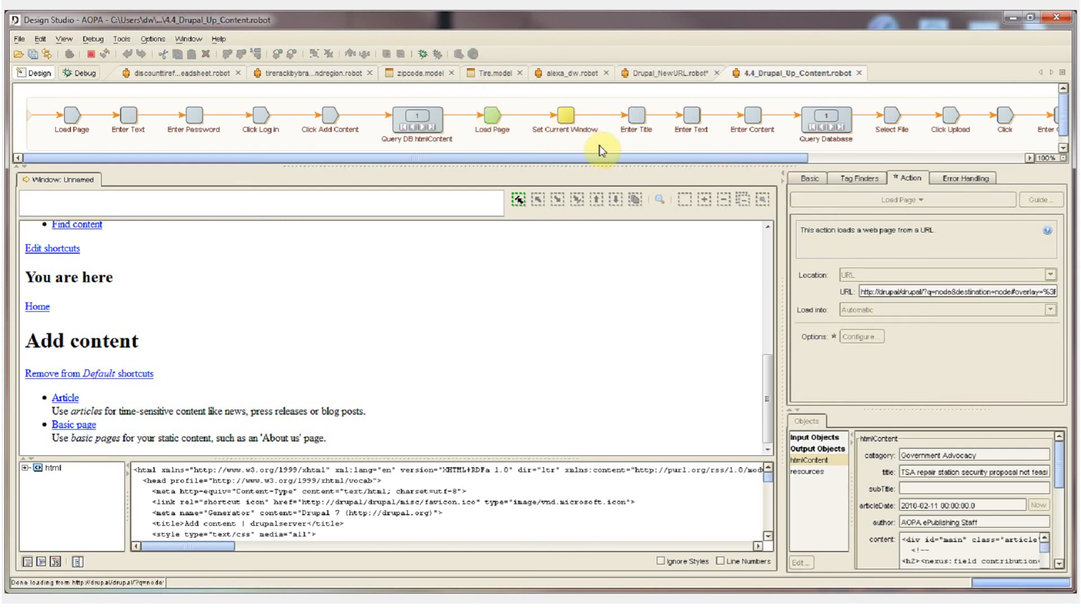
click(564, 115)
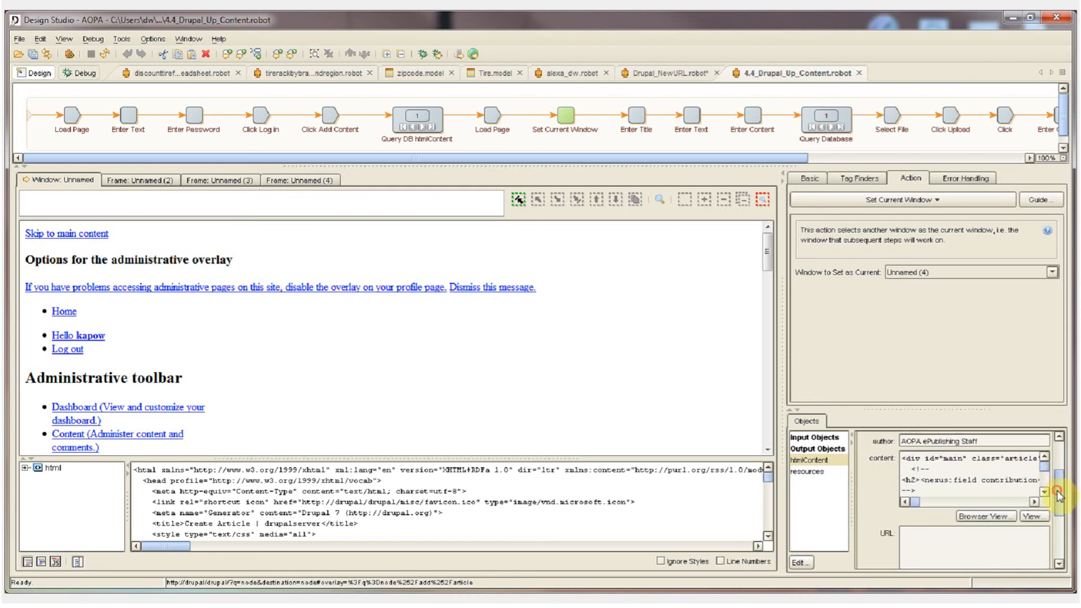
scroll(down, 3)
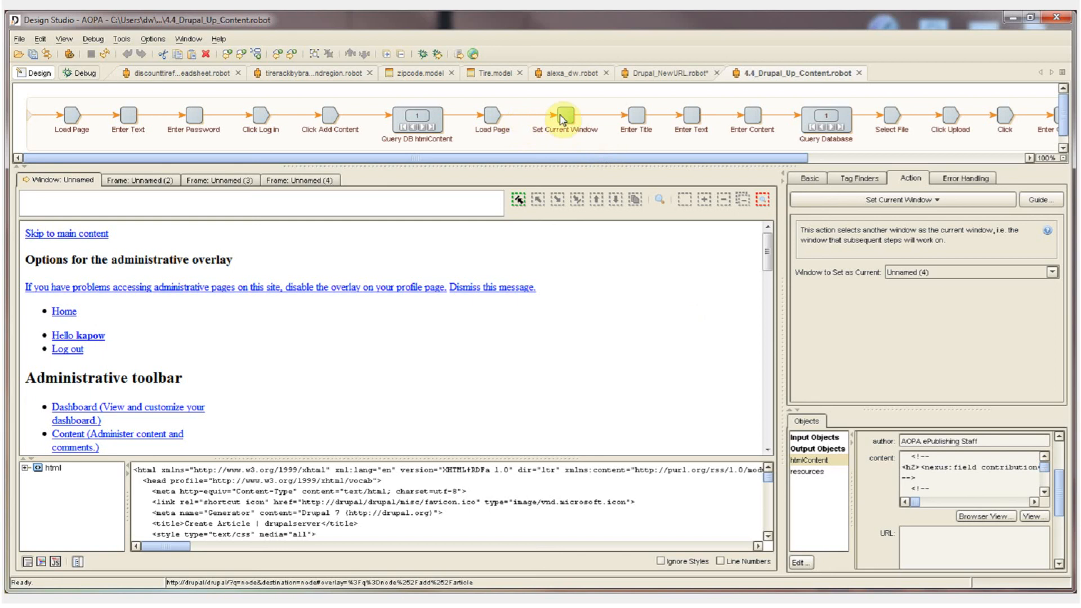
click(635, 117)
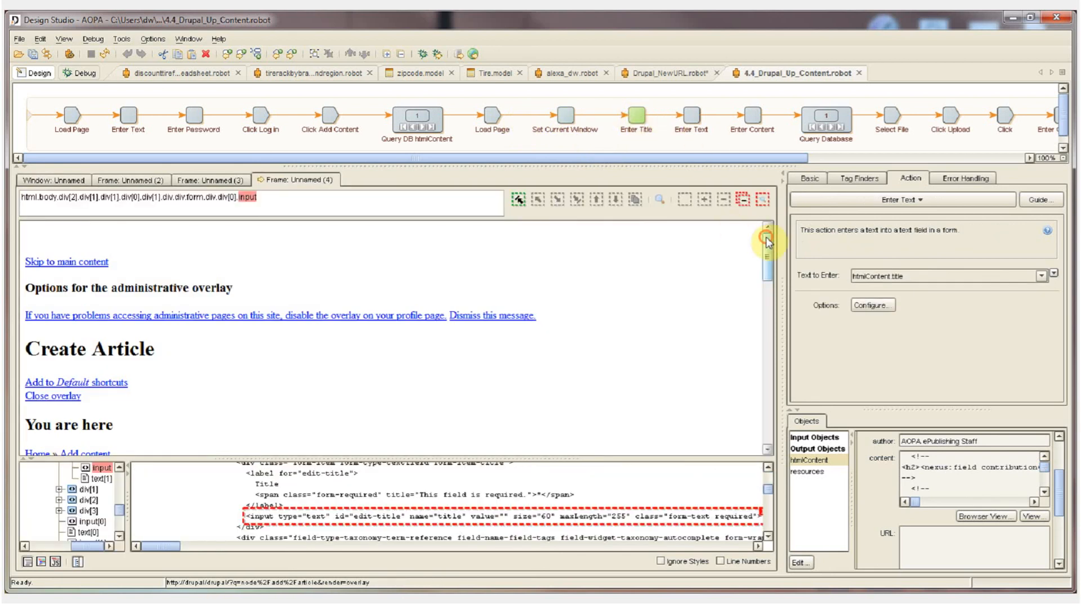
Scroll the view at the Enter Content step filling the body with htmlContent.content.
scroll(down, 3)
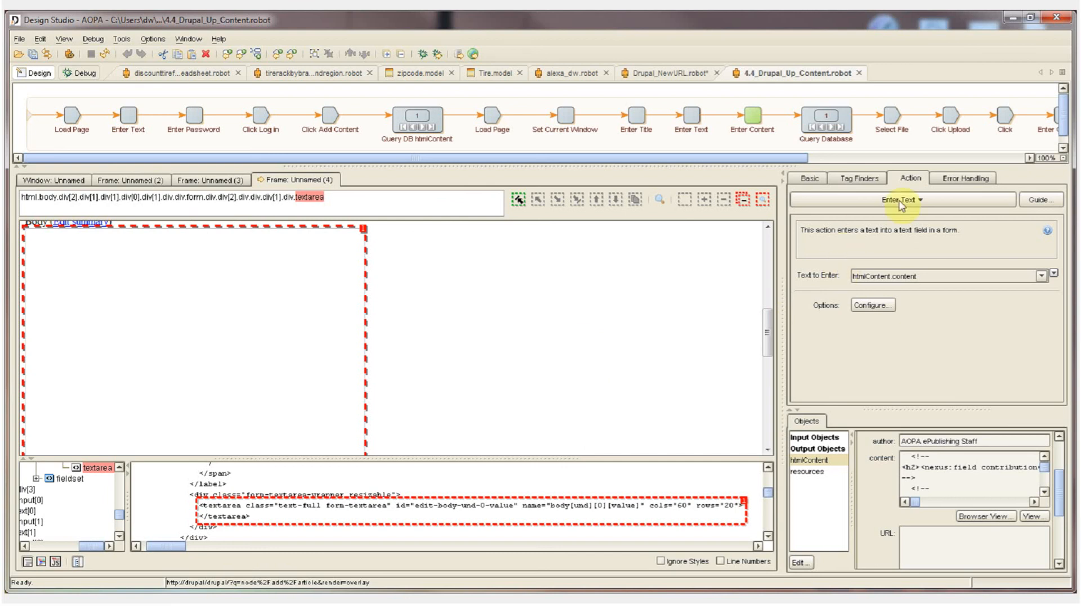
mouse_move(885, 334)
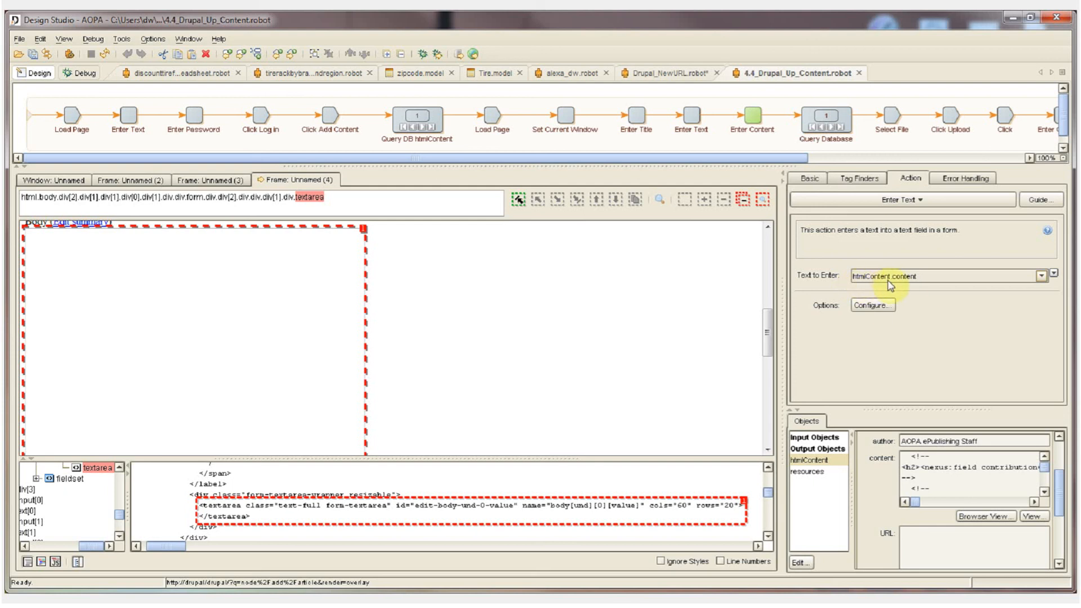
mouse_move(893, 362)
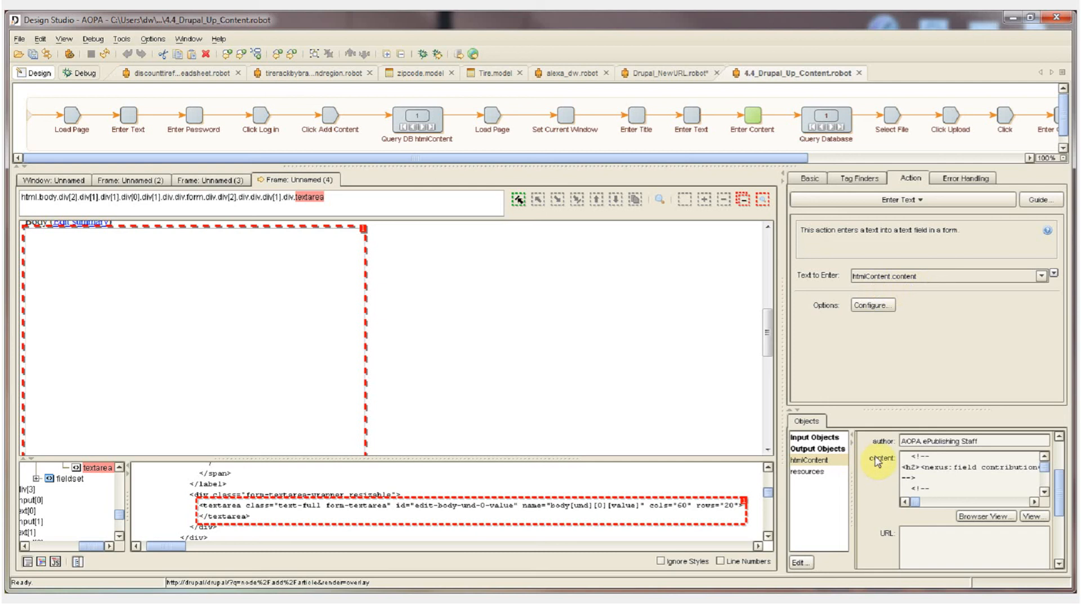
mouse_move(1041, 483)
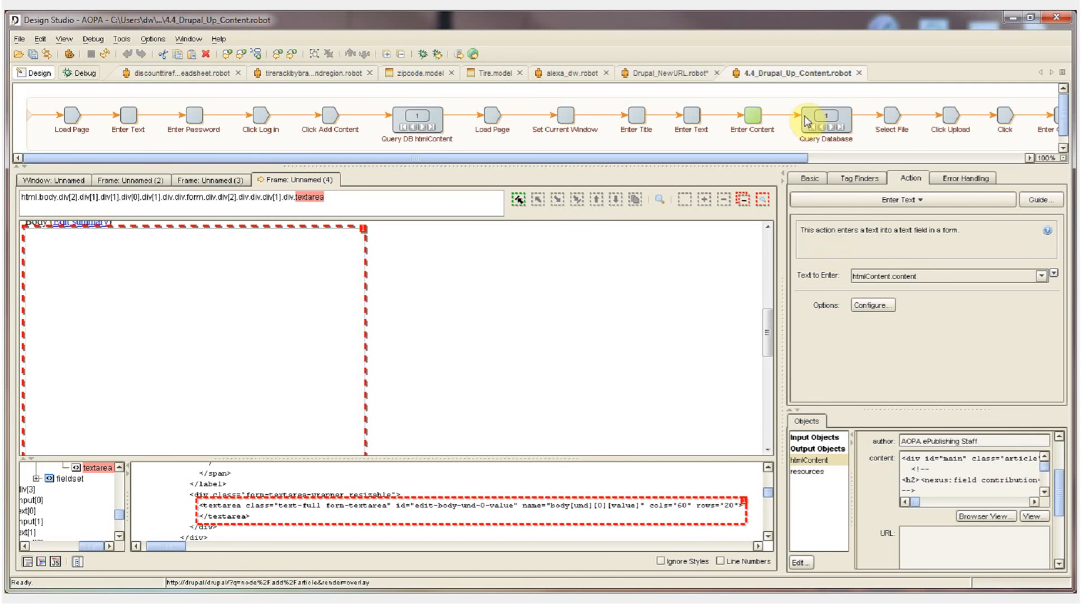
Inspect the Query Database step selecting one record from the resources table.
click(834, 117)
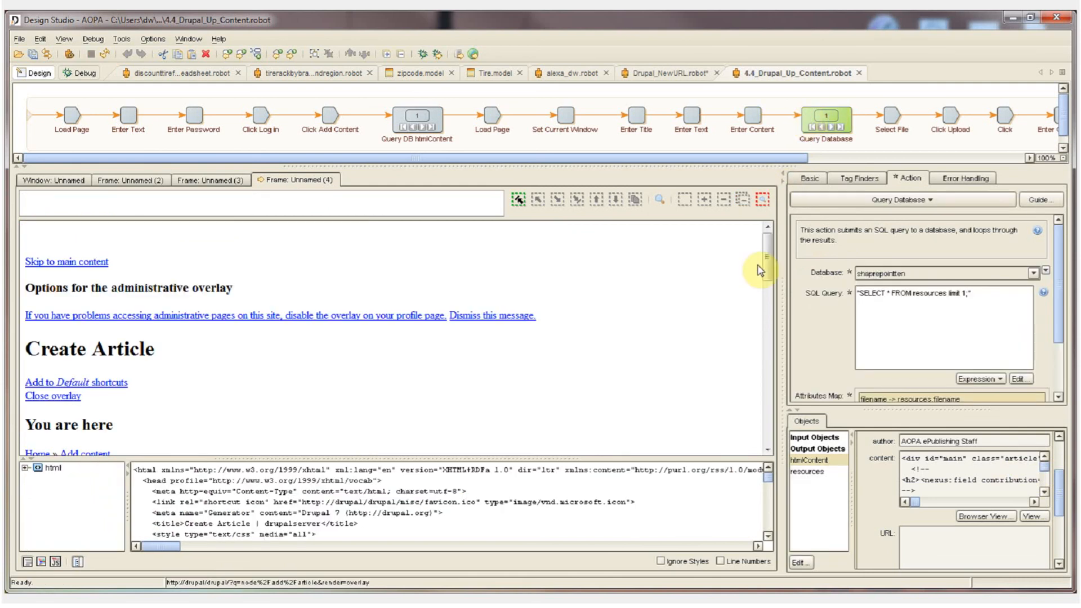
scroll(down, 3)
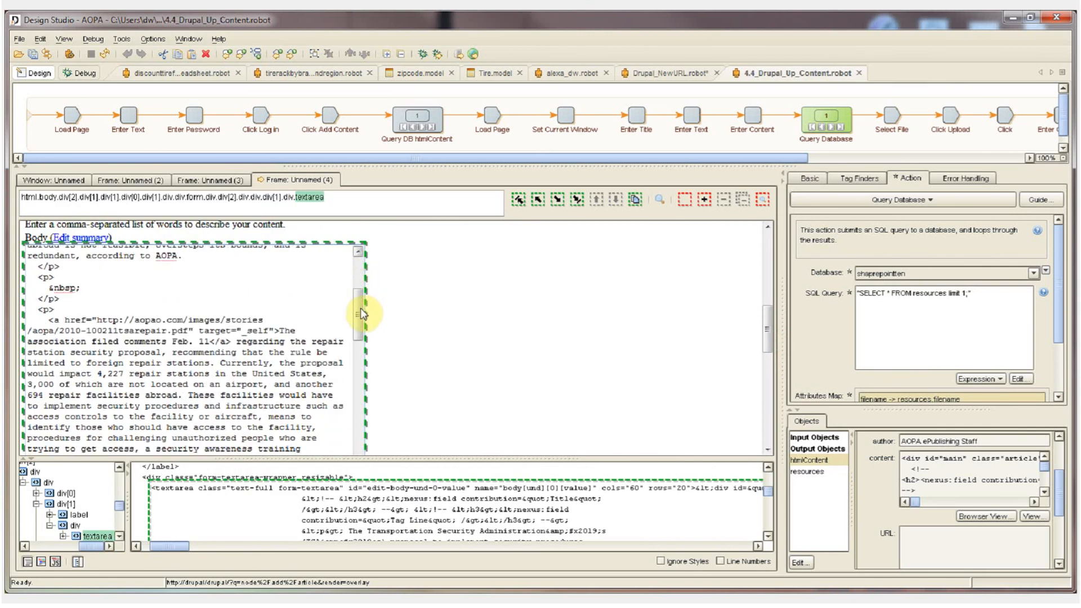
scroll(down, 3)
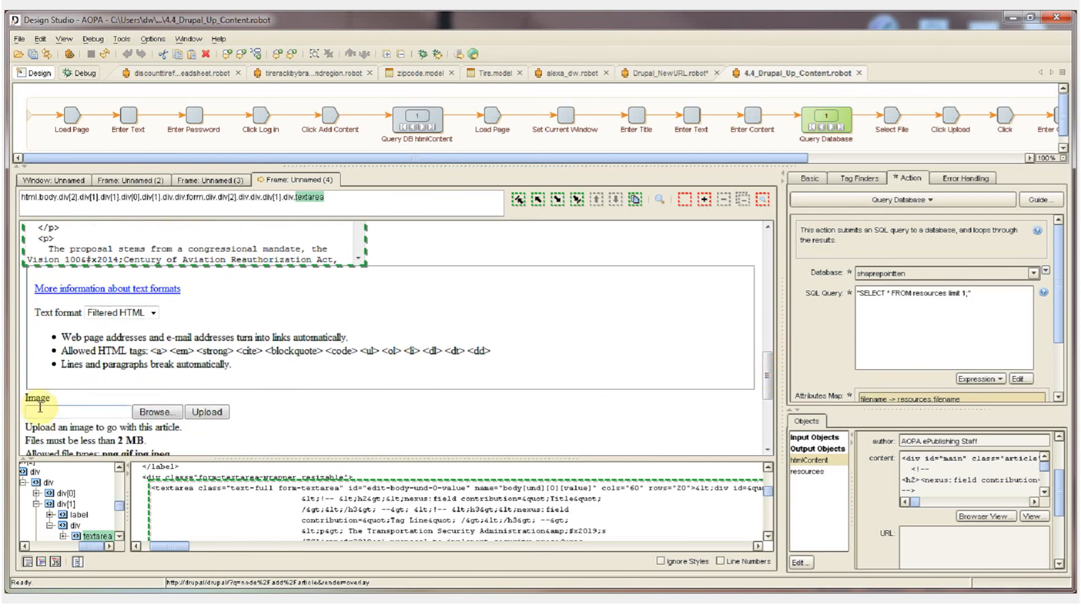
mouse_move(158, 412)
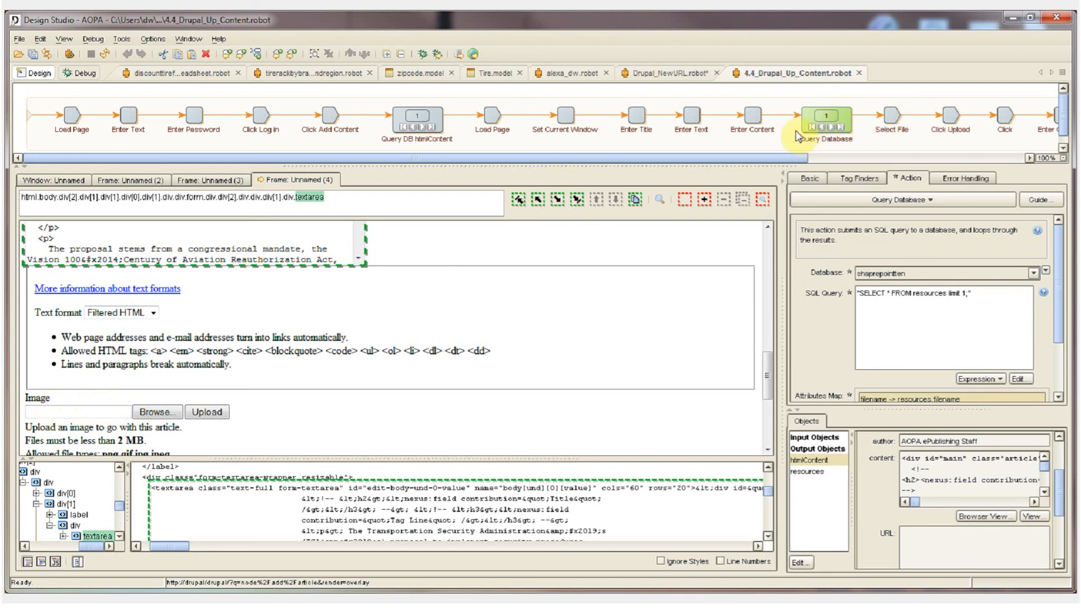
mouse_move(884, 167)
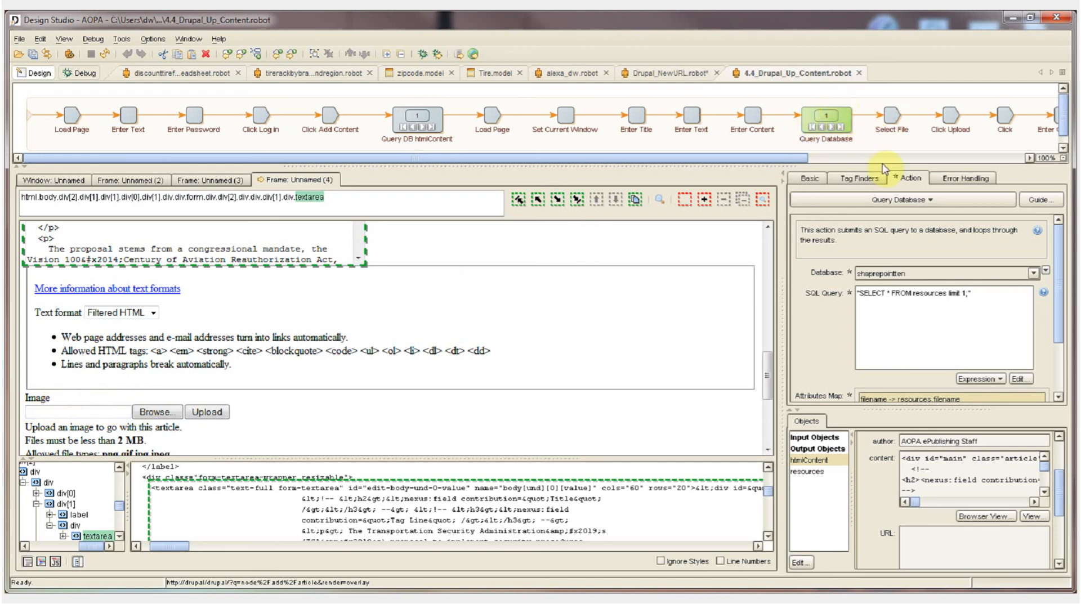
mouse_move(906, 131)
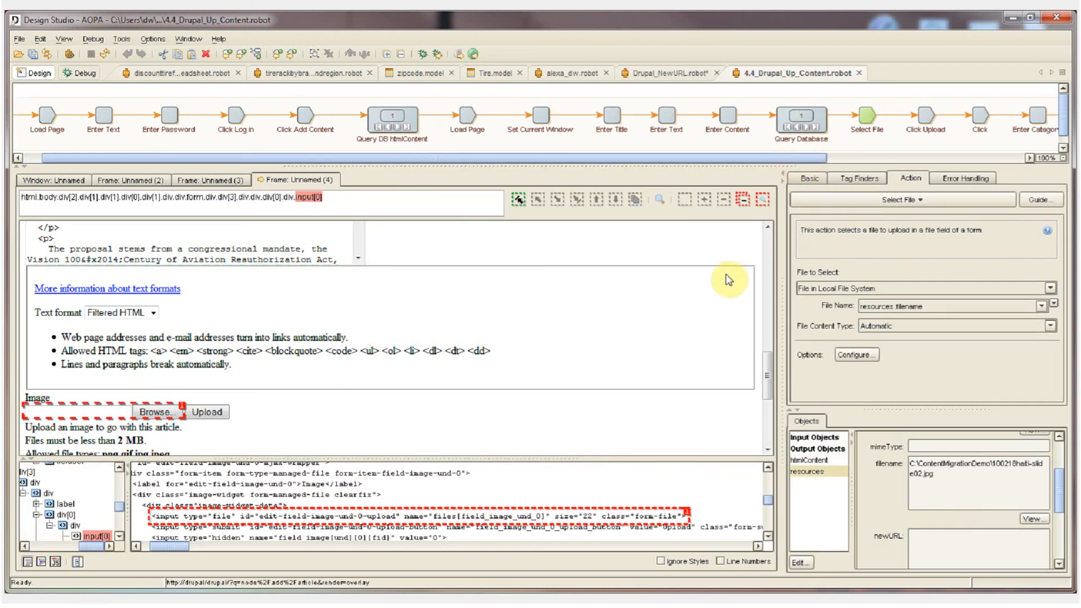
mouse_move(944, 109)
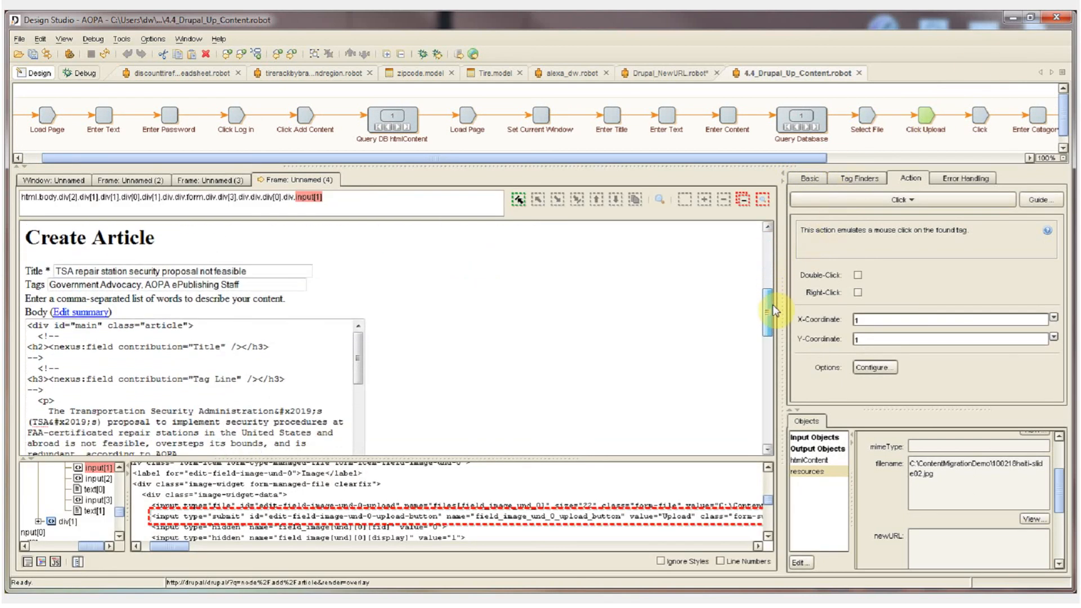
Scroll the Drupal form to confirm the image file path at the Click Upload step.
scroll(down, 3)
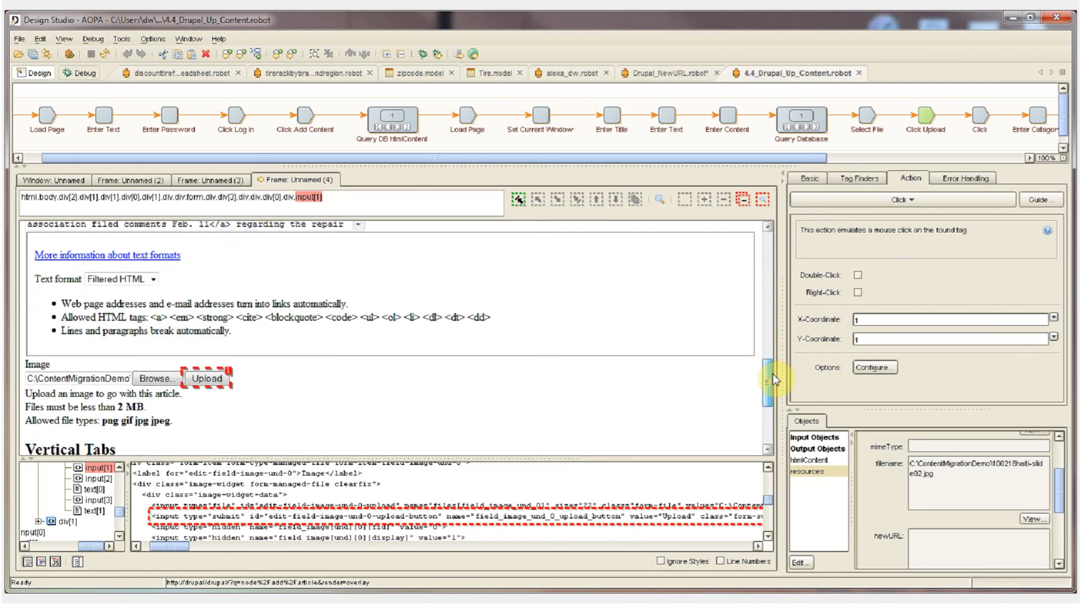
mouse_move(1003, 82)
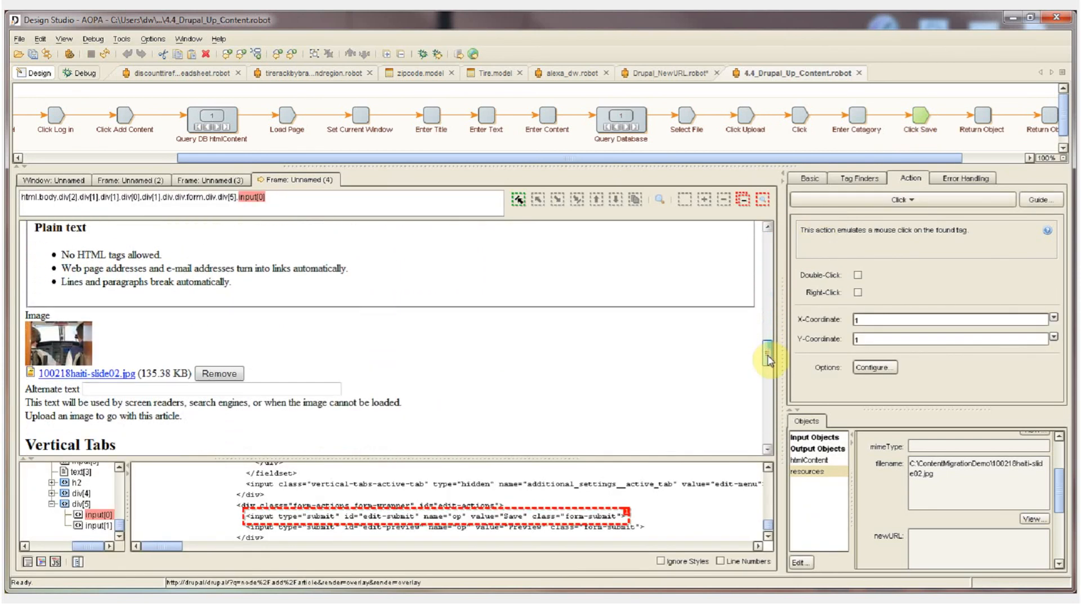
Confirm the saved article with uploaded image and advance to Return Object for htmlContent.
scroll(down, 3)
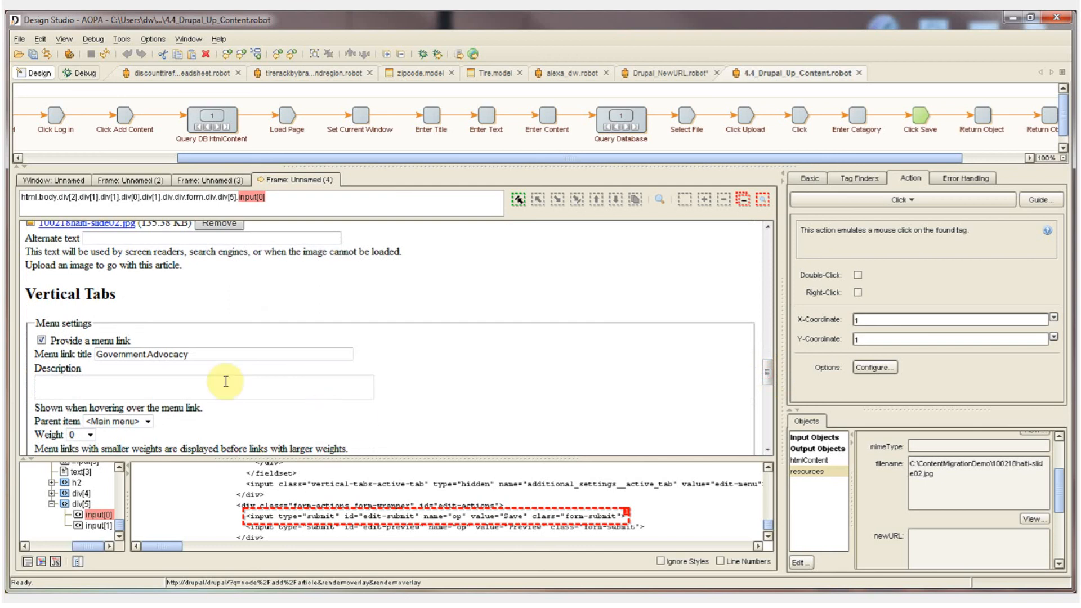
mouse_move(770, 374)
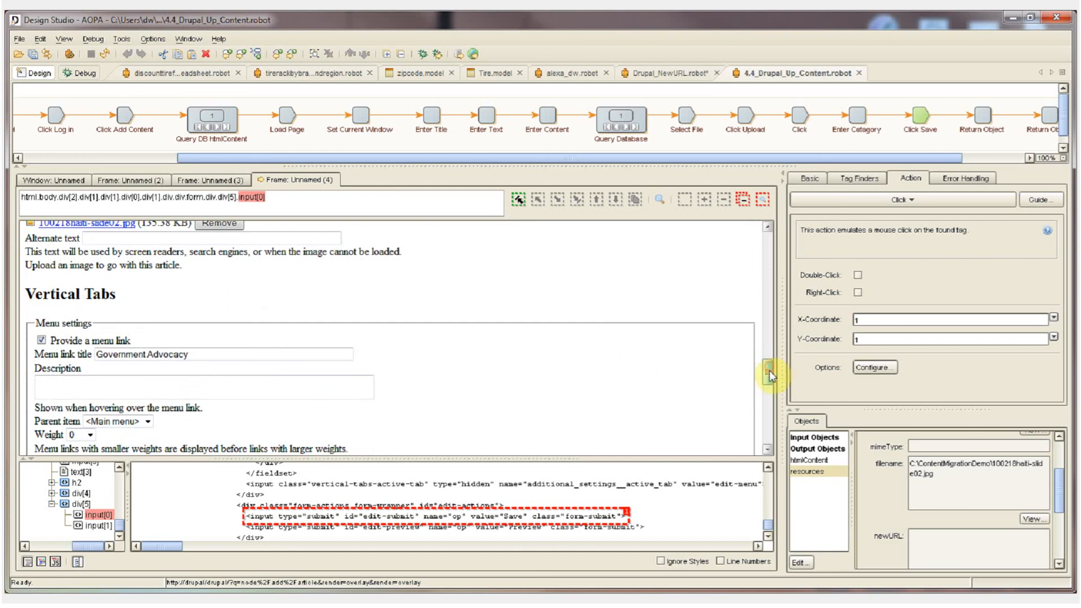
scroll(down, 3)
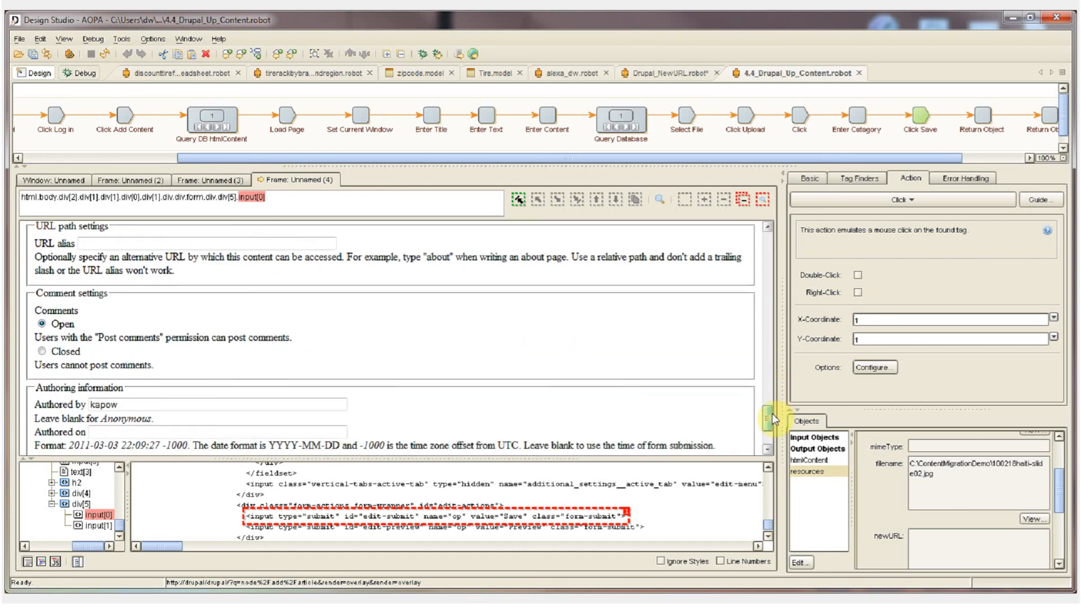
scroll(down, 3)
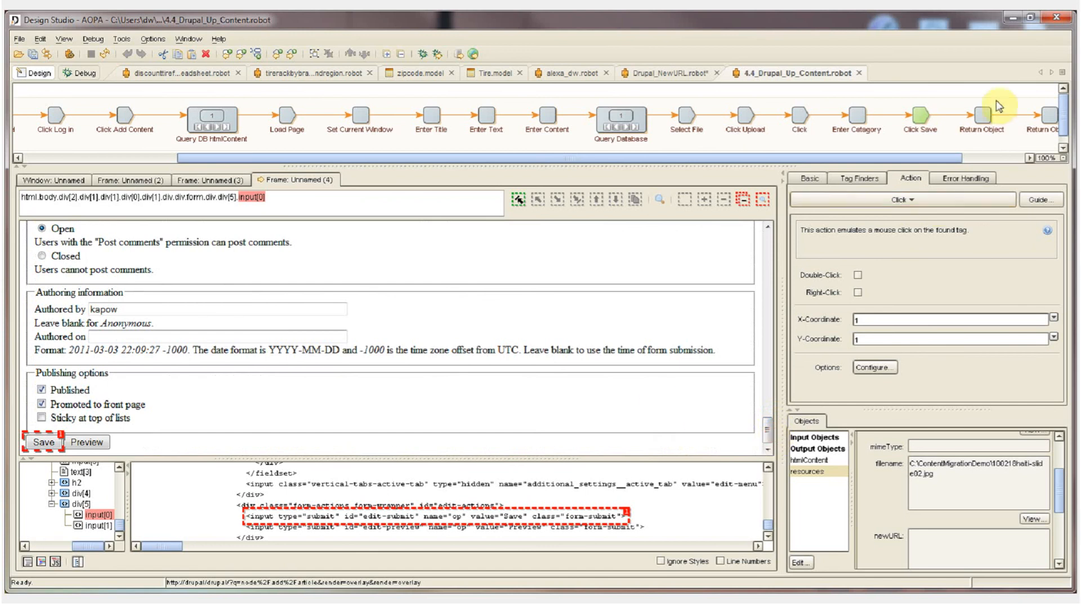
click(980, 113)
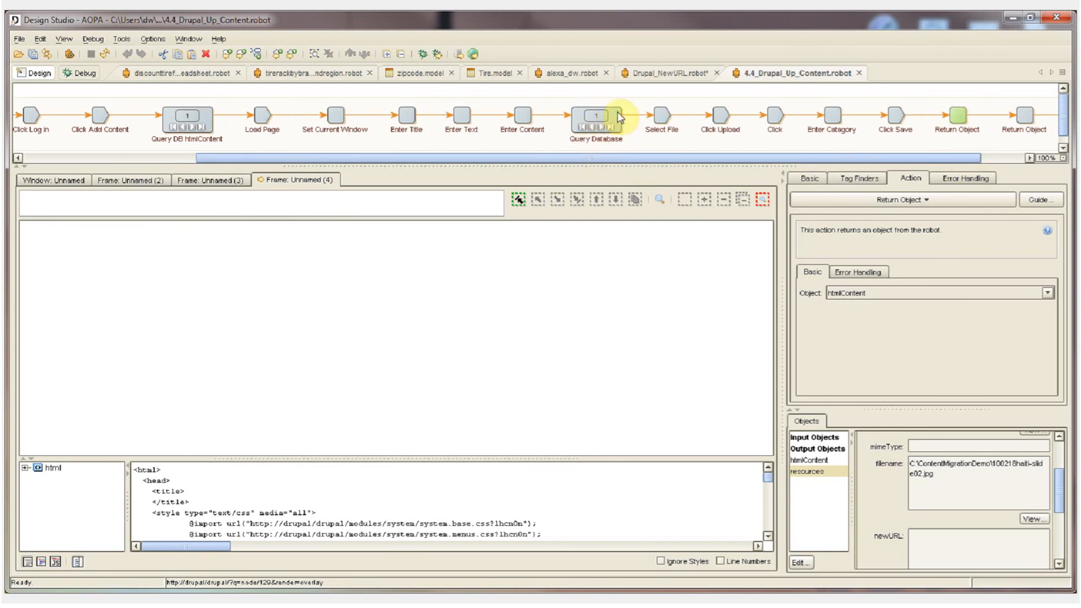
mouse_move(720, 116)
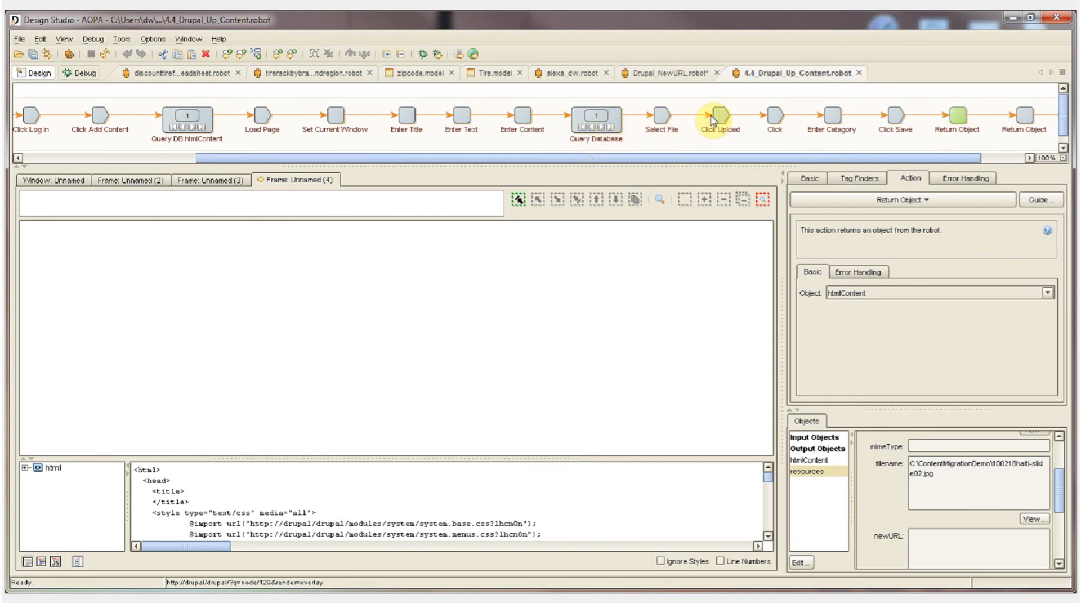
mouse_move(799, 129)
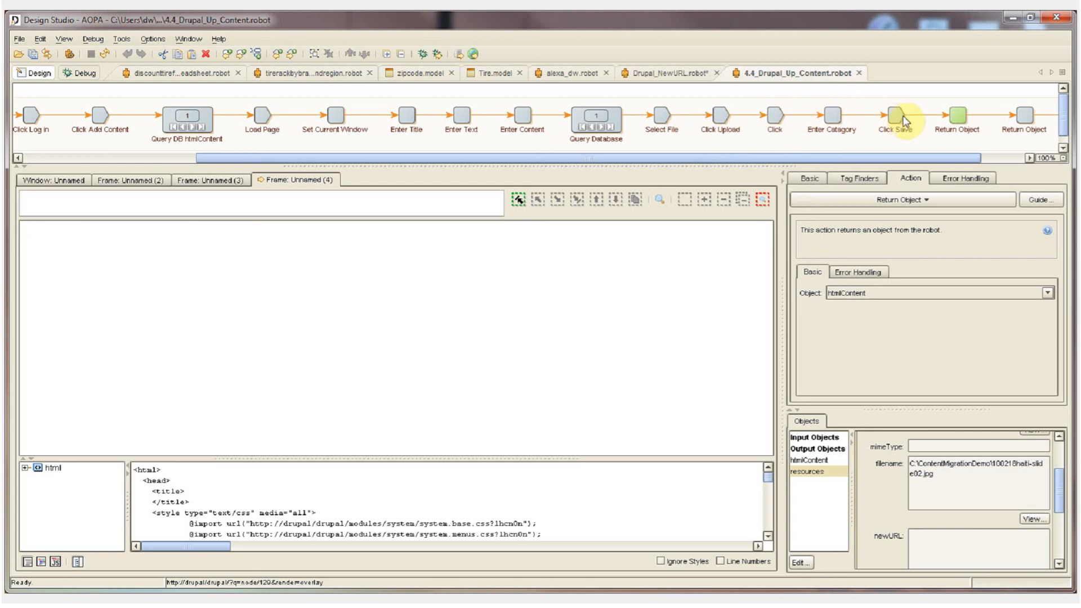
mouse_move(956, 118)
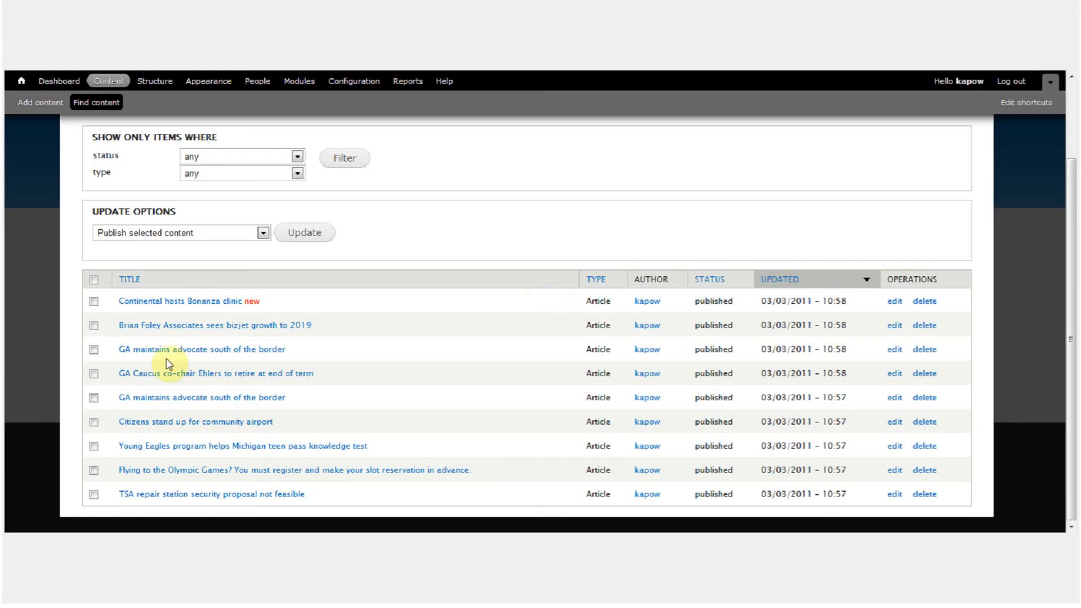
mouse_move(169, 364)
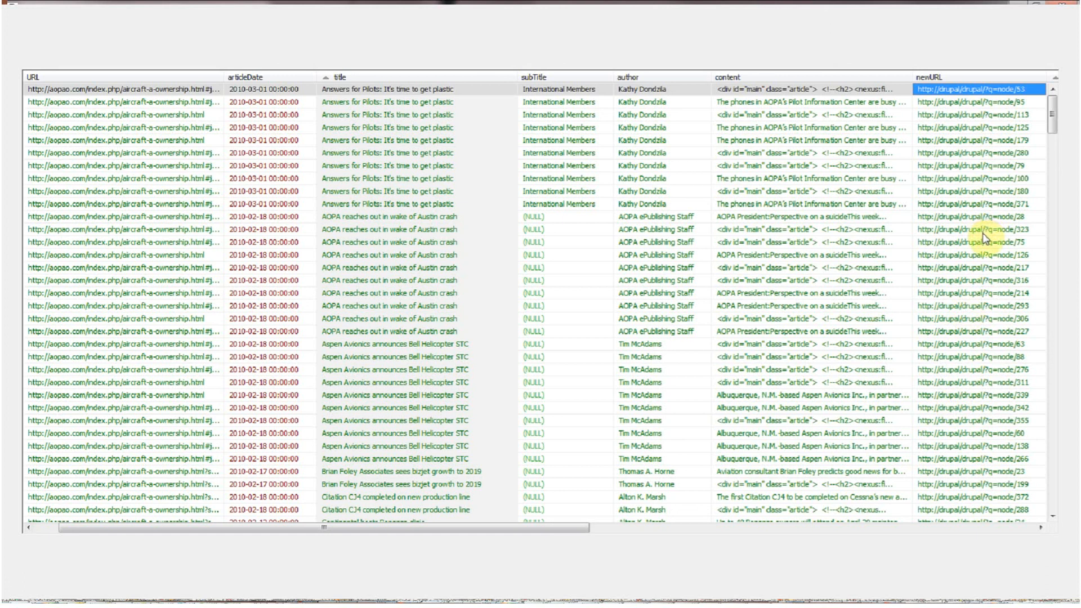
Show the articles table's newURL column and scroll right to the remaining columns.
click(117, 241)
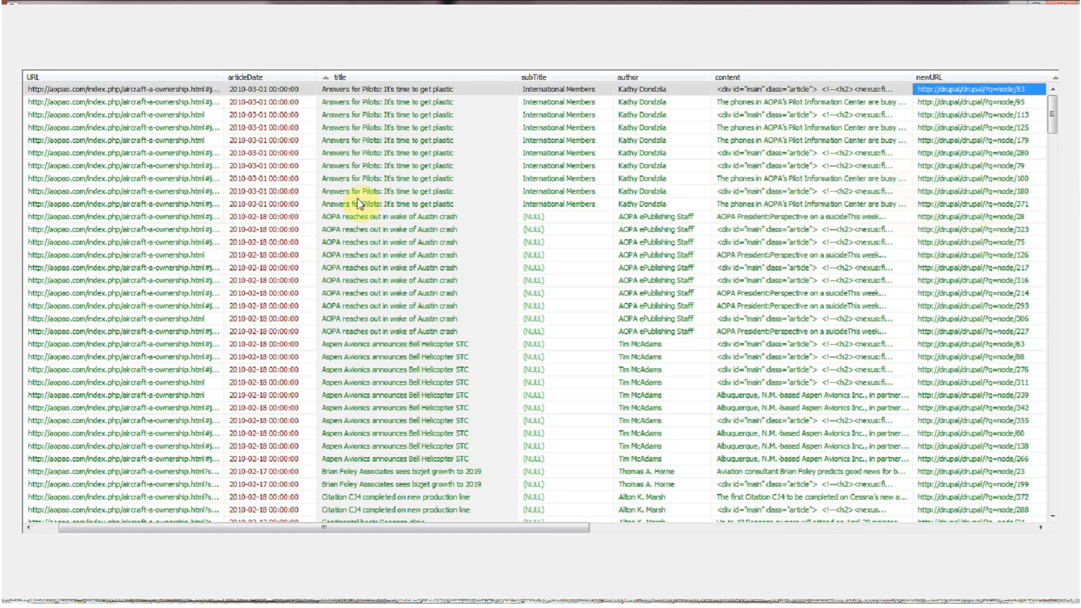
mouse_move(865, 159)
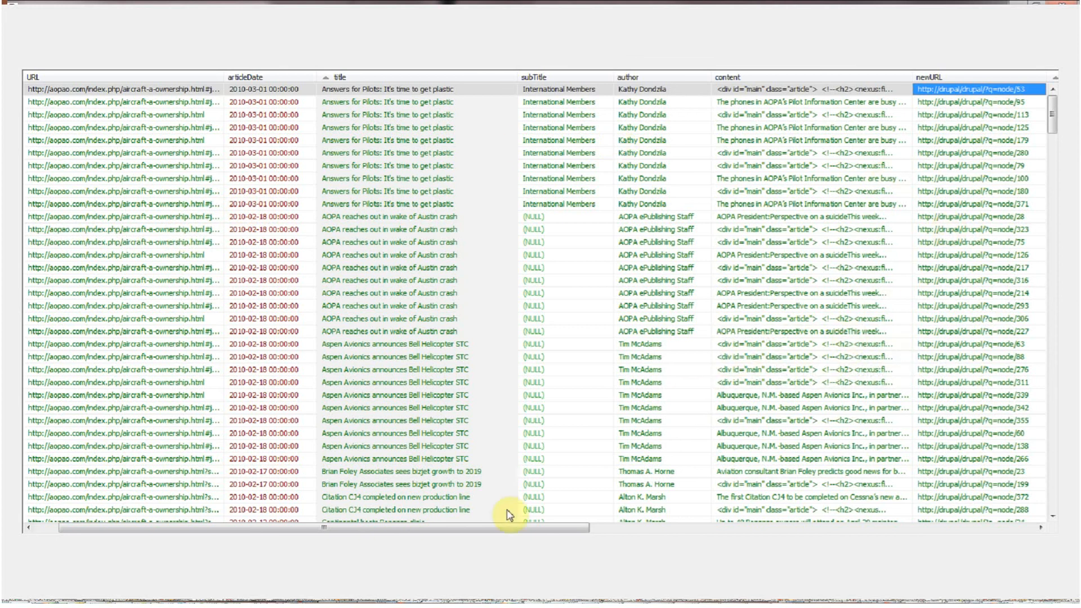
scroll(right, 3)
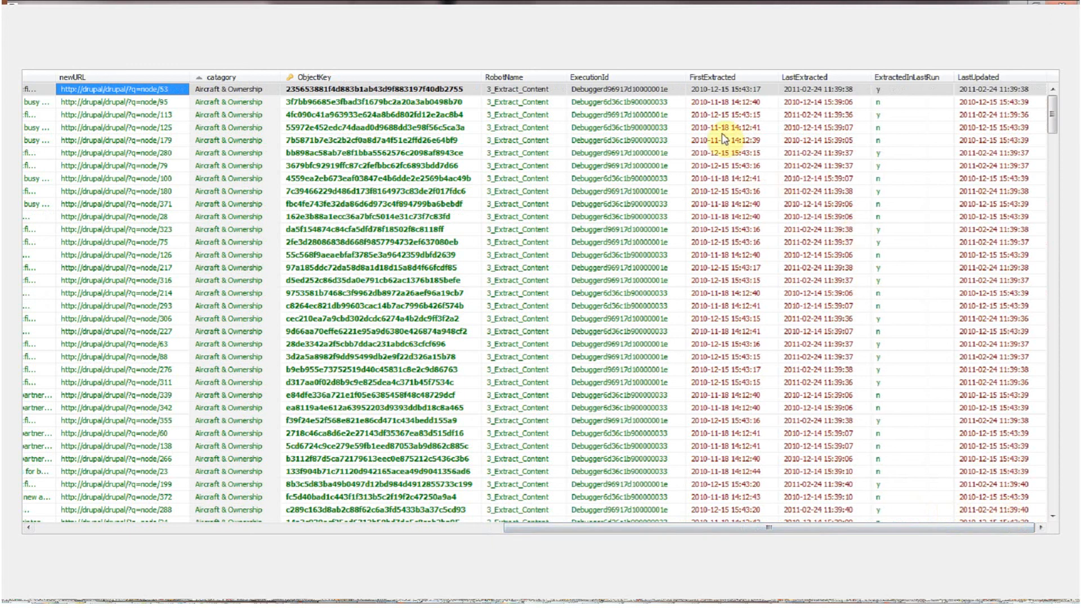
mouse_move(886, 134)
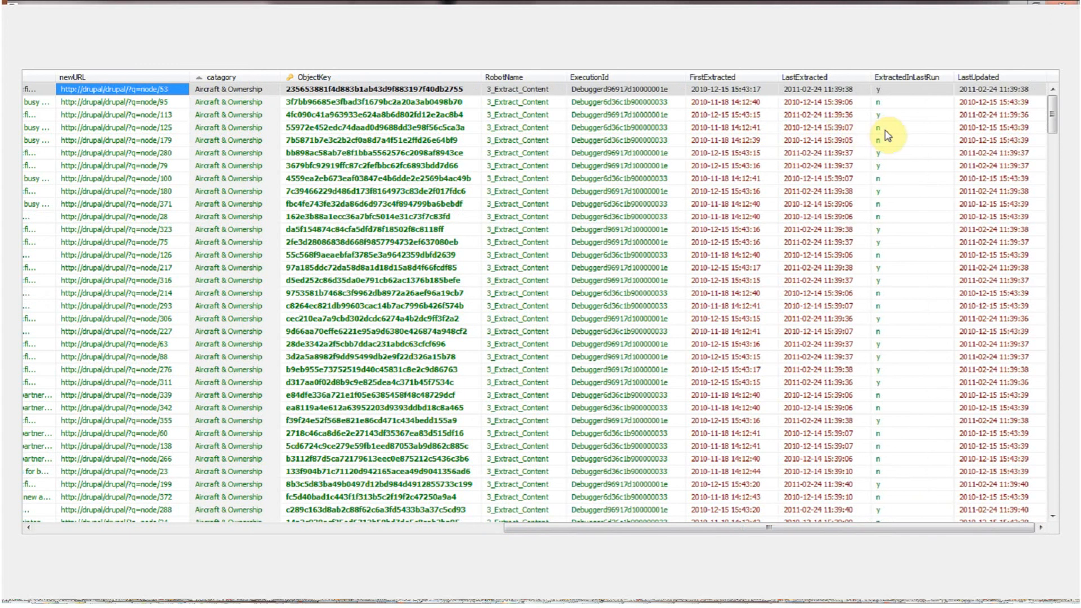
mouse_move(899, 453)
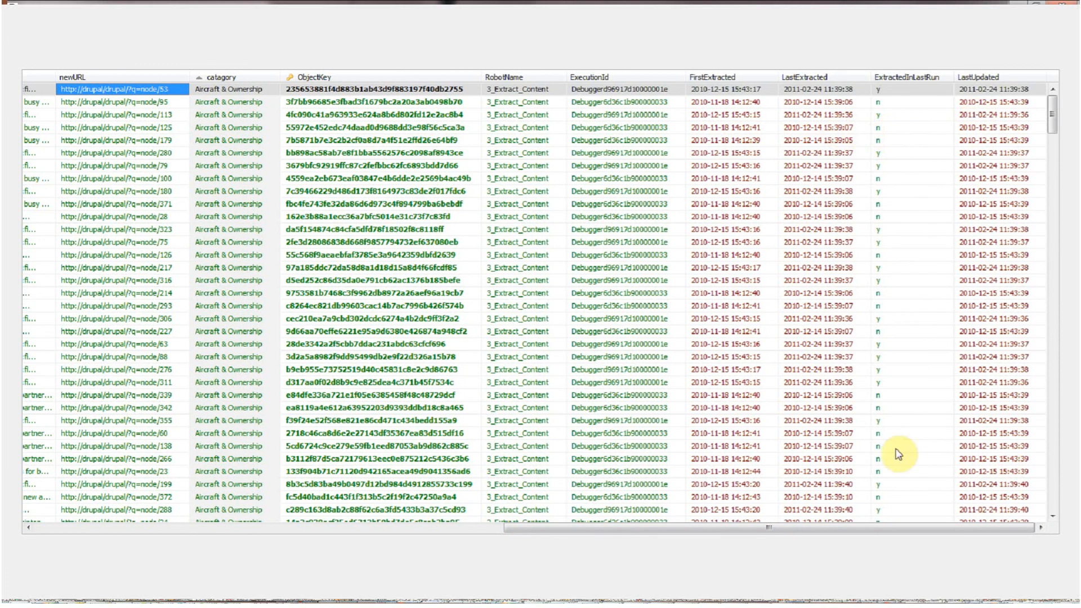